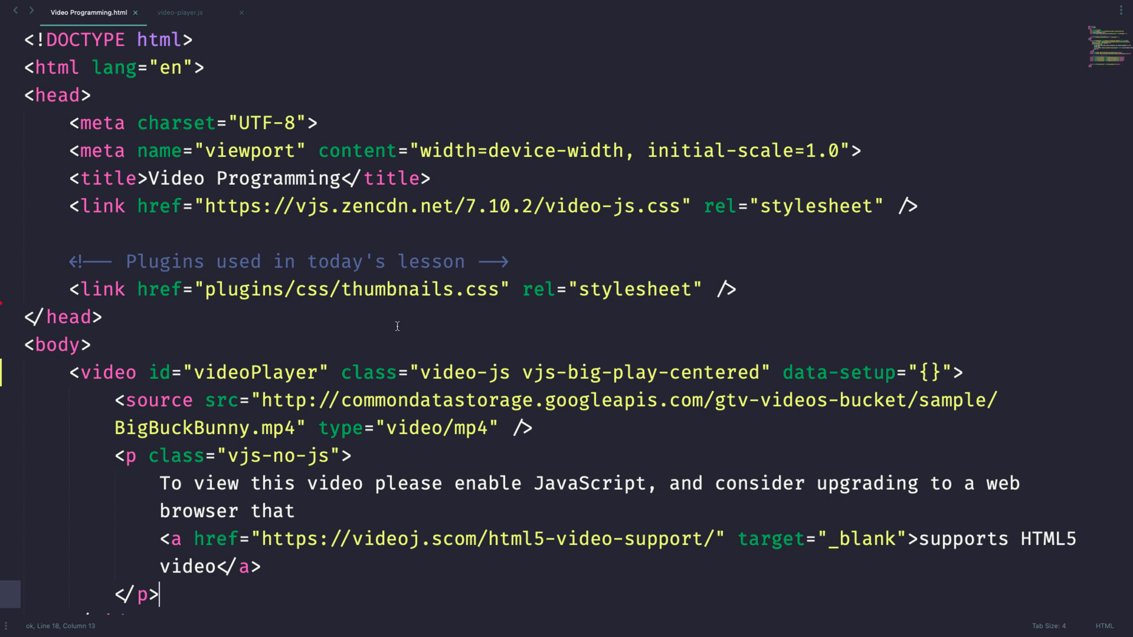
mouse_move(392, 330)
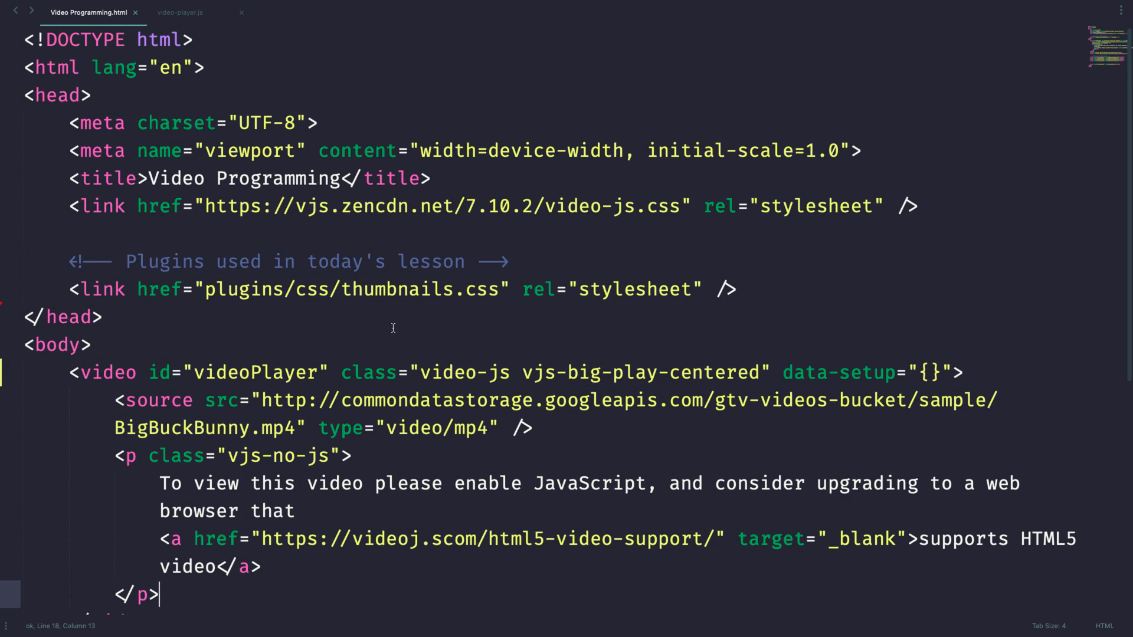
mouse_move(787, 385)
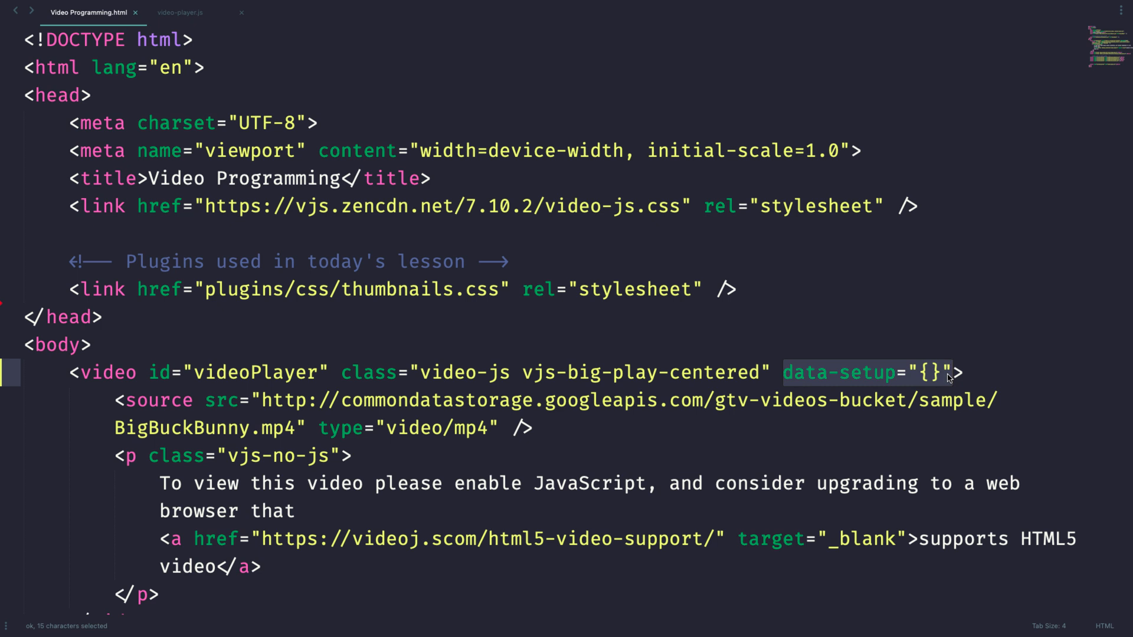
Step: Delete data-setup="{}" from the video tag, save, and view the poster in Chrome
left_click(645, 483)
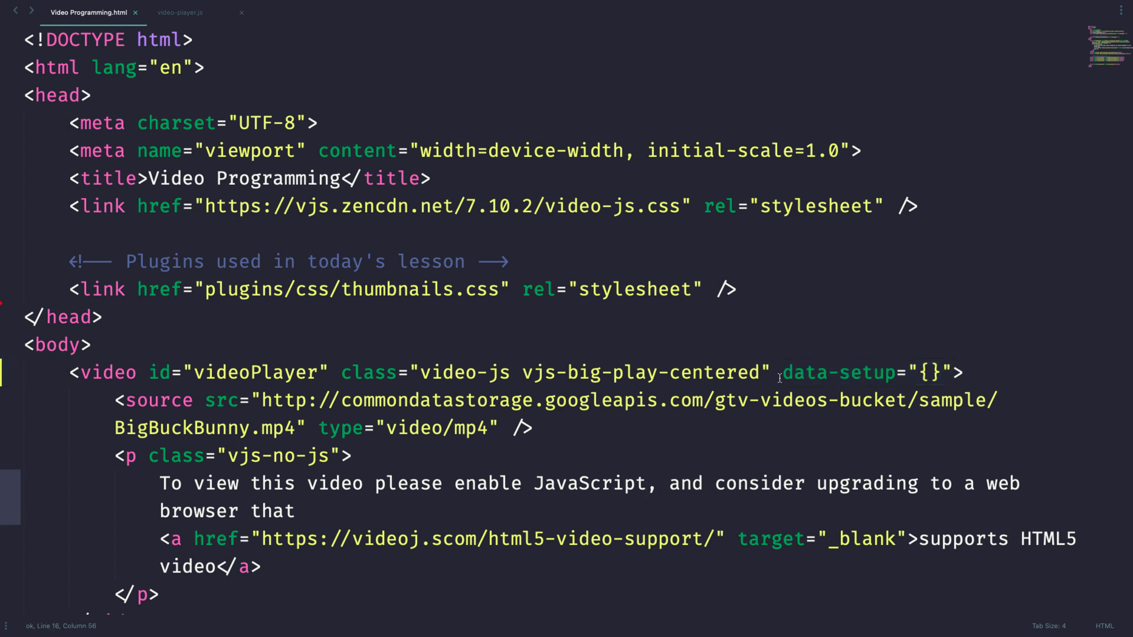
double_click(837, 372)
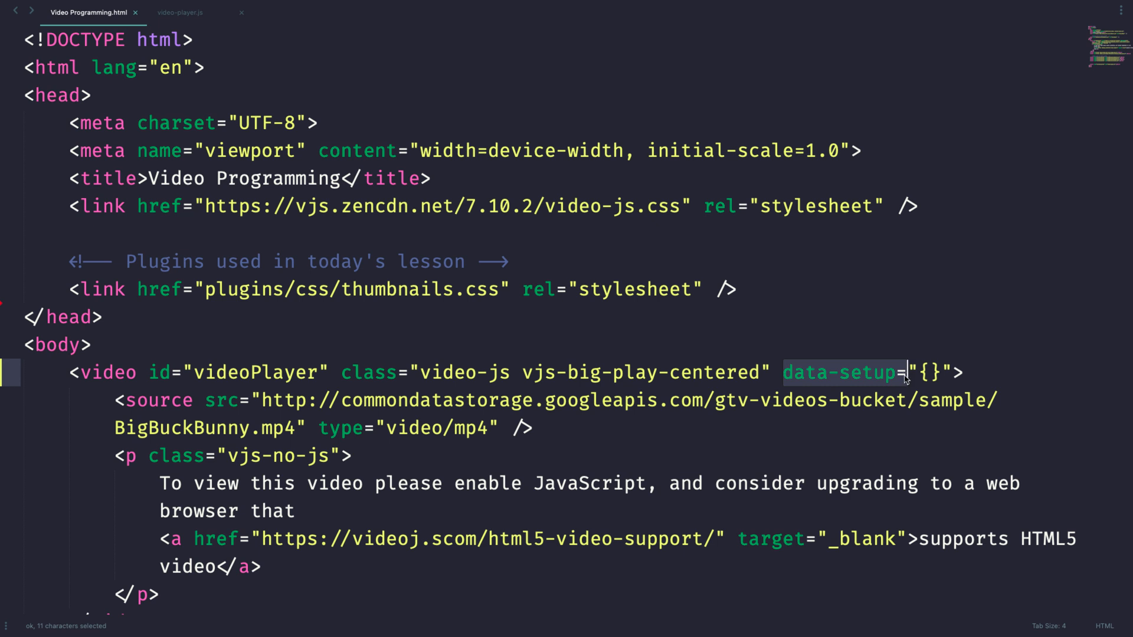
left_click(180, 12)
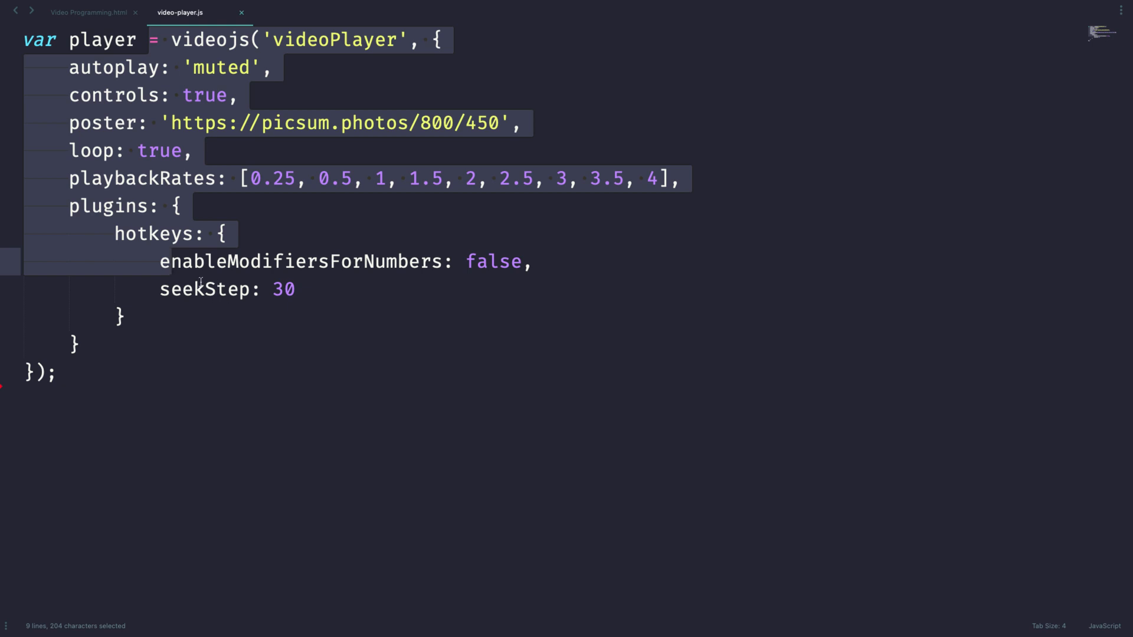
left_click(87, 12)
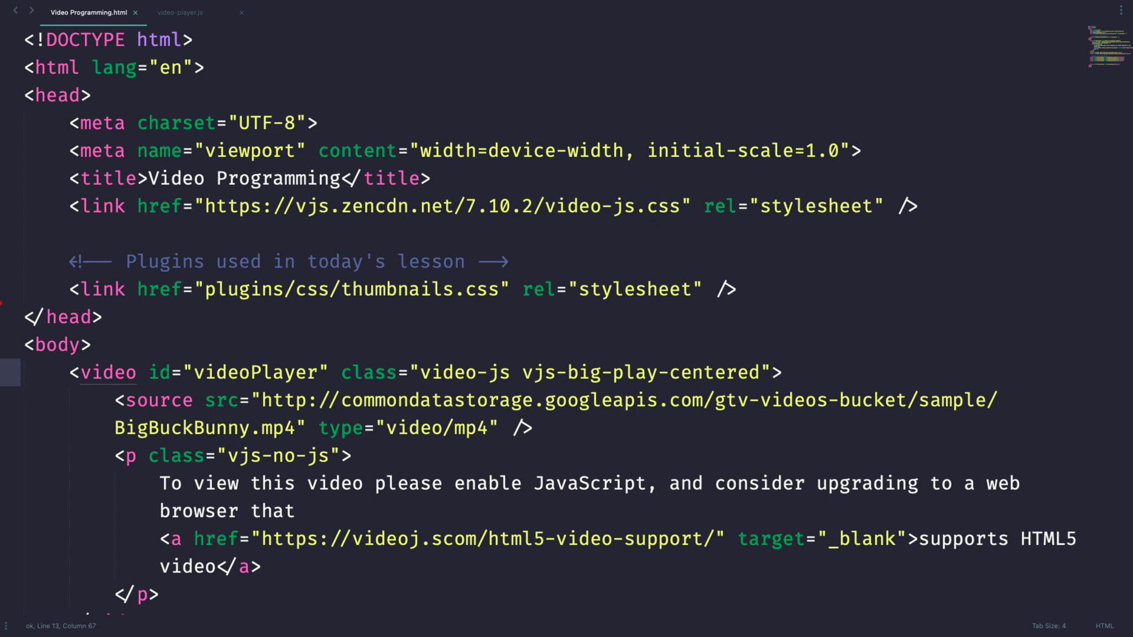
scroll("down", 3)
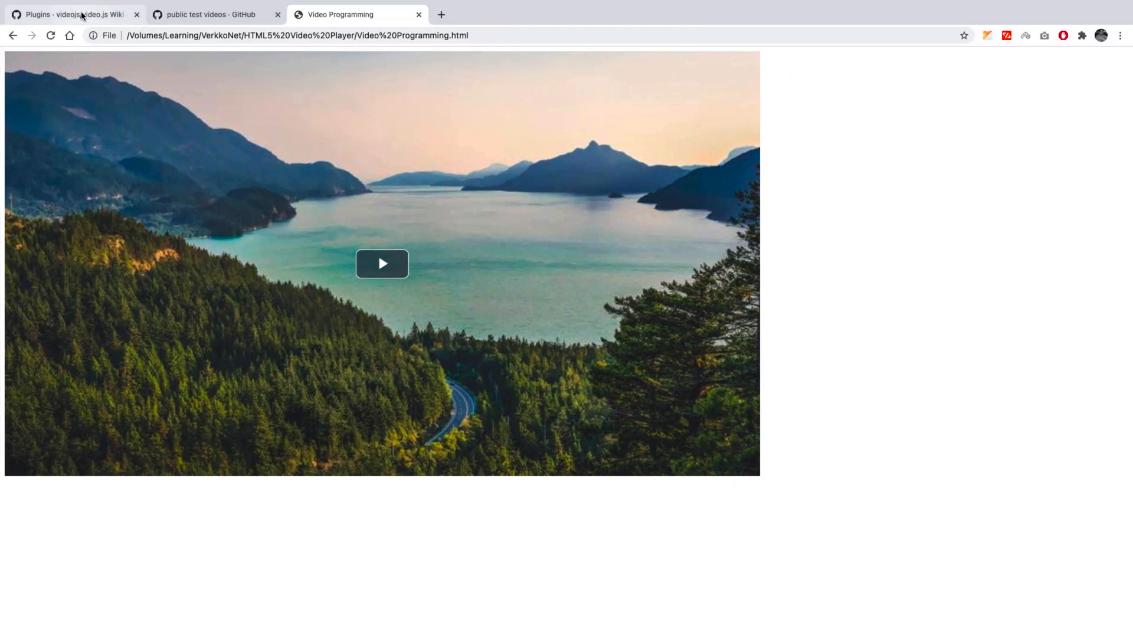
Step: Scroll the video.js Plugins wiki's Community Plugins list and highlight a plugin entry
left_click(69, 15)
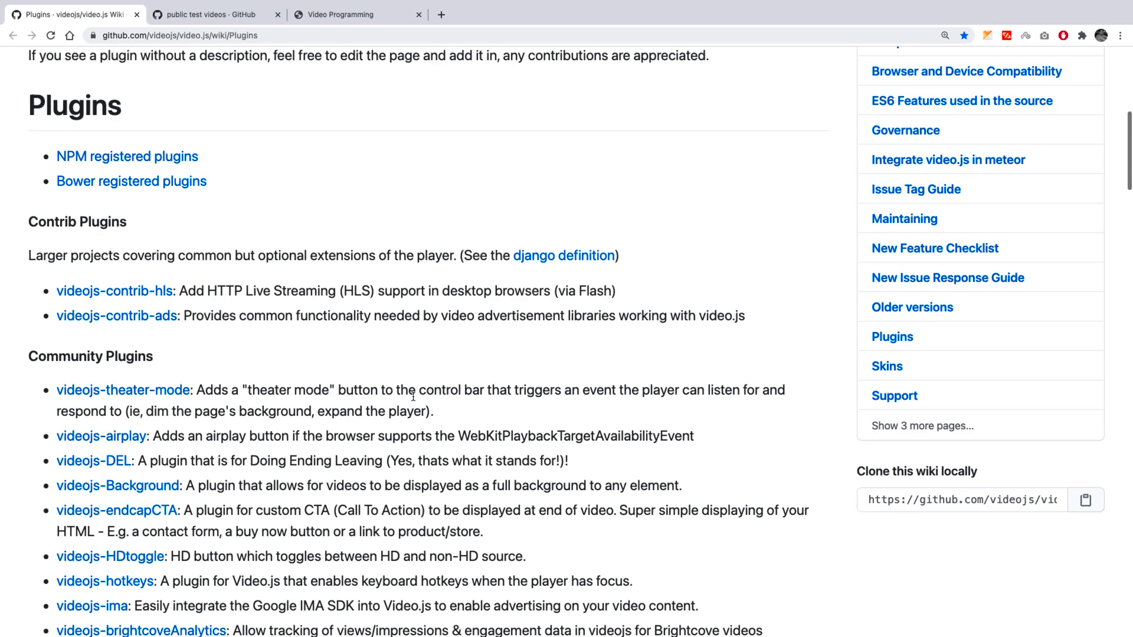
scroll("down", 3)
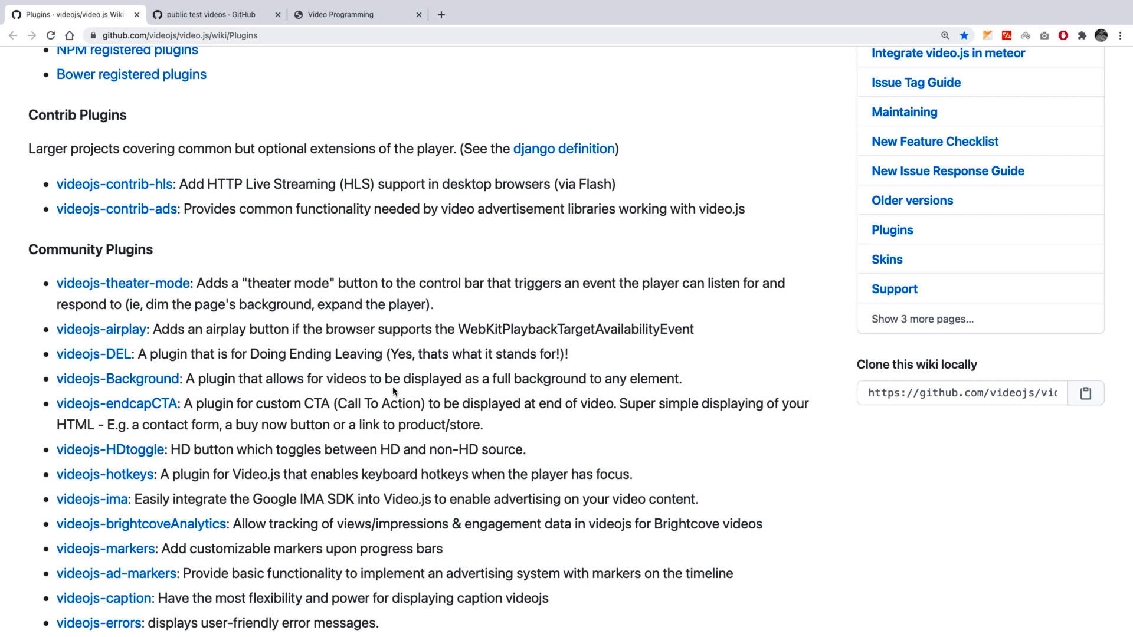
scroll("down", 3)
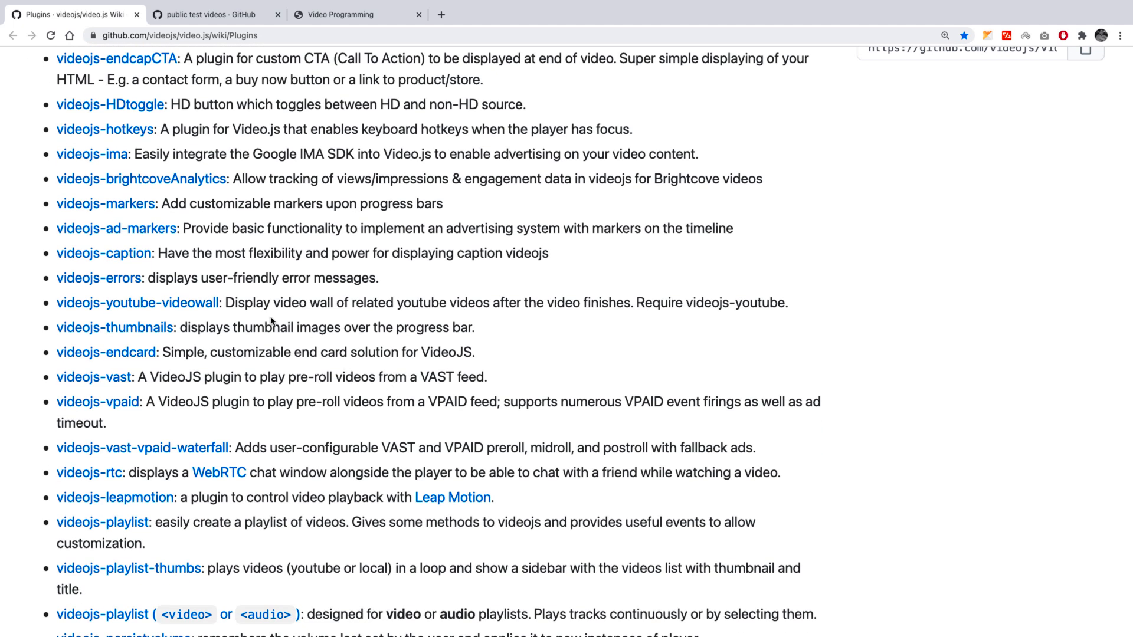
left_click_drag(265, 327, 474, 327)
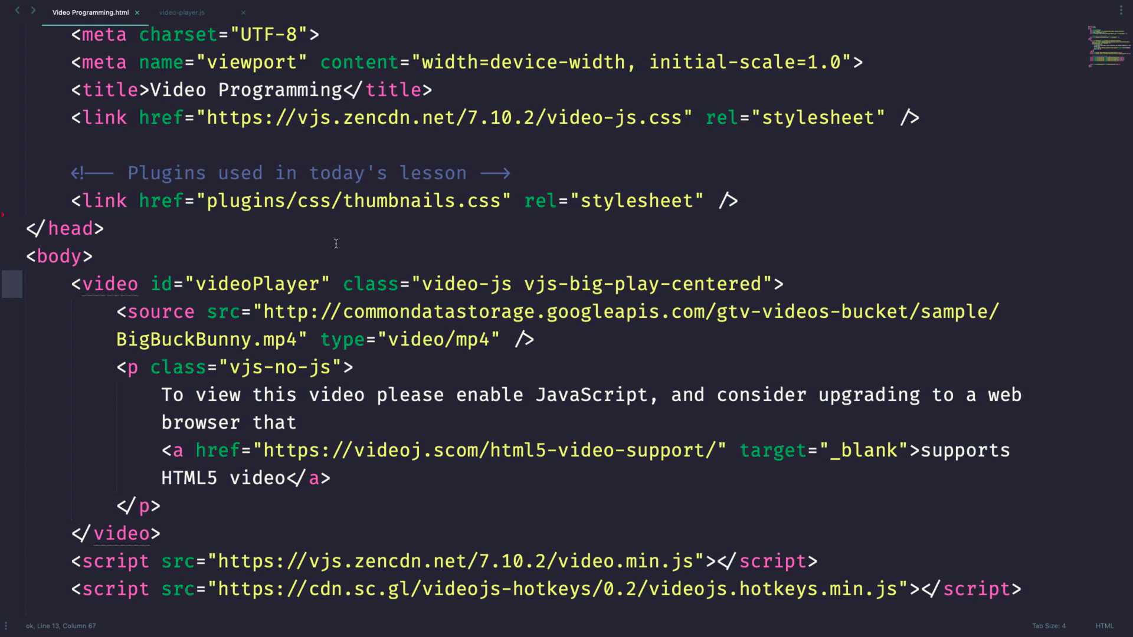
Step: Collapse the css and js folders, review the HTML plugin includes, then switch to video-player.js
left_click(7, 13)
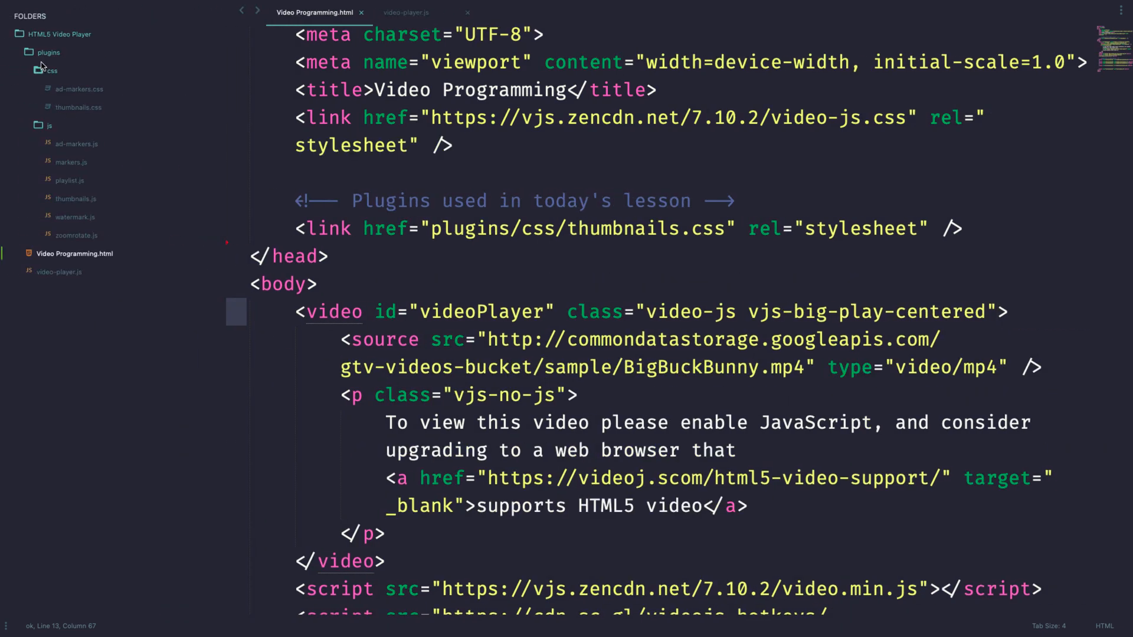
left_click(50, 69)
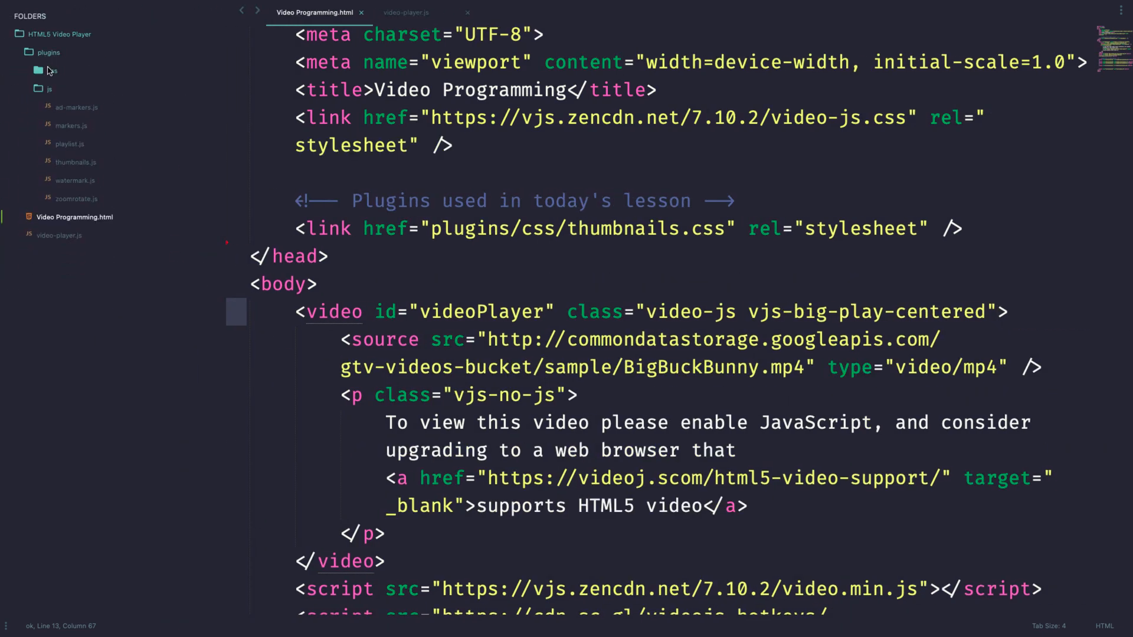
left_click(51, 70)
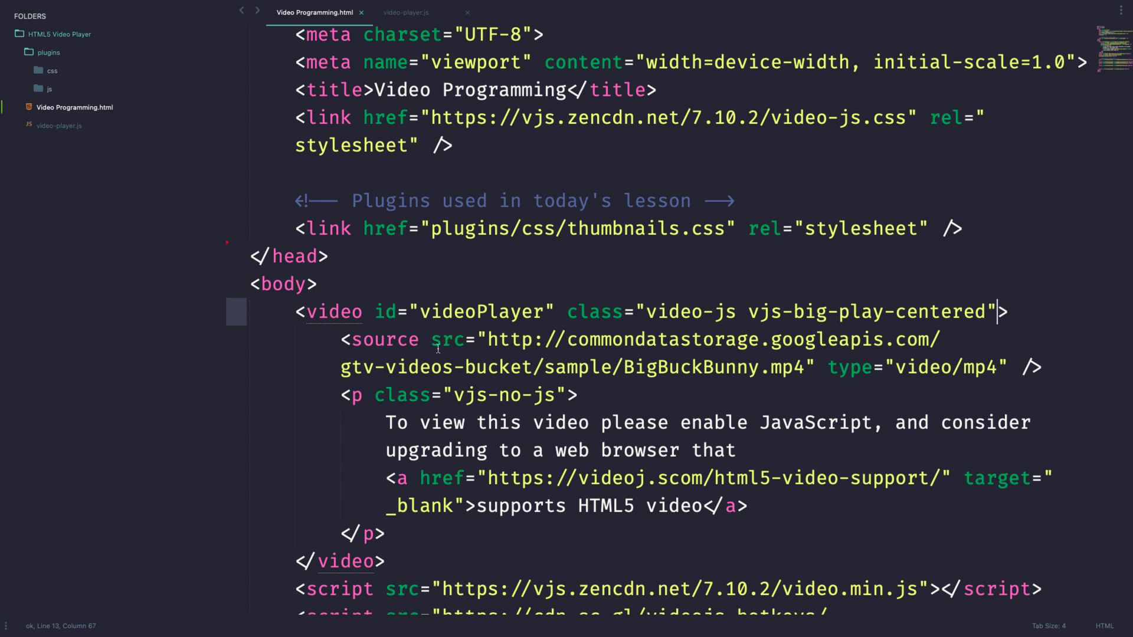
scroll("down", 3)
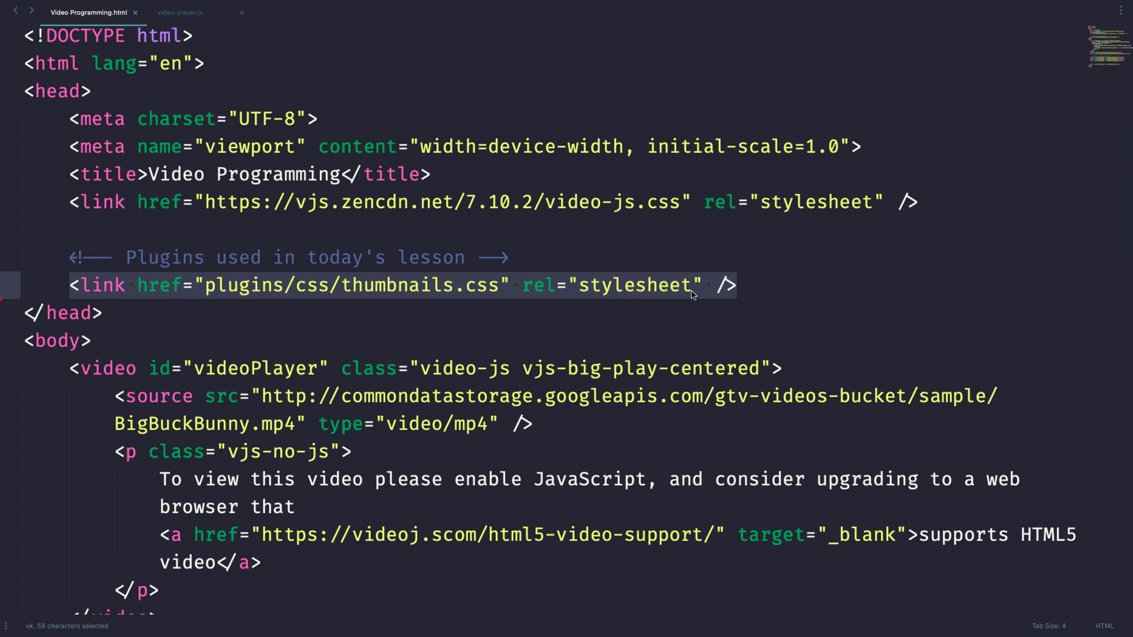
scroll("down", 3)
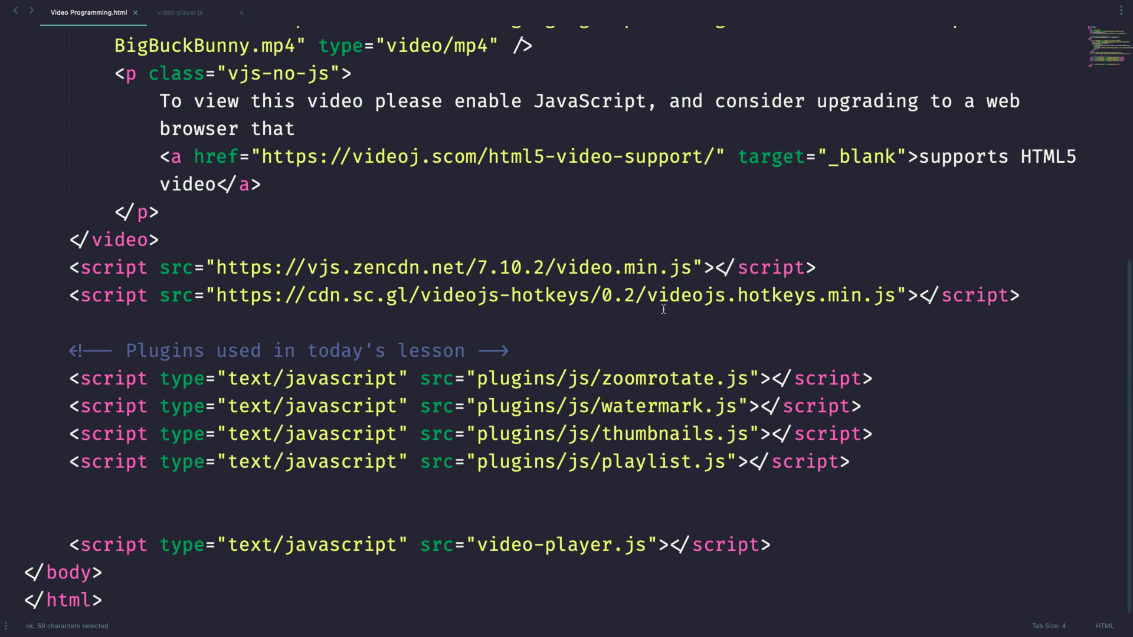
left_click(179, 13)
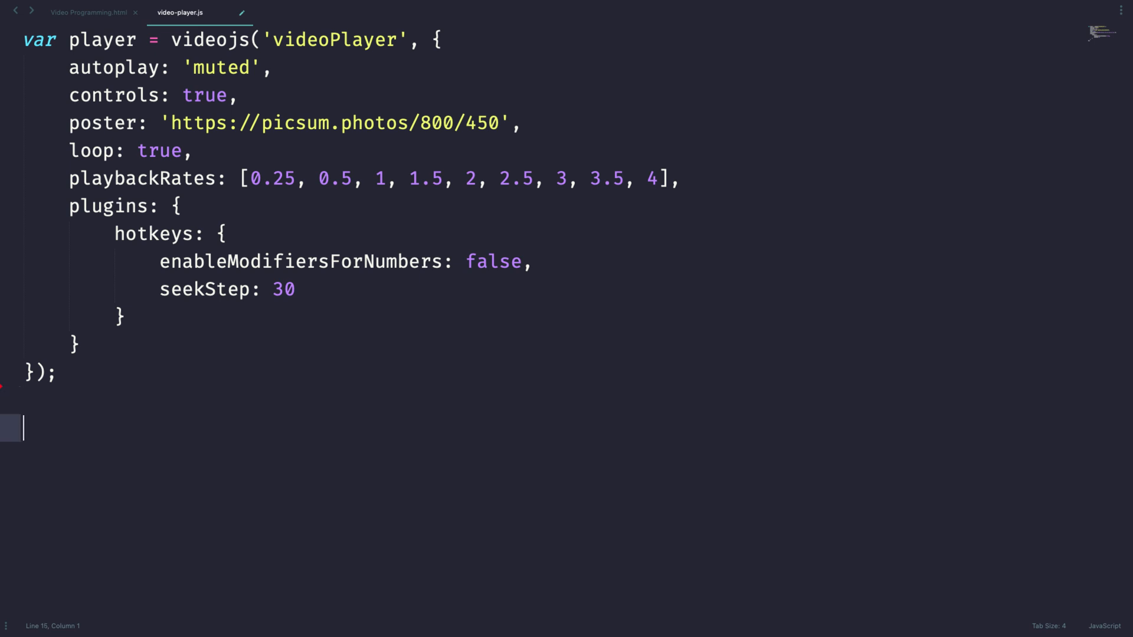
Step: Type player.zoomrotate({ rotate: 180, zoom: 1. below the player options block
type("player.zoom")
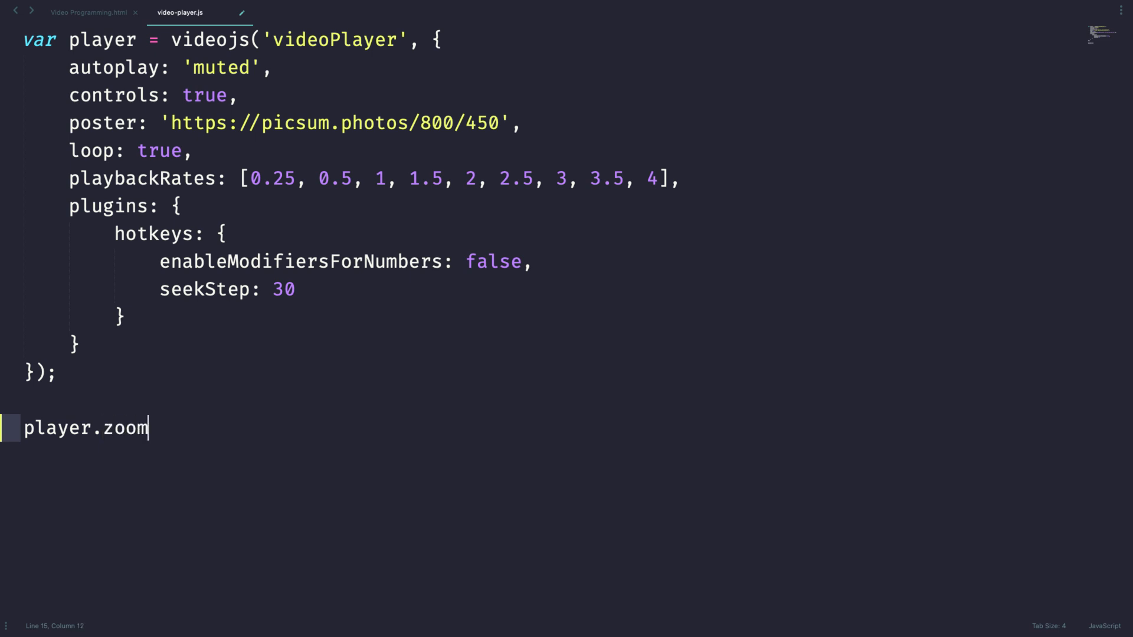
type("rorat")
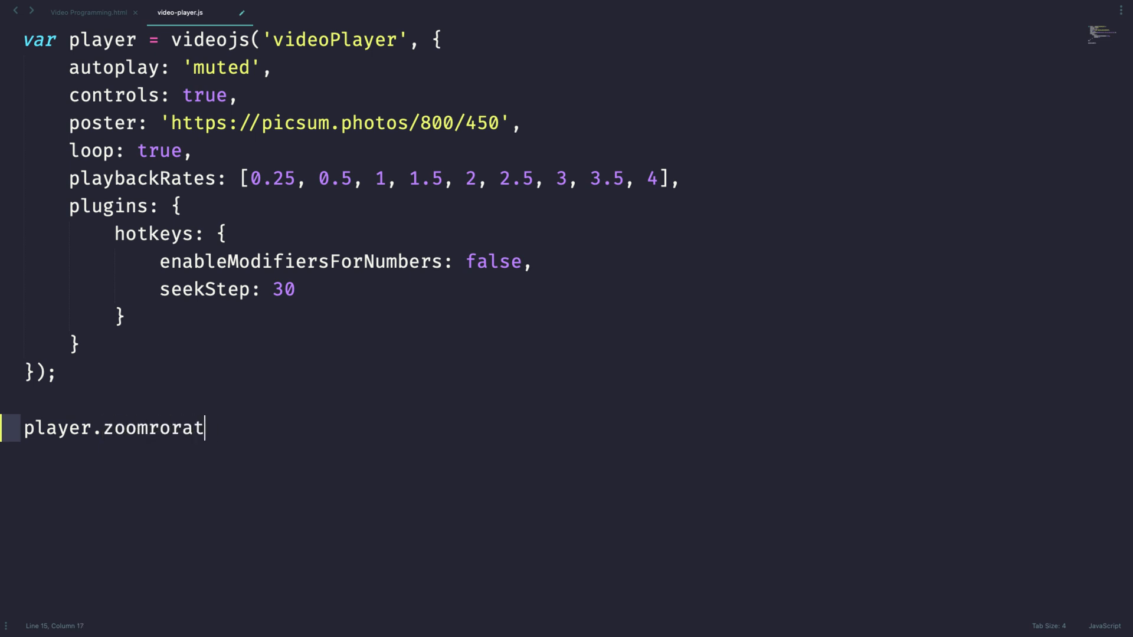
type("e()")
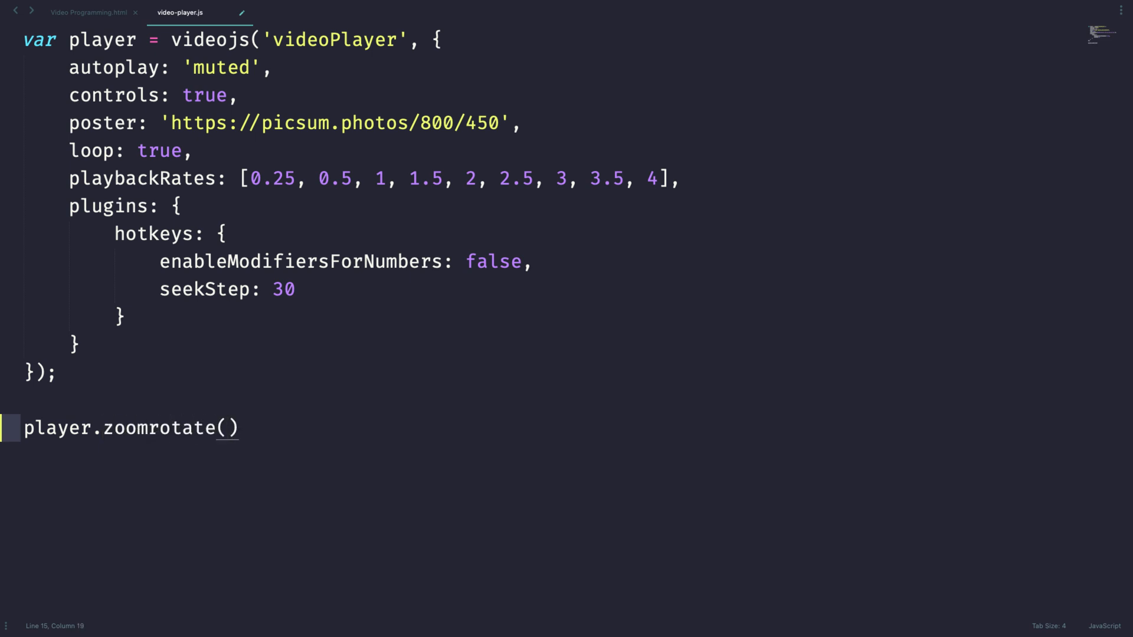
type("{")
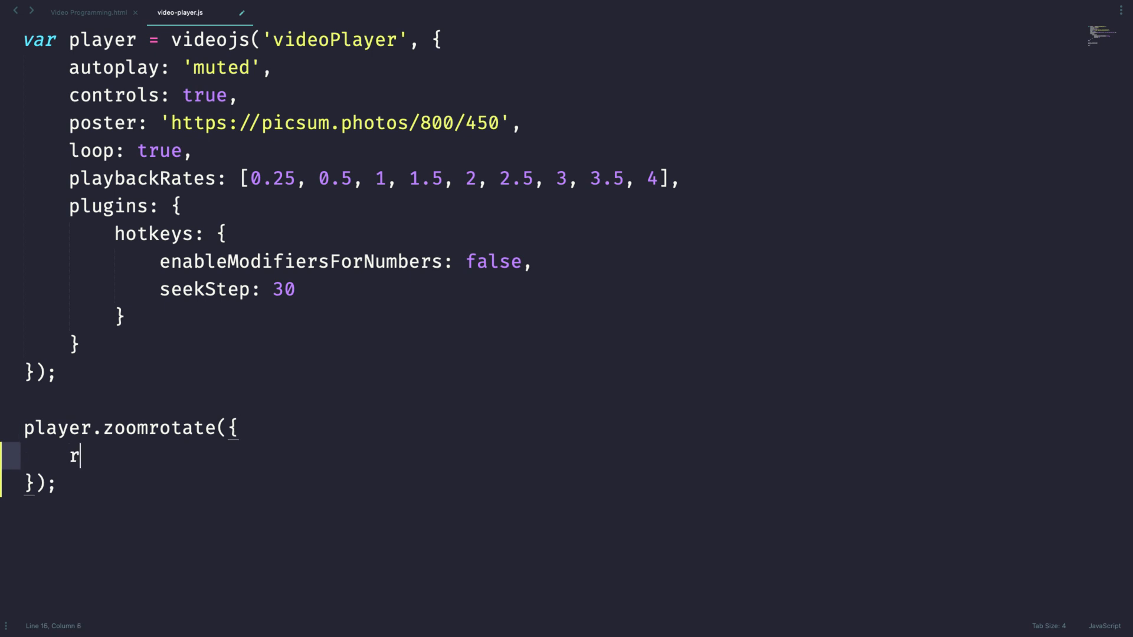
type("otate:")
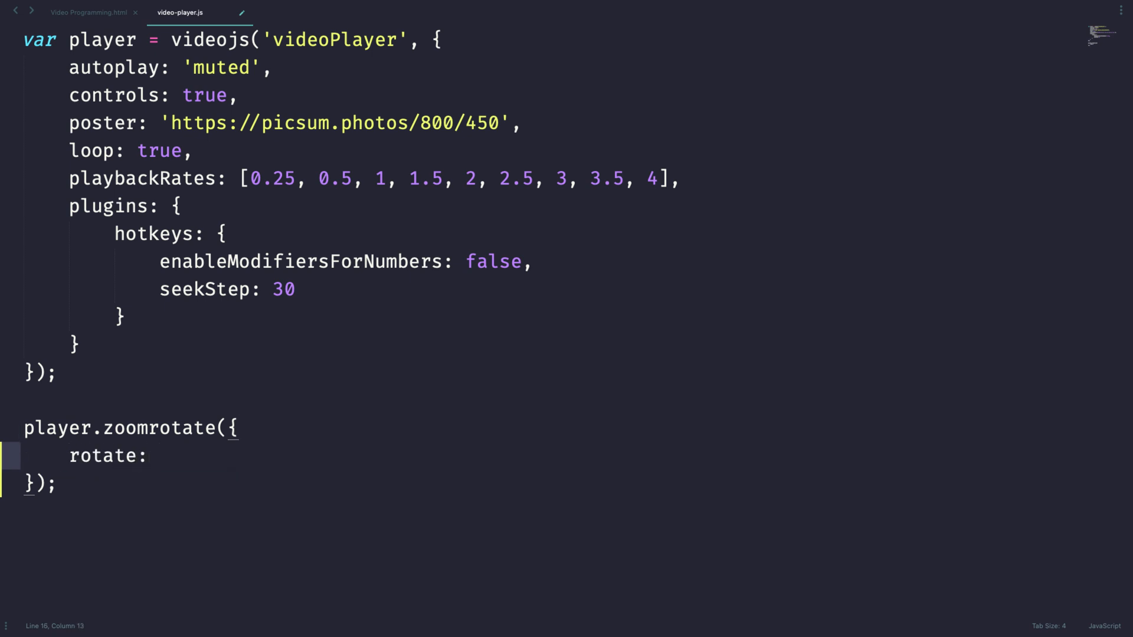
type("180,")
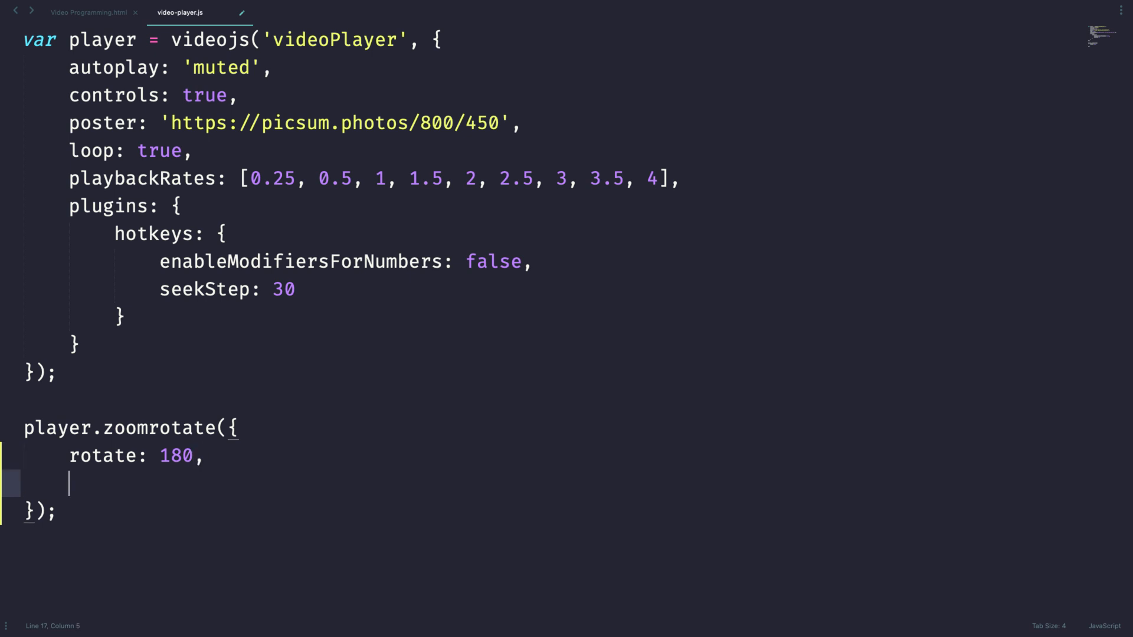
type("zoom:")
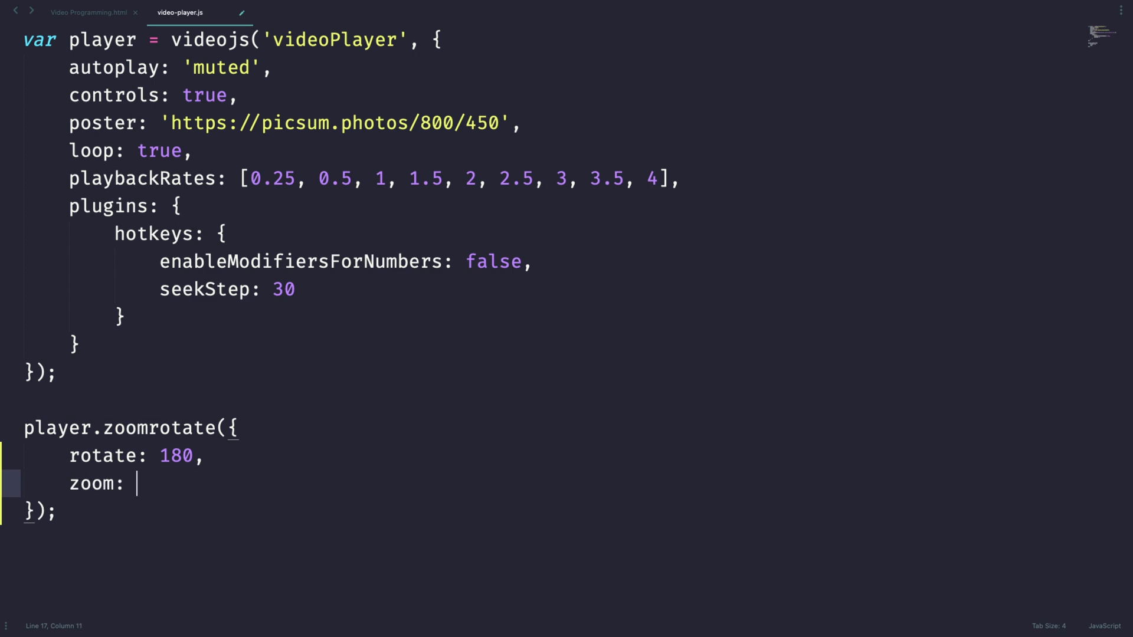
type("1.")
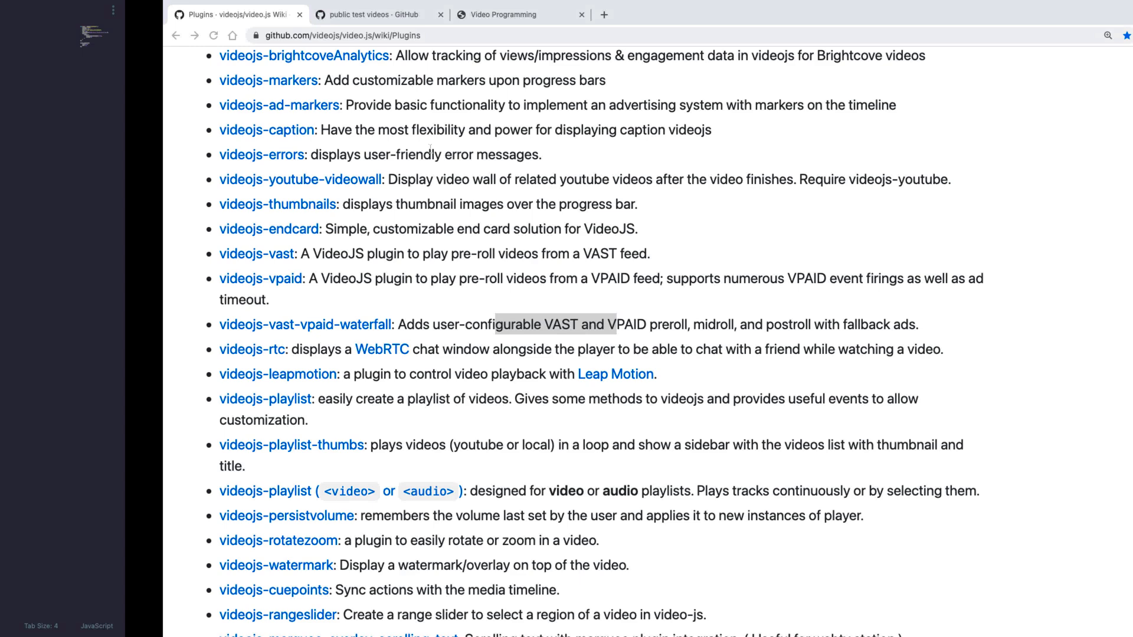
Step: Reload the Video Programming page and play the video to confirm the 180° rotation
left_click(501, 13)
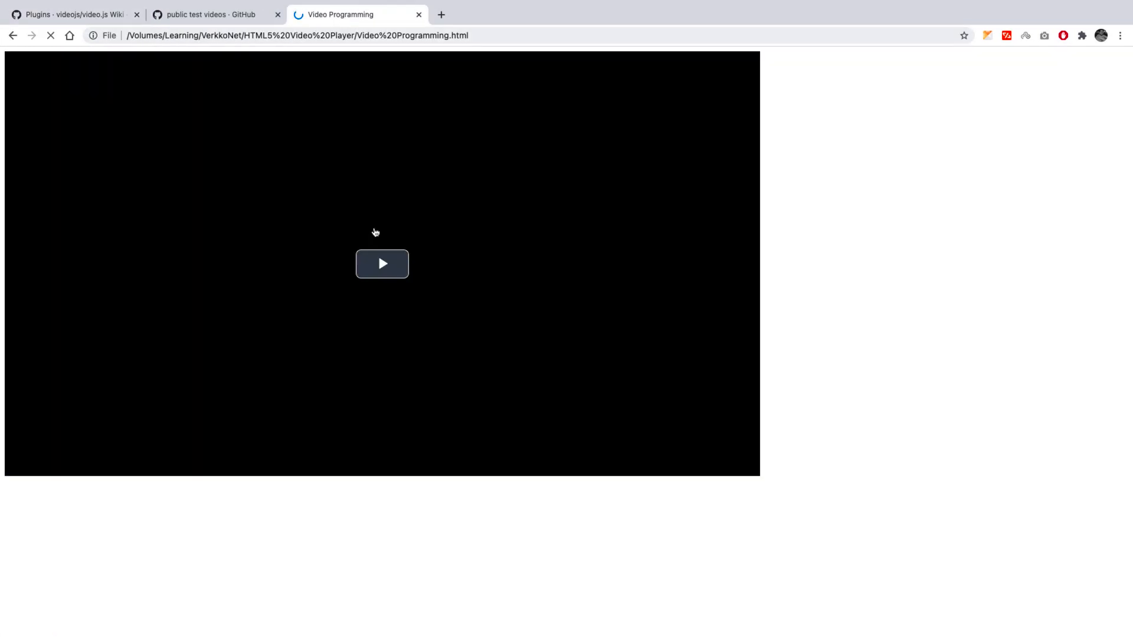
left_click(382, 263)
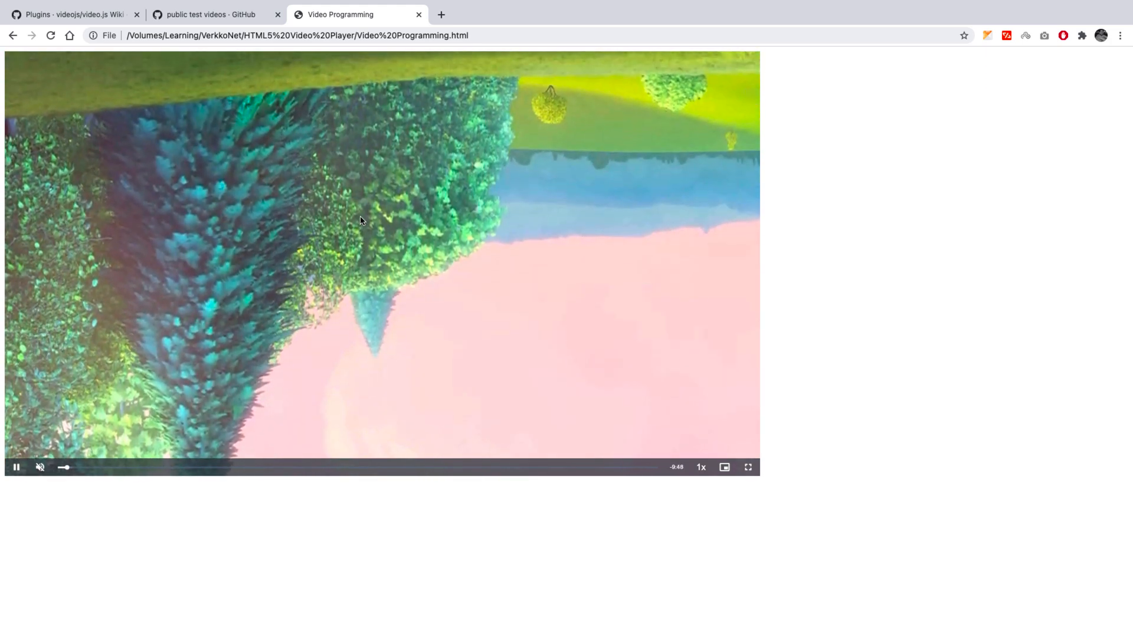
left_click(179, 12)
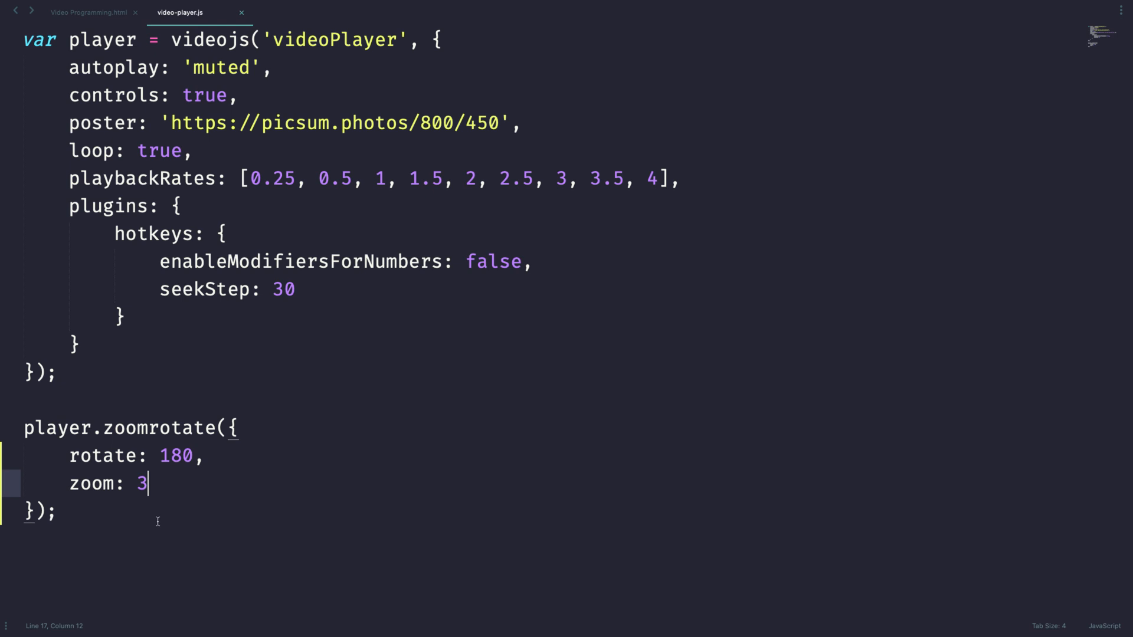
mouse_move(305, 433)
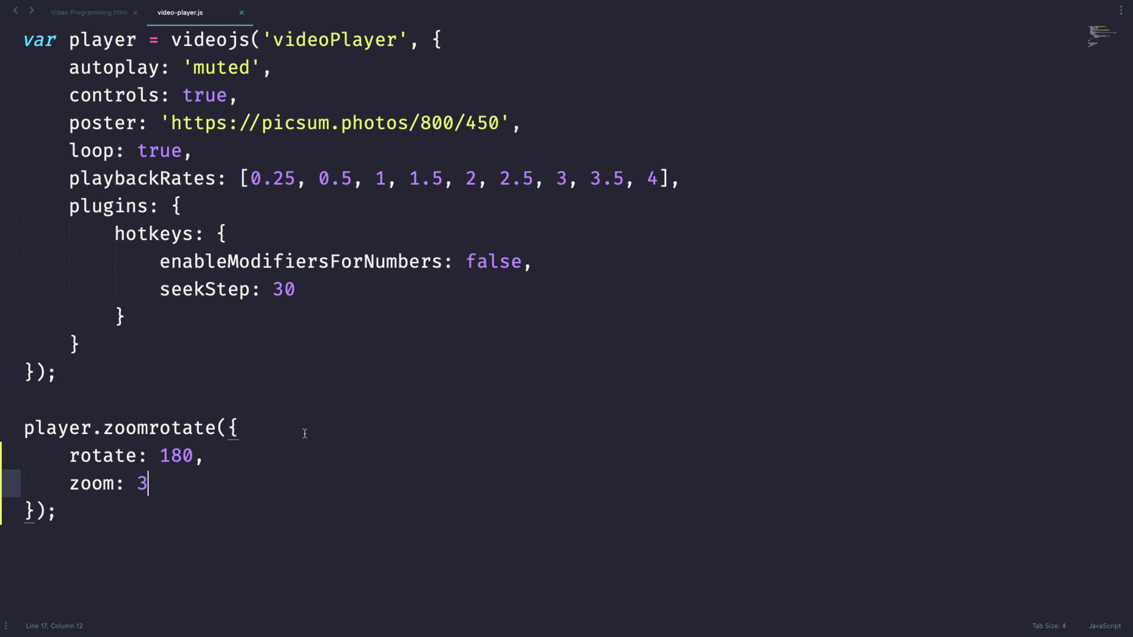
Step: Start player.watermark with file set to the poster's picsum URL changed to 50/50
type("o")
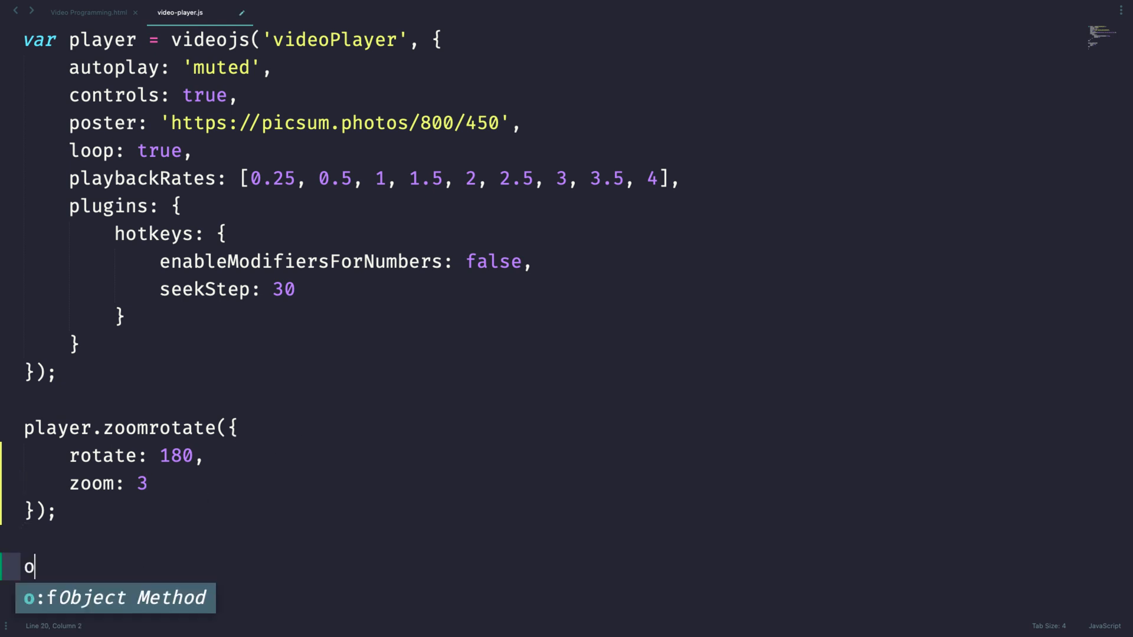
type("player.watermar")
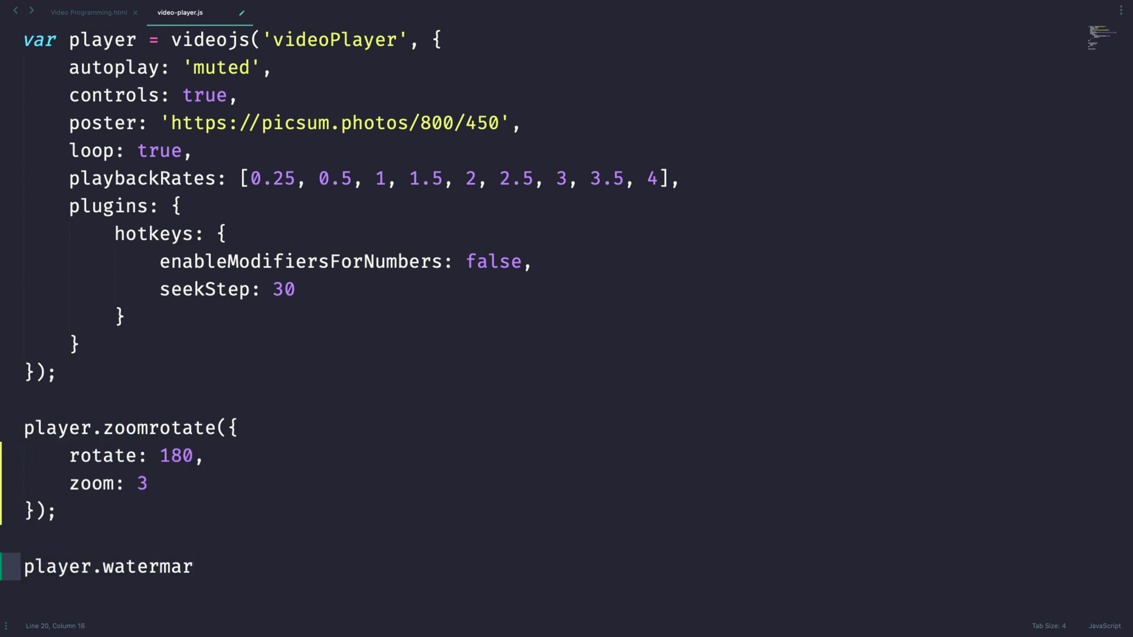
type("k({")
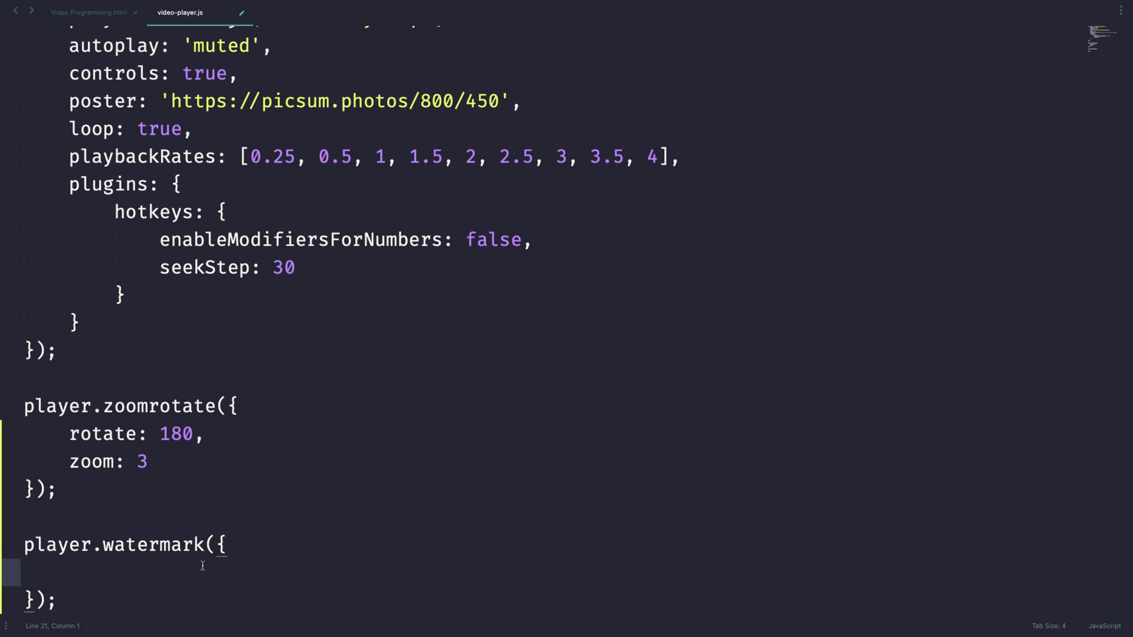
scroll("down", 3)
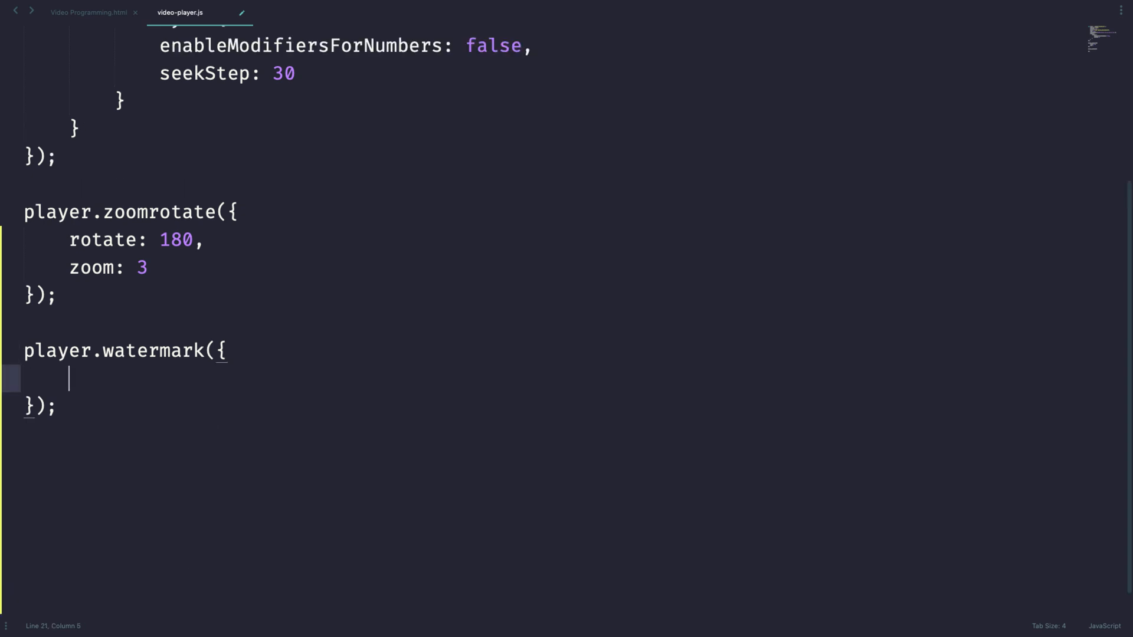
type("file: ''")
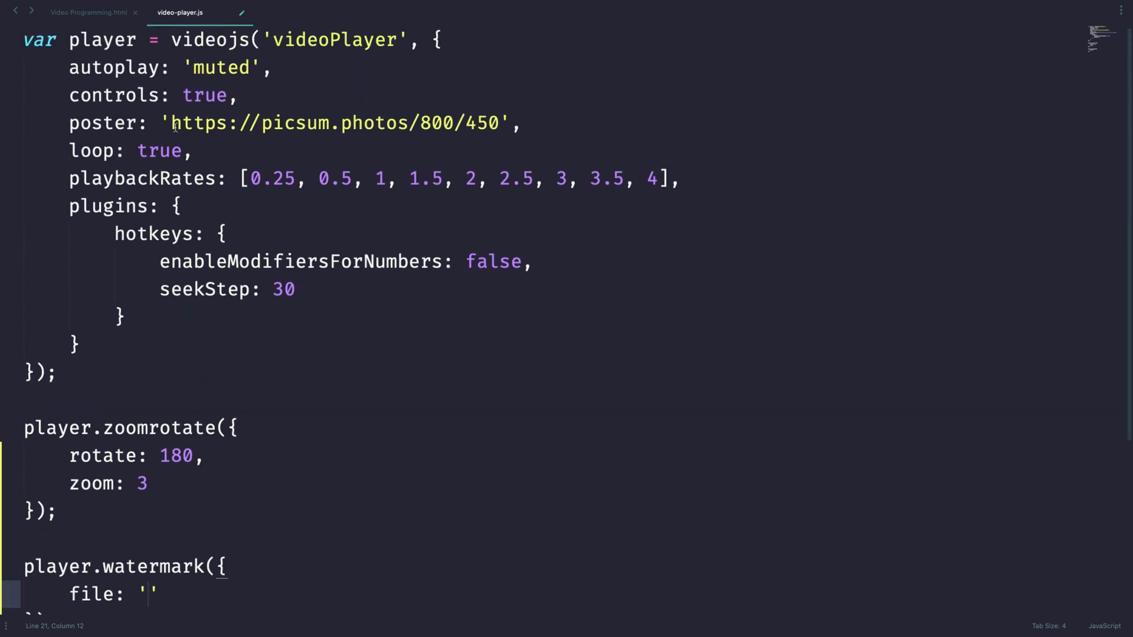
left_click_drag(172, 123, 498, 122)
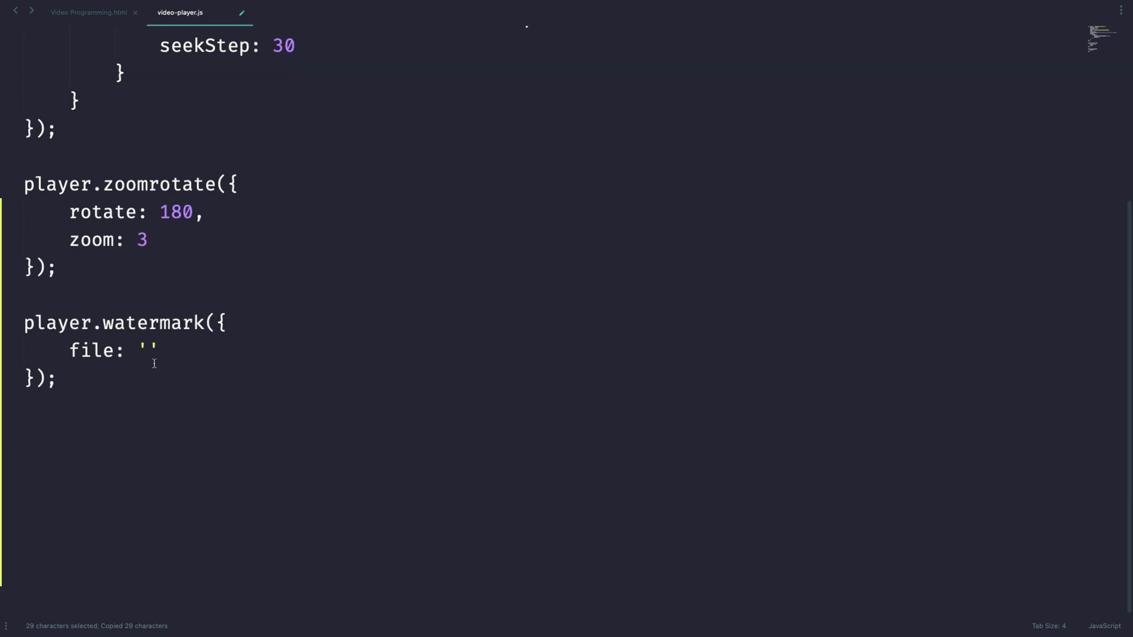
type("https://picsum.photos/800/450")
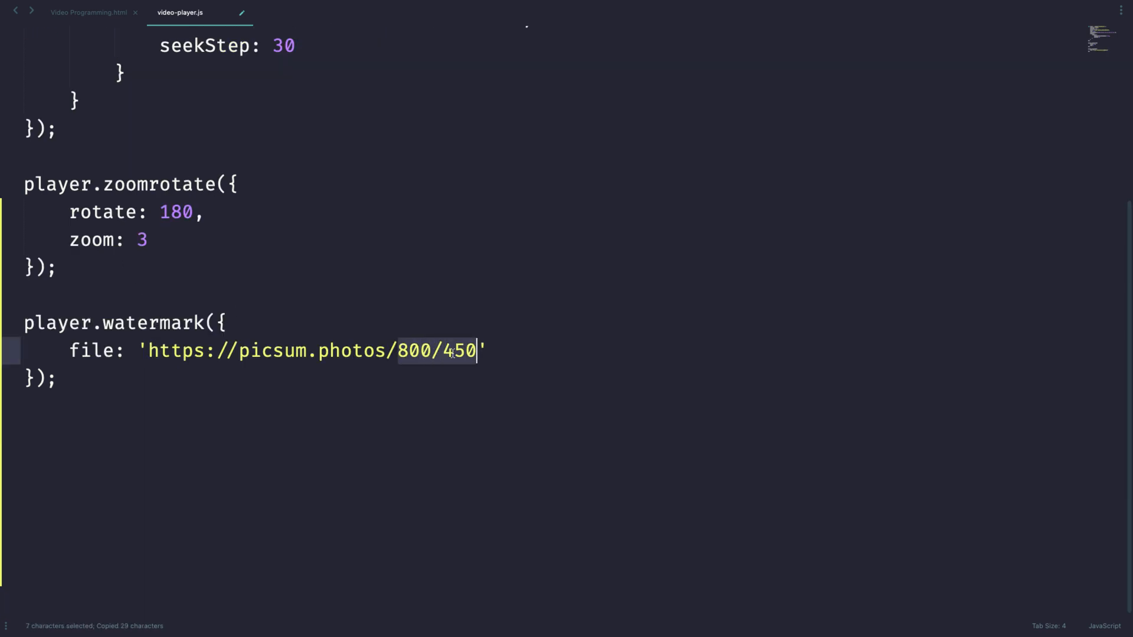
type("50/5")
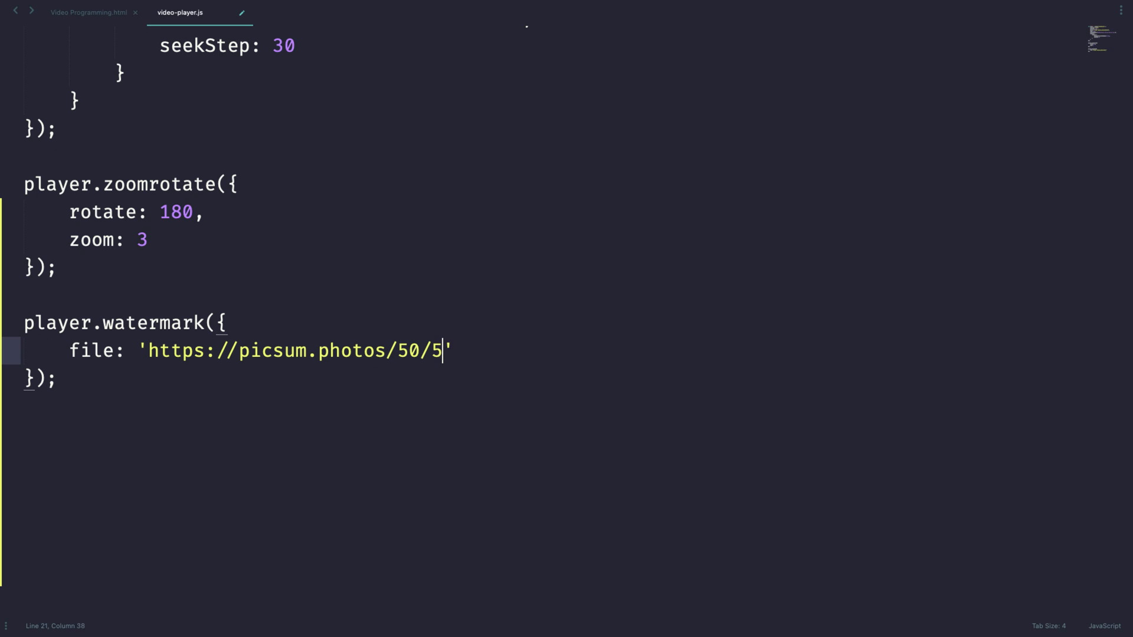
type("0")
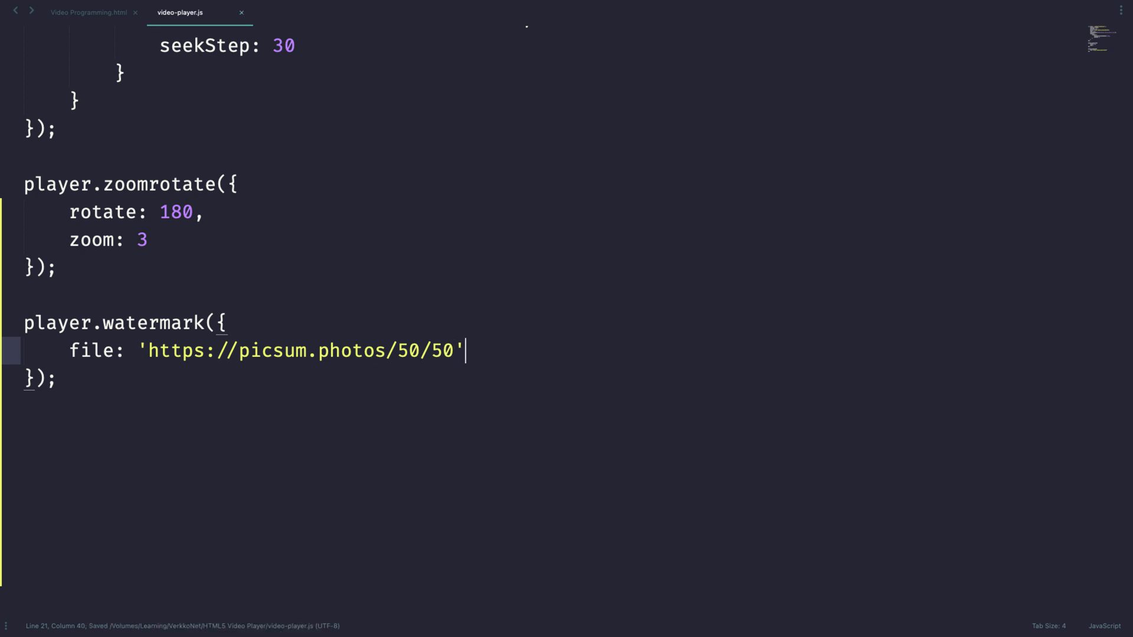
type(",")
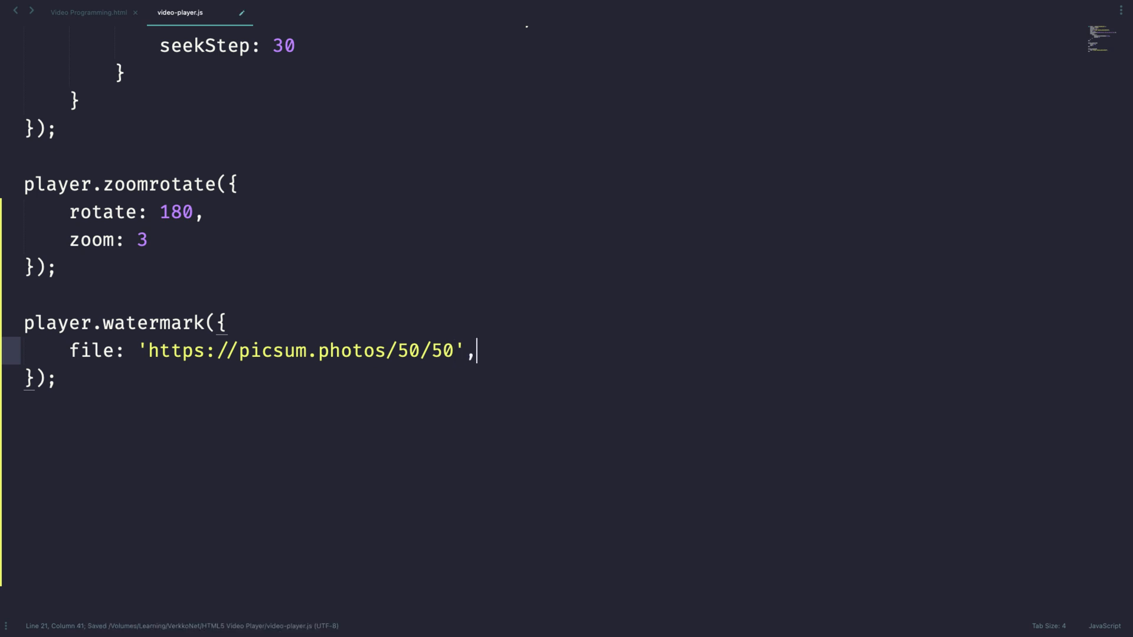
Step: Add xpos 0, ypos 0, opacity 0.6, clickable true and url verkkonet.com to the watermark
type("xpos")
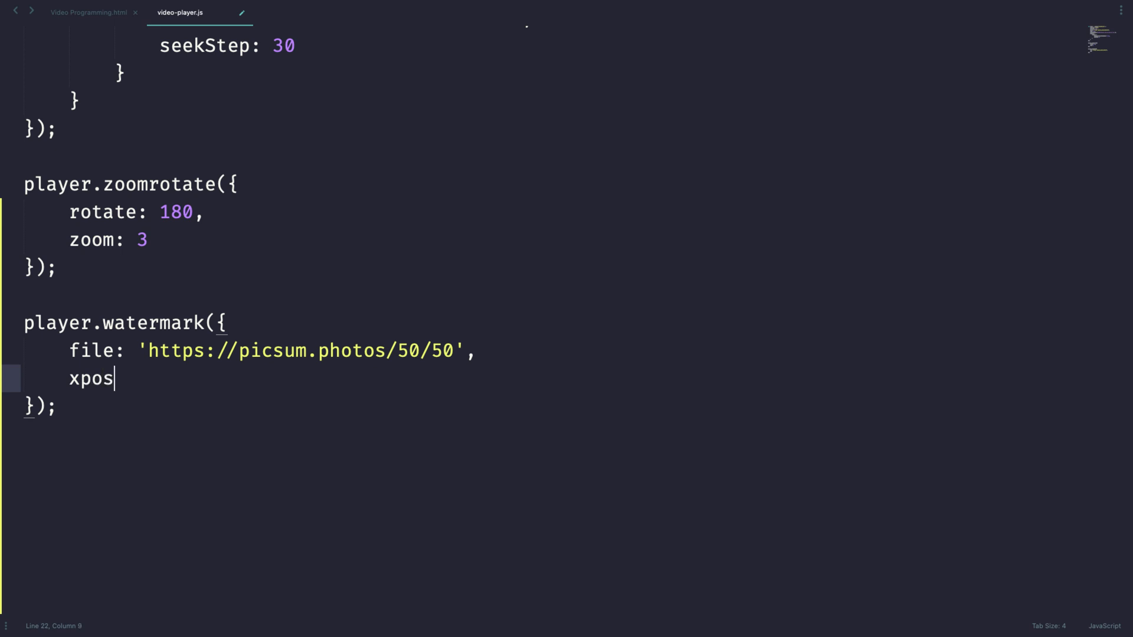
type(": 0,")
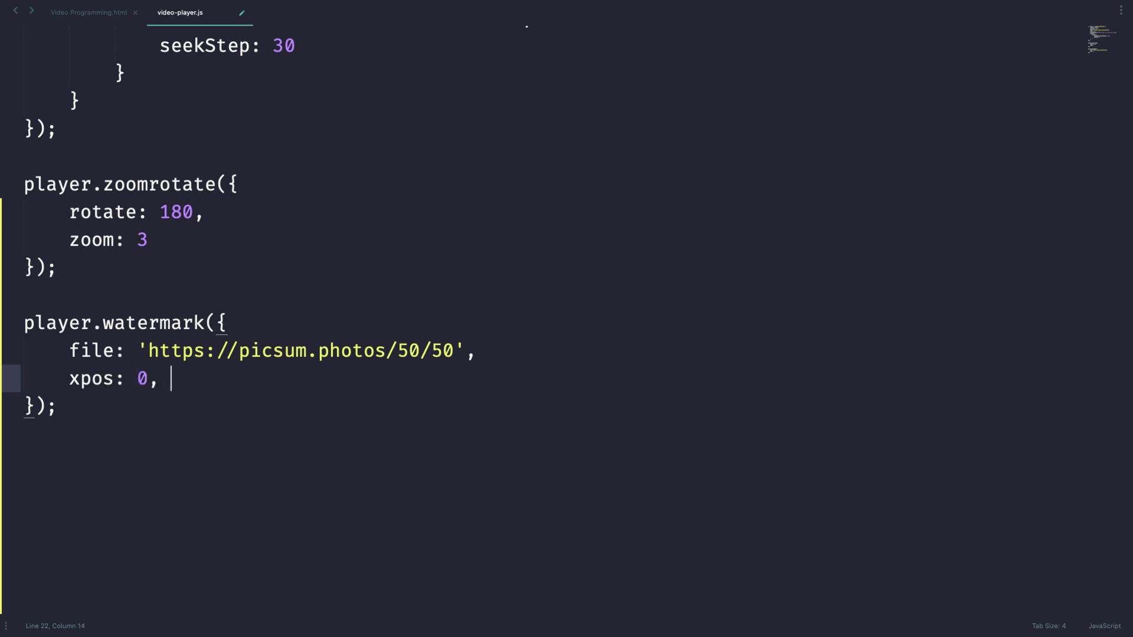
type("u")
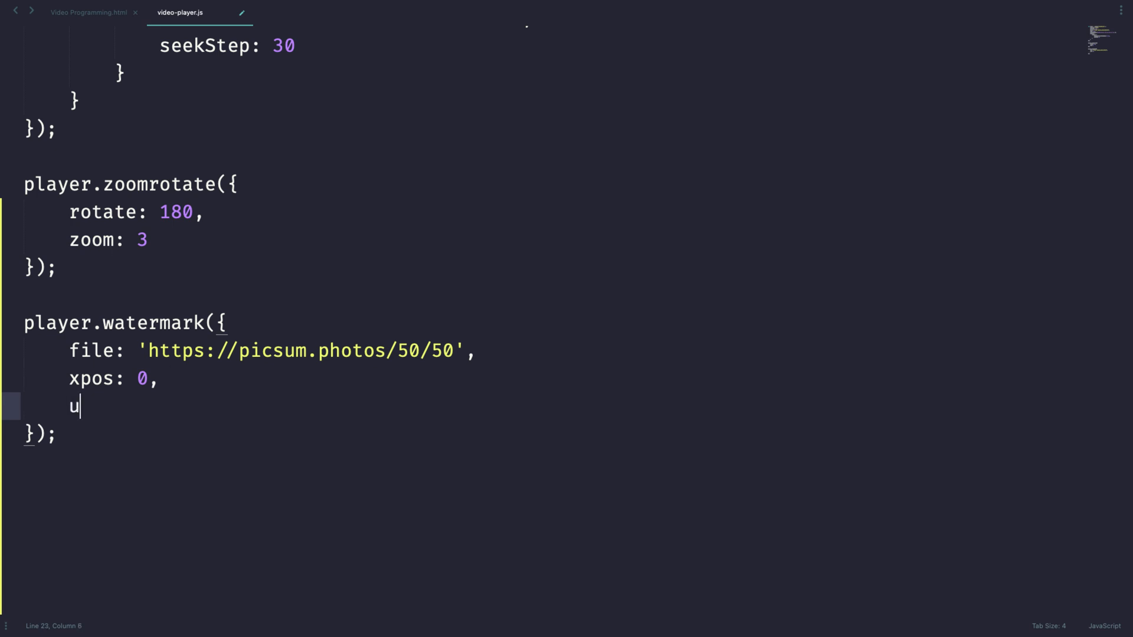
type("pos:")
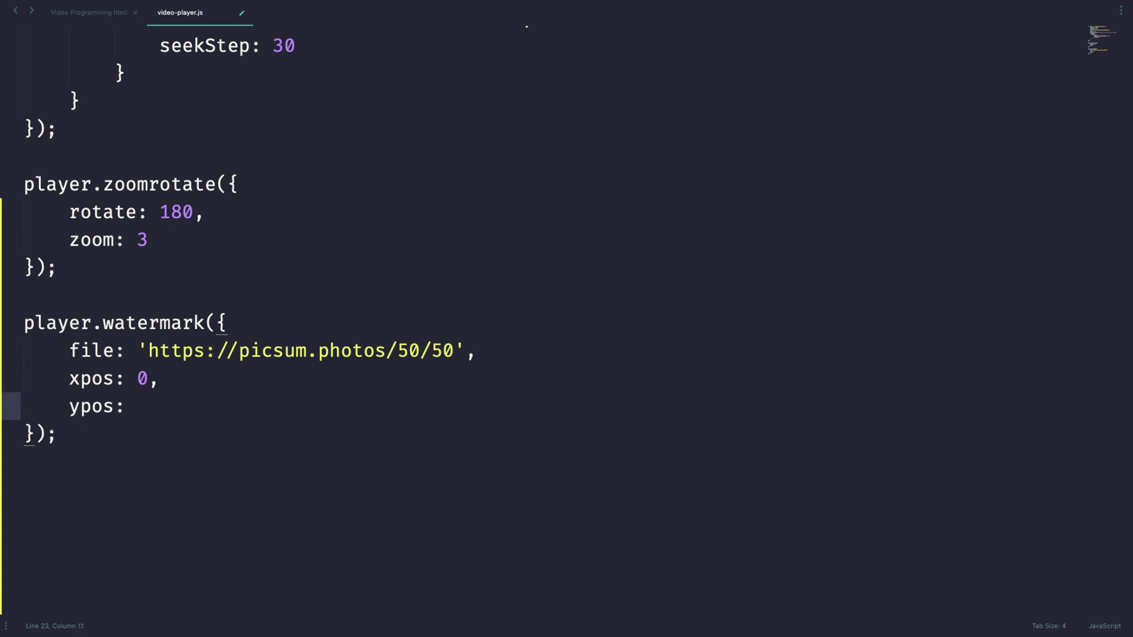
type("0,")
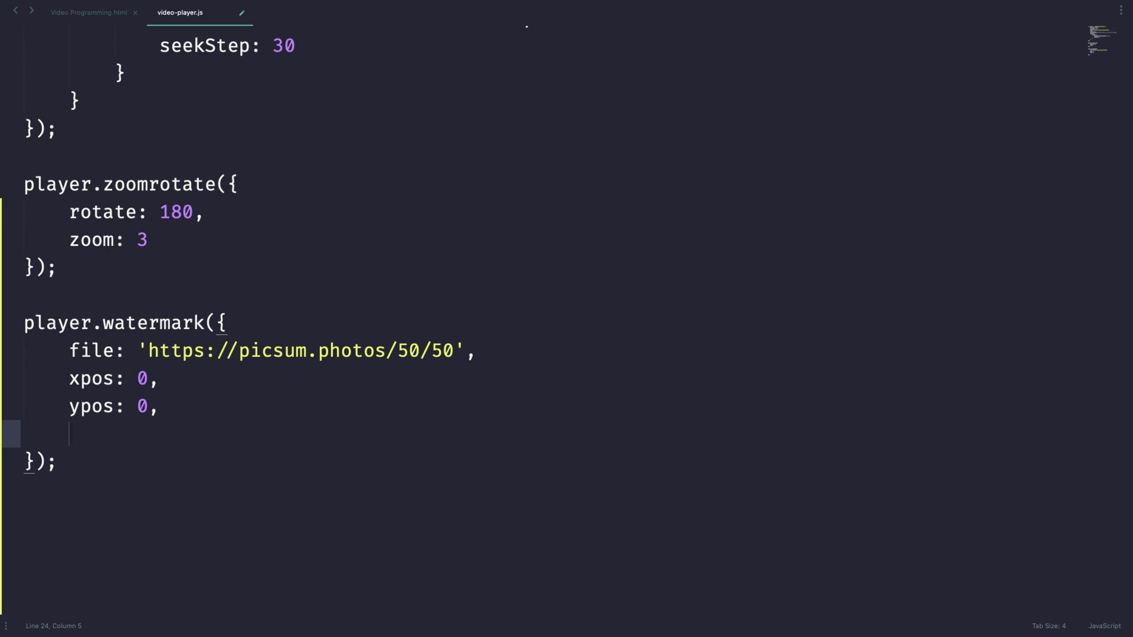
type("opacity:")
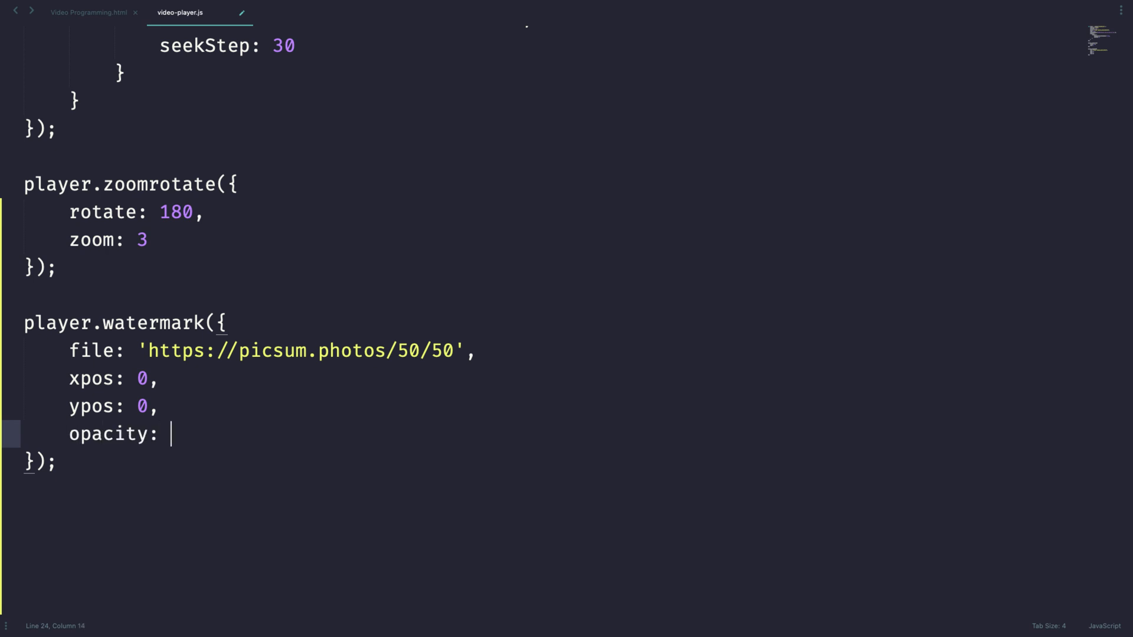
type("0.6,")
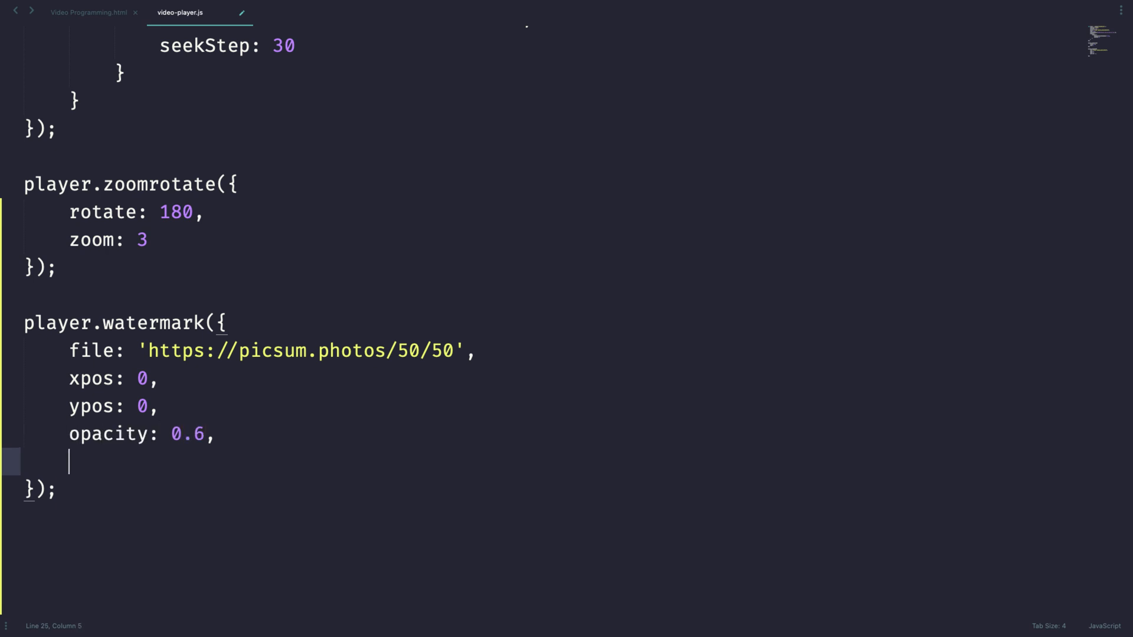
type("url")
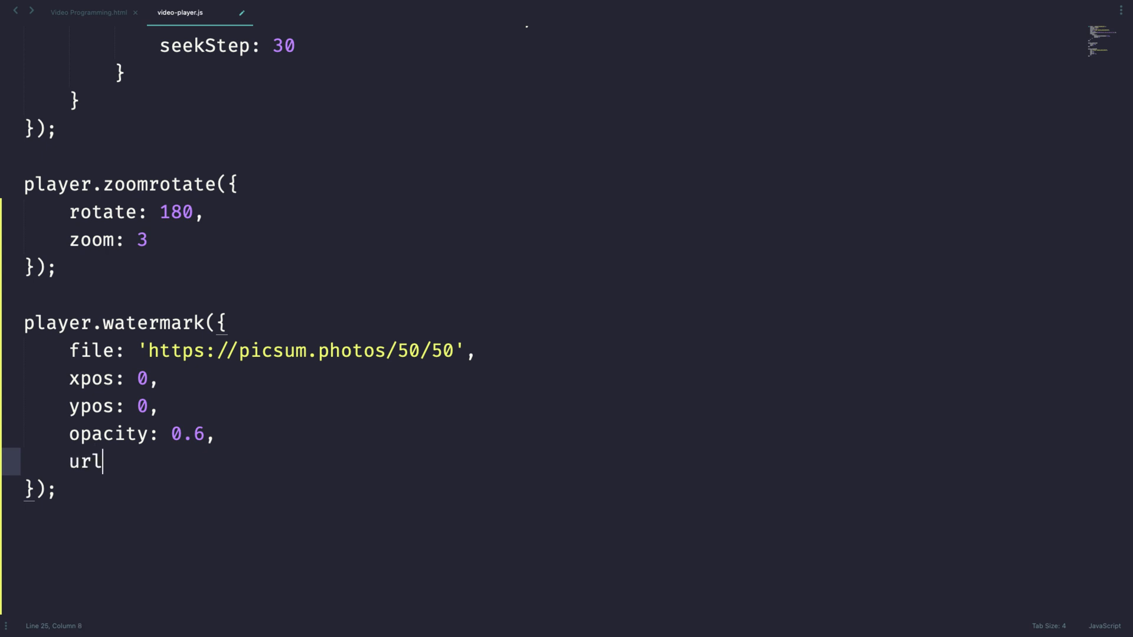
key("Backspace")
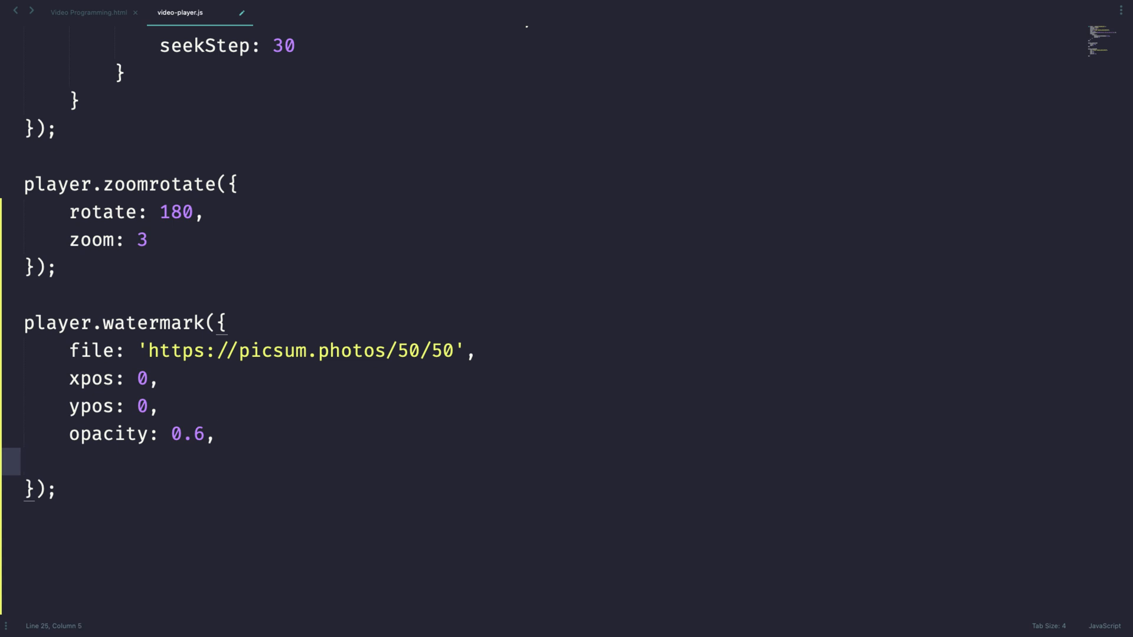
type("cli")
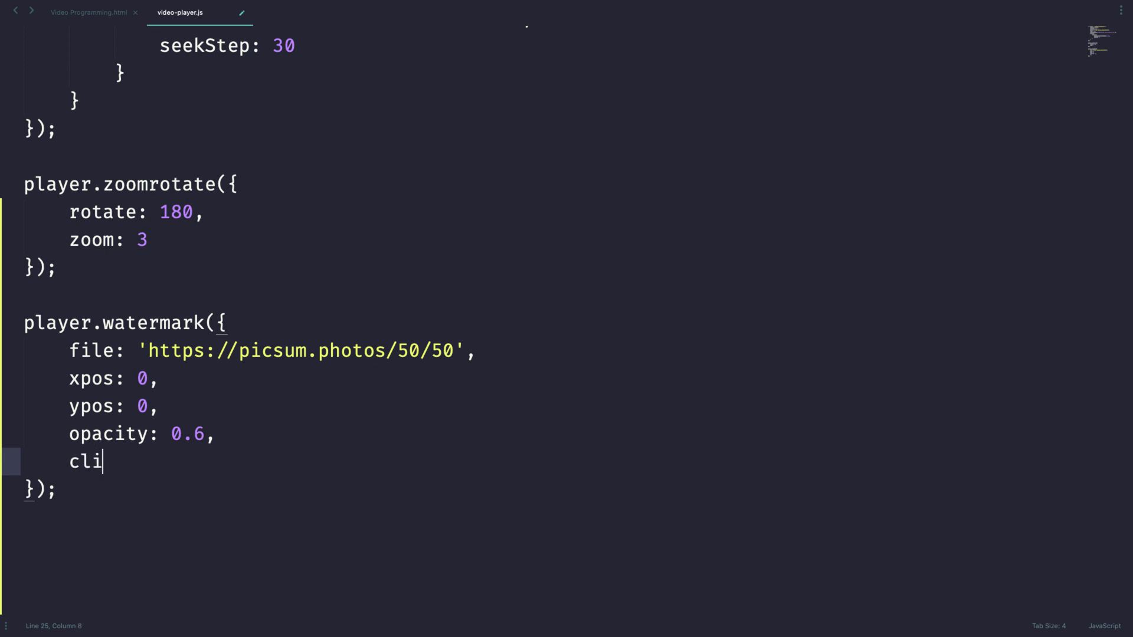
type("ckable: t")
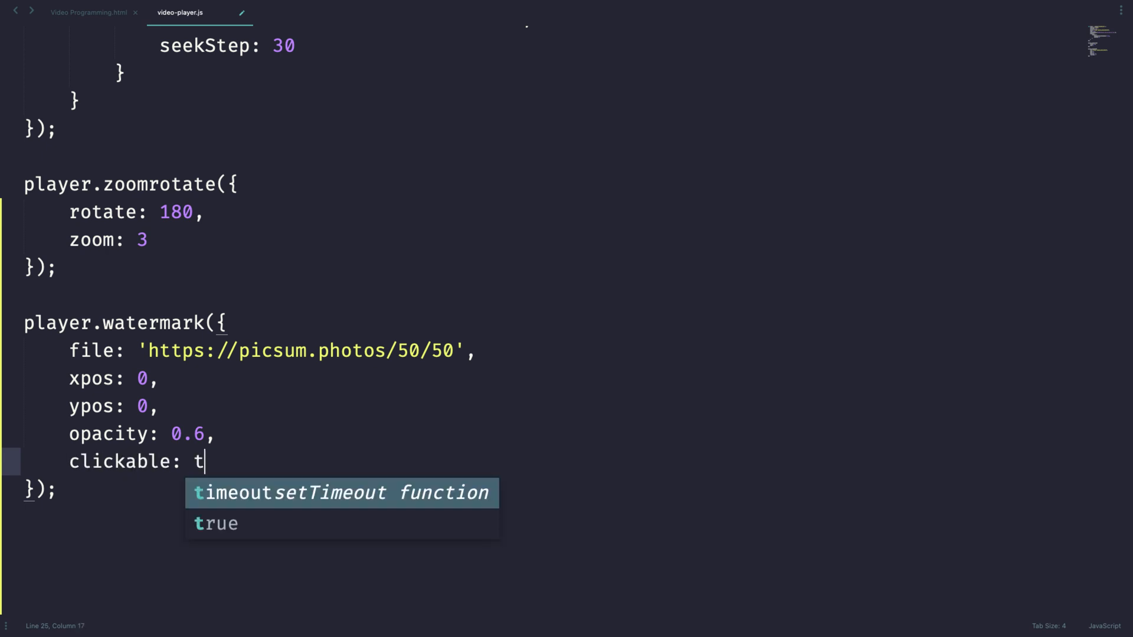
type("rue,")
type("url: 'https://verkko")
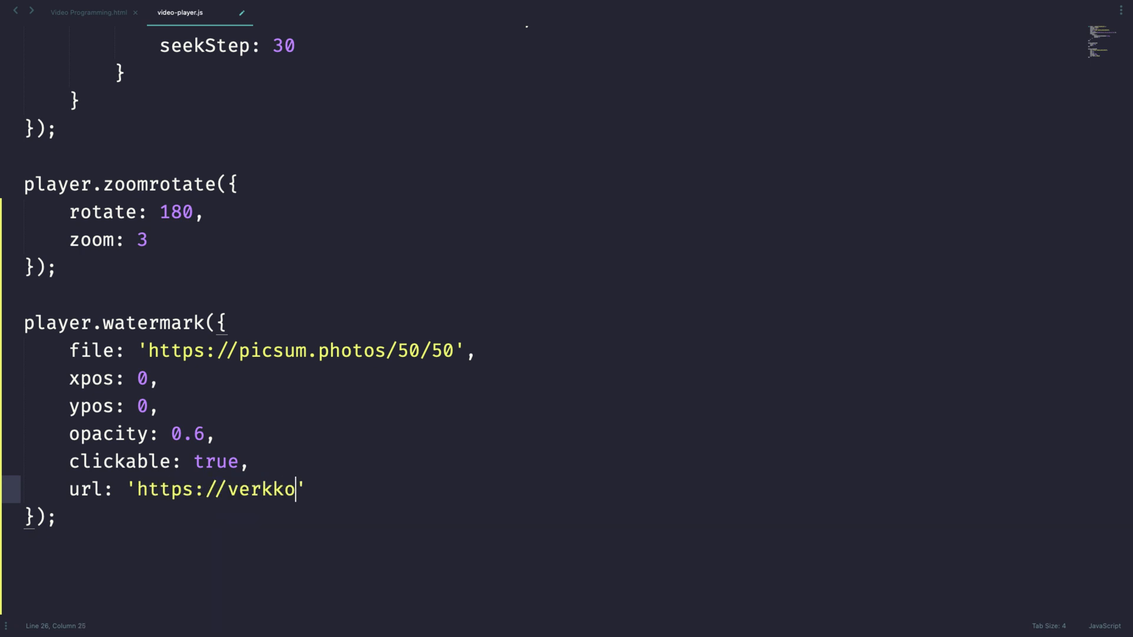
type("net.com")
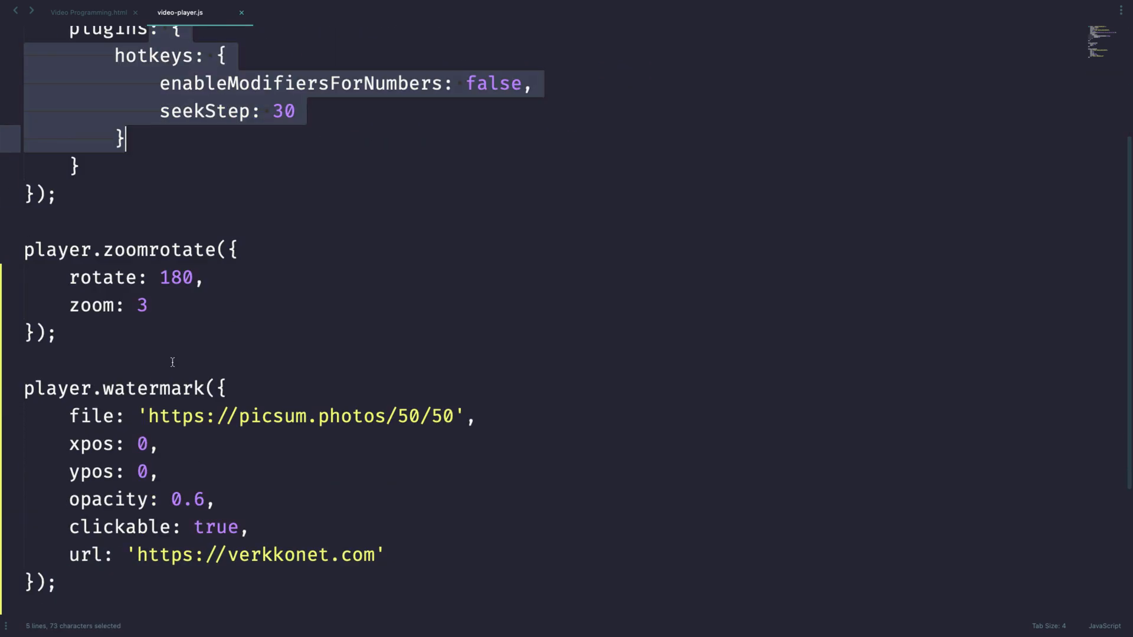
scroll("down", 3)
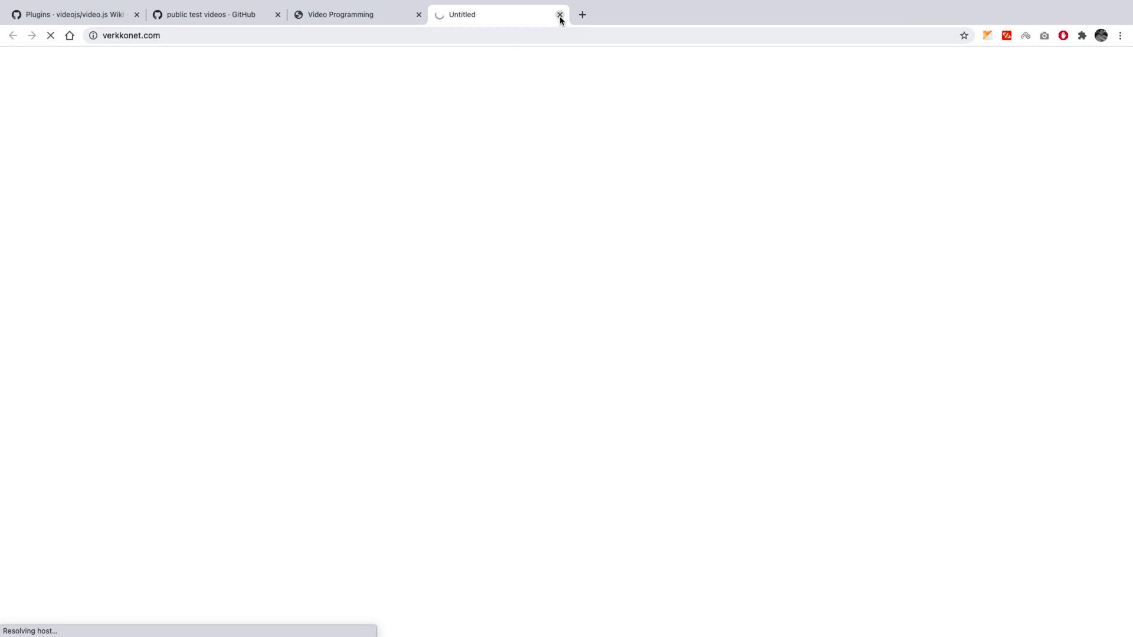
left_click(559, 14)
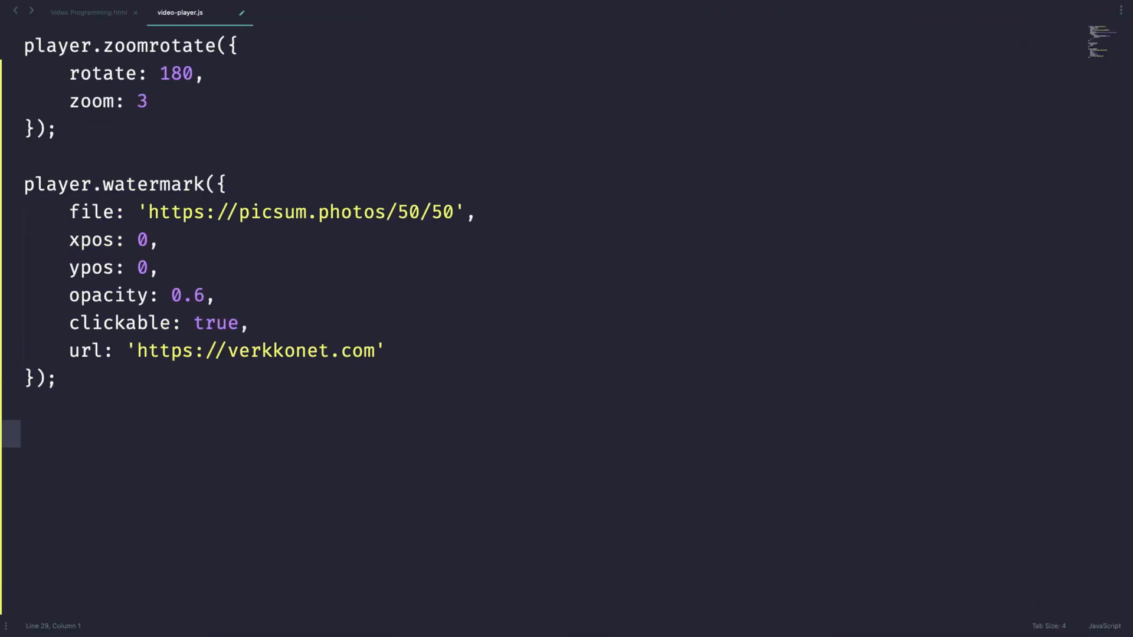
Step: Type player.thumbnails with a 0: {} entry holding src: '' on a new line
type("player.thumbnails(")
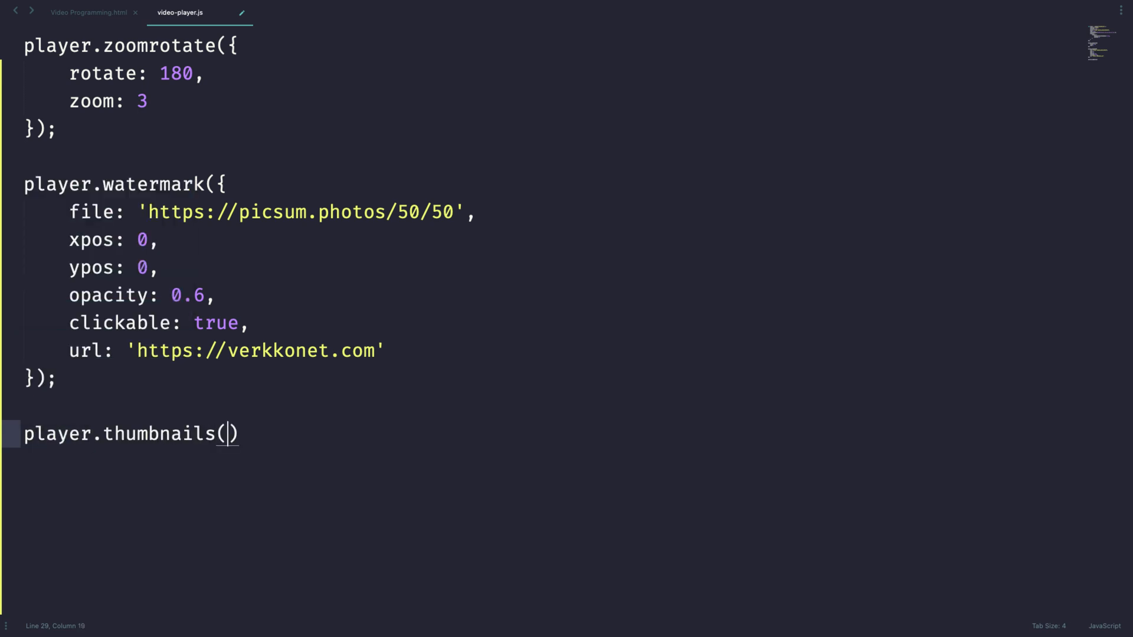
type("{")
key("enter")
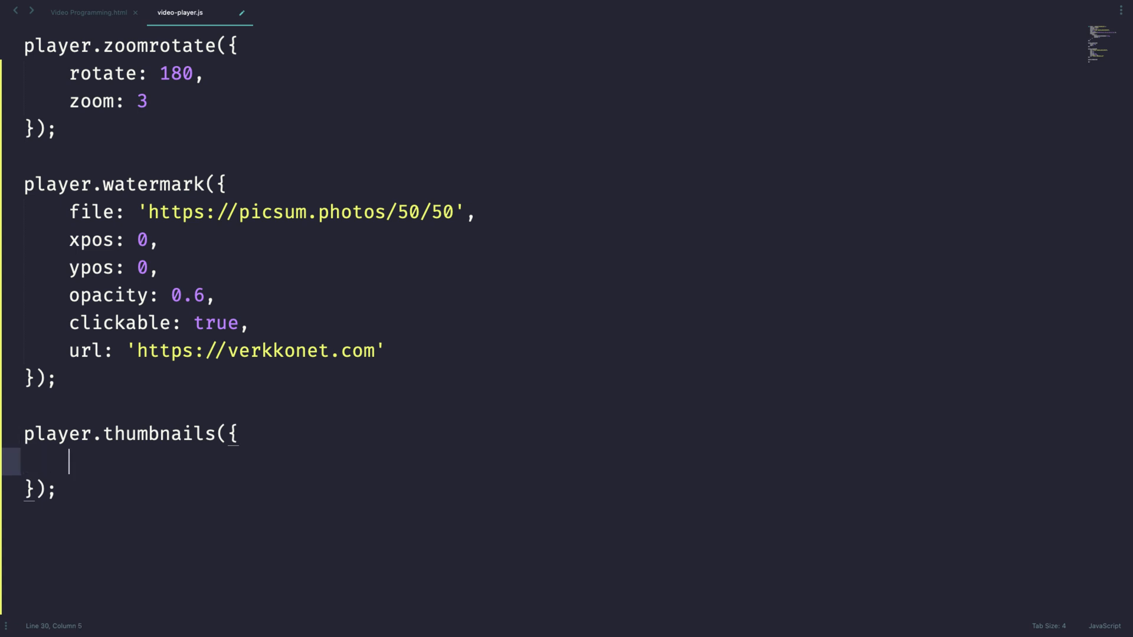
type("0")
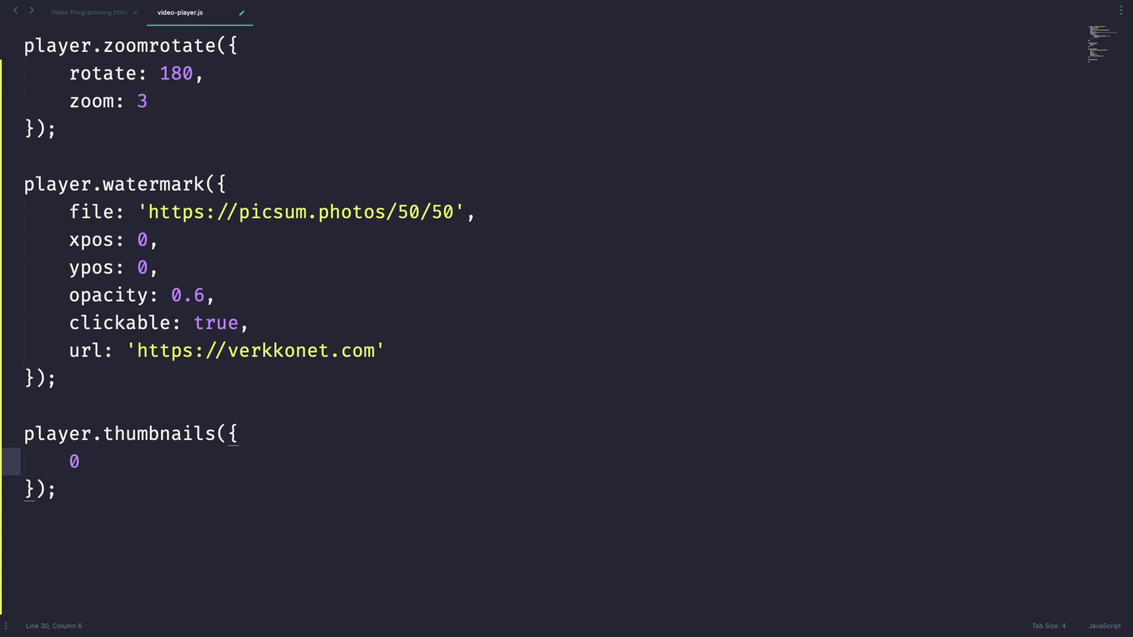
type(": {}")
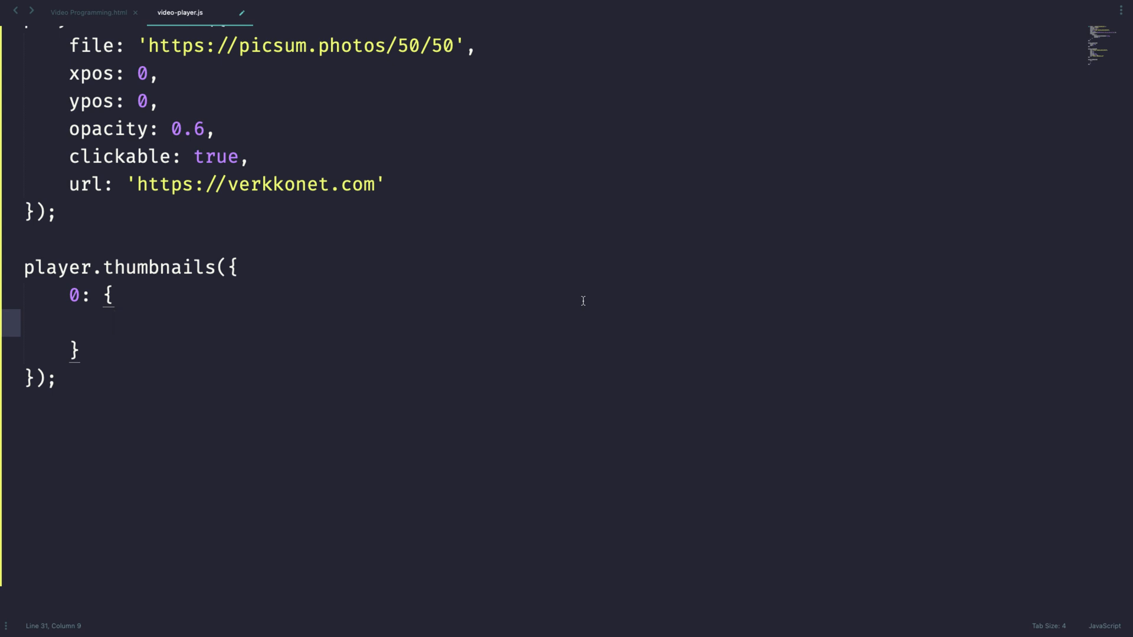
type("src:")
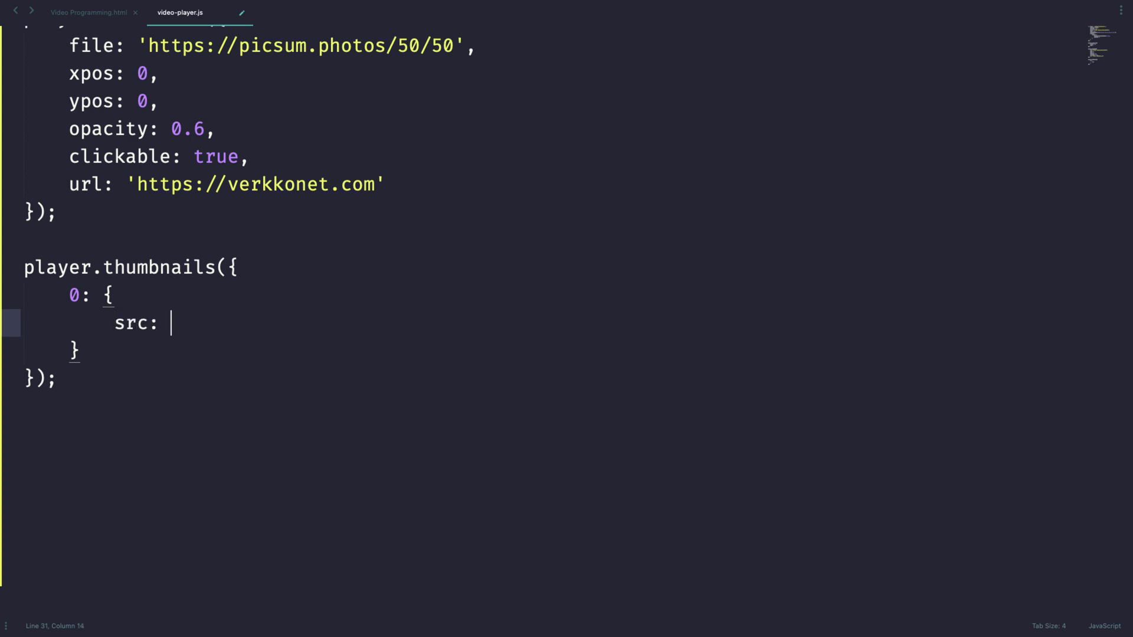
type("'',")
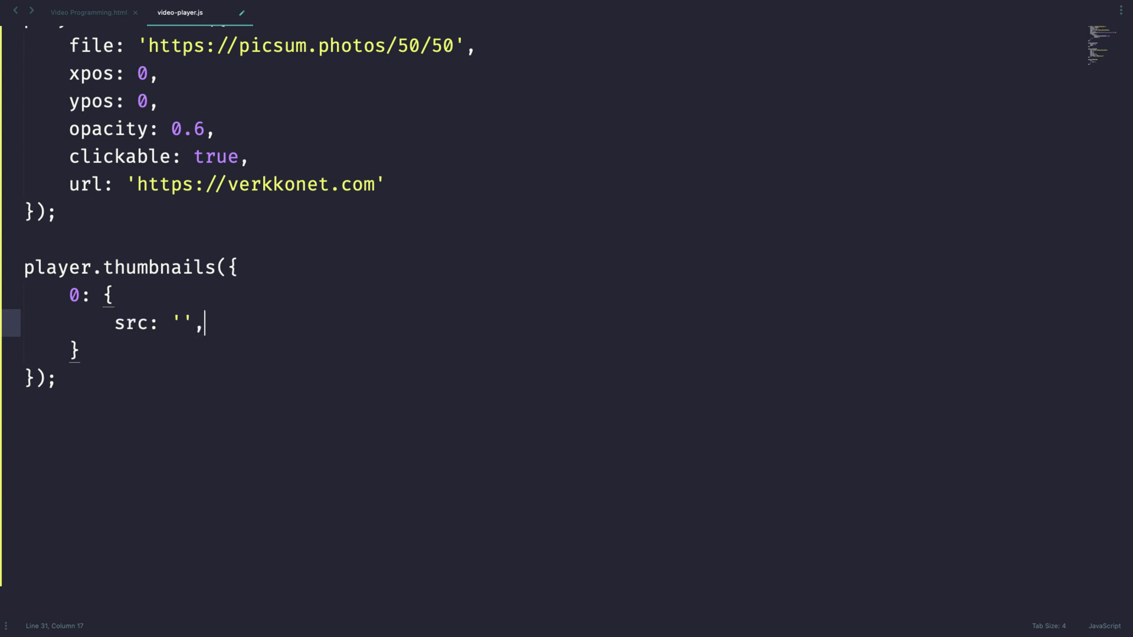
mouse_move(588, 297)
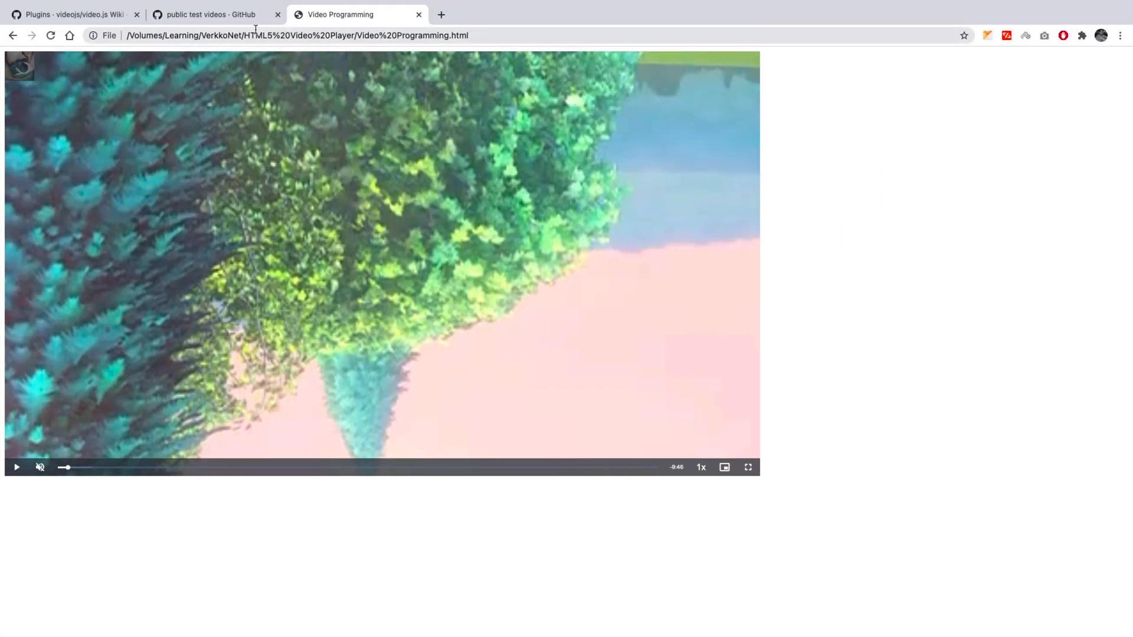
Step: Set src to the gist's BigBuckBunny image URL and add a 30 entry using ElephantsDream
left_click(210, 14)
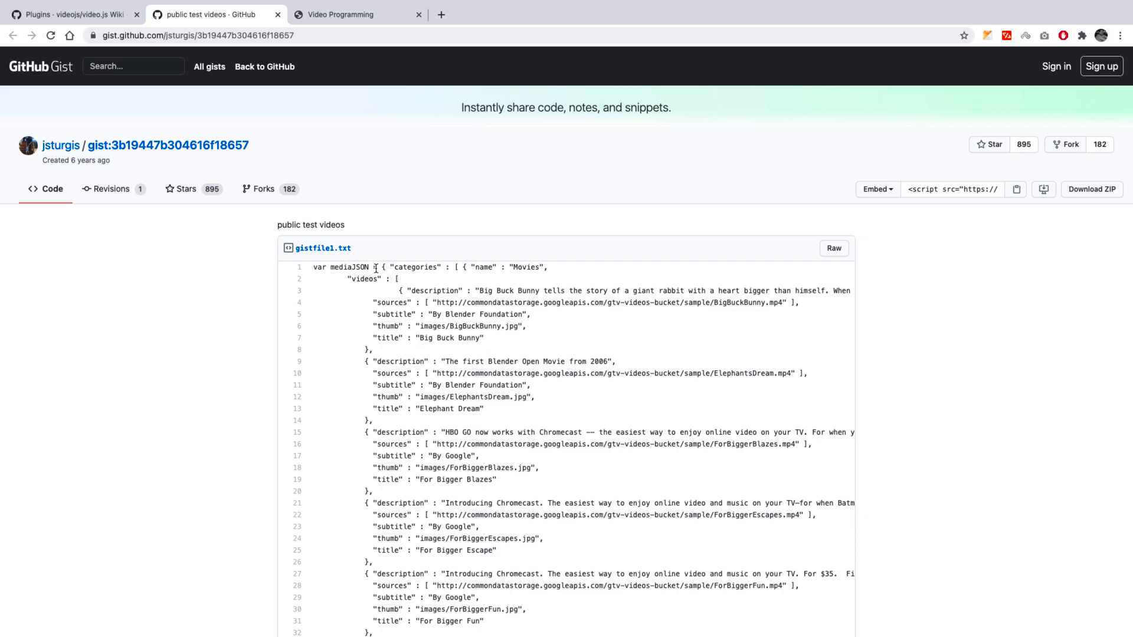
scroll("down", 3)
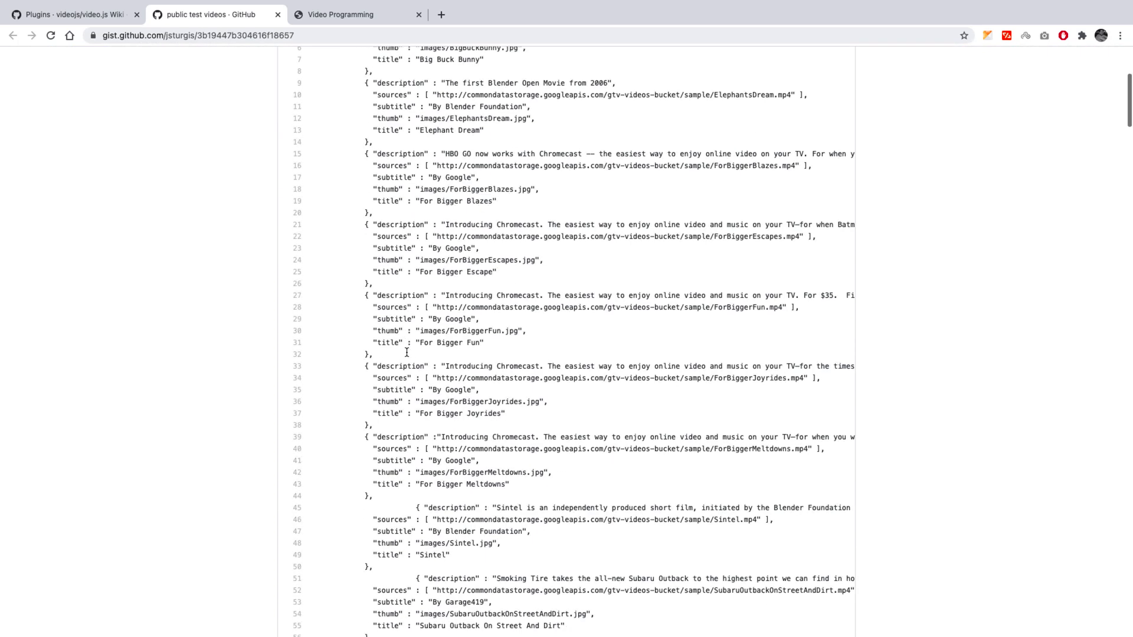
mouse_move(406, 354)
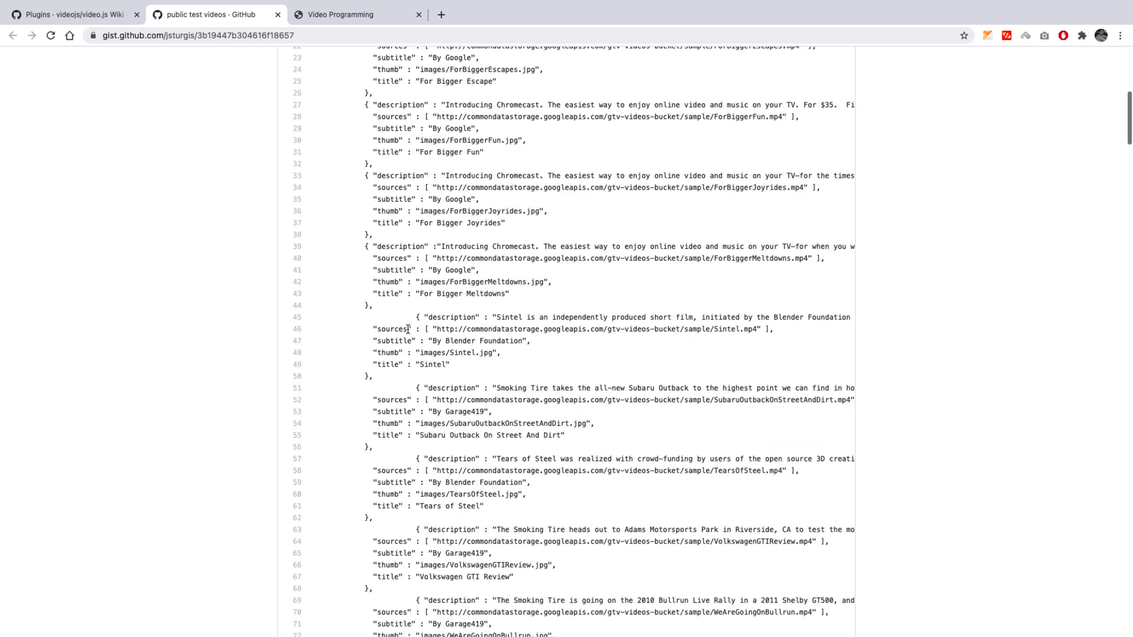
scroll("down", 3)
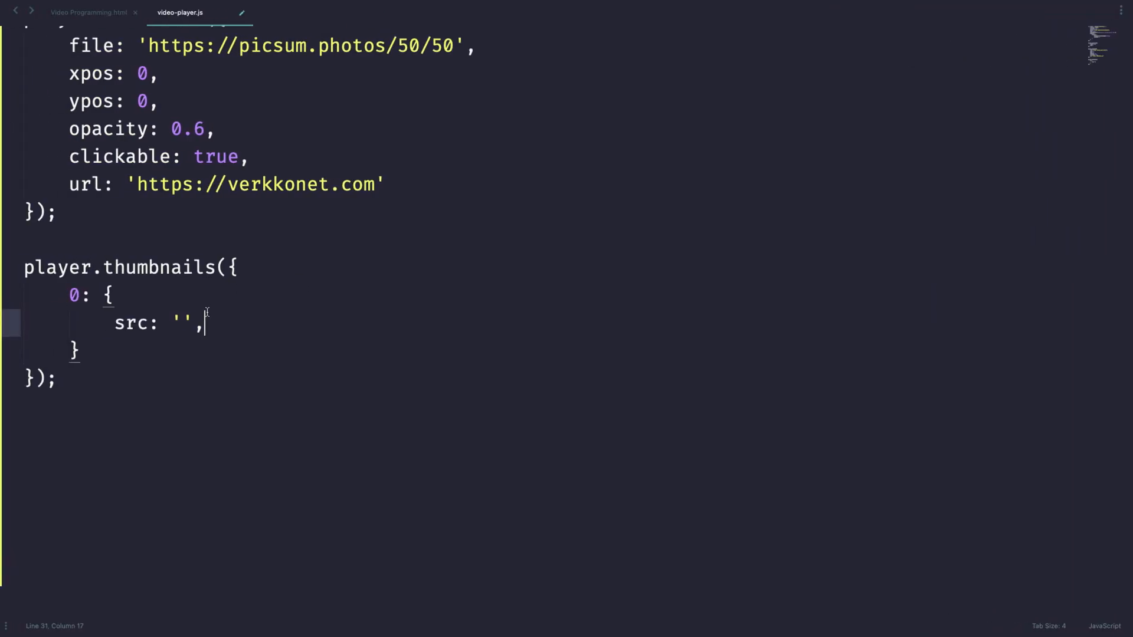
type("http://commondatastorage.googleapis.com/gtv-videos-bucket/sample/images/BigBuckBunny")
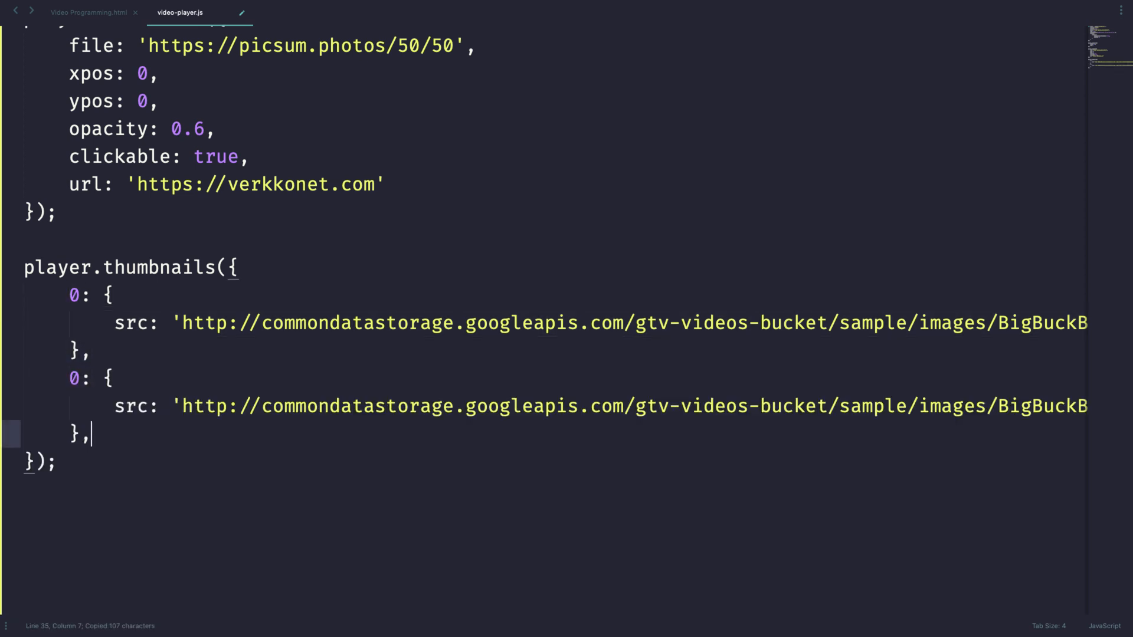
type("3")
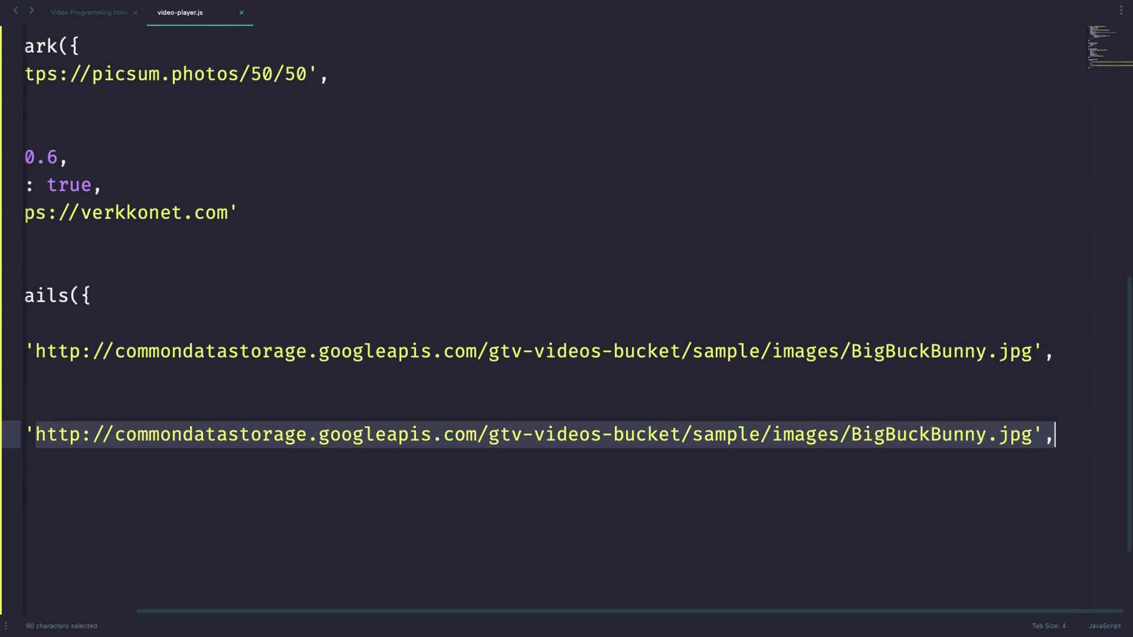
type("ElephantsDream")
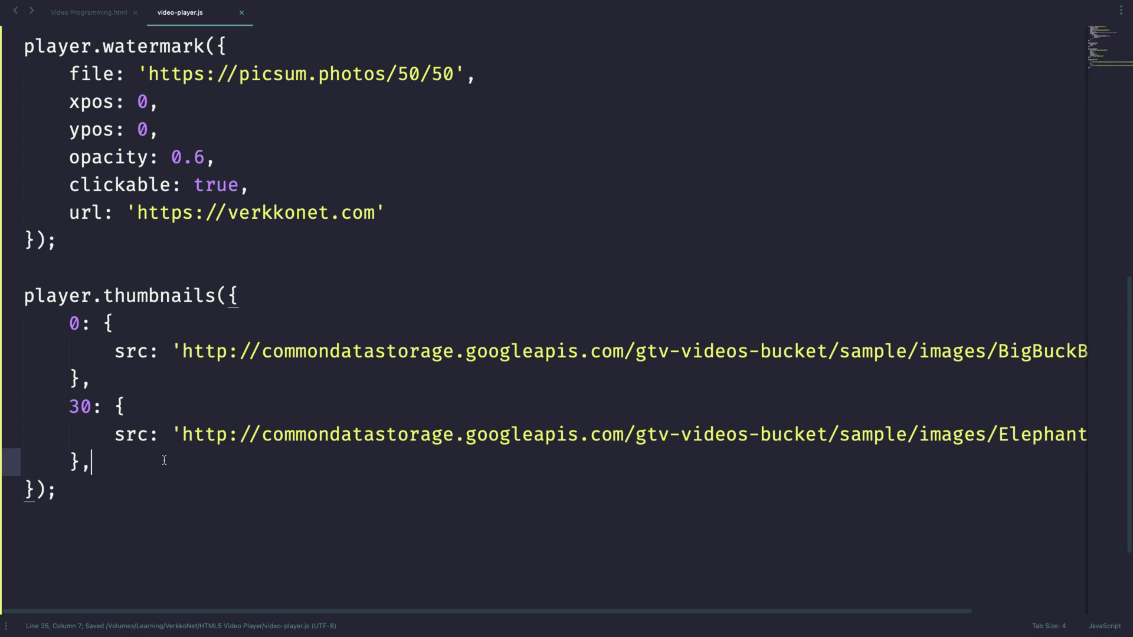
Step: Play the test video in Chrome and hover the progress bar to see the Big Buck Bunny thumbnail
key("Backspace")
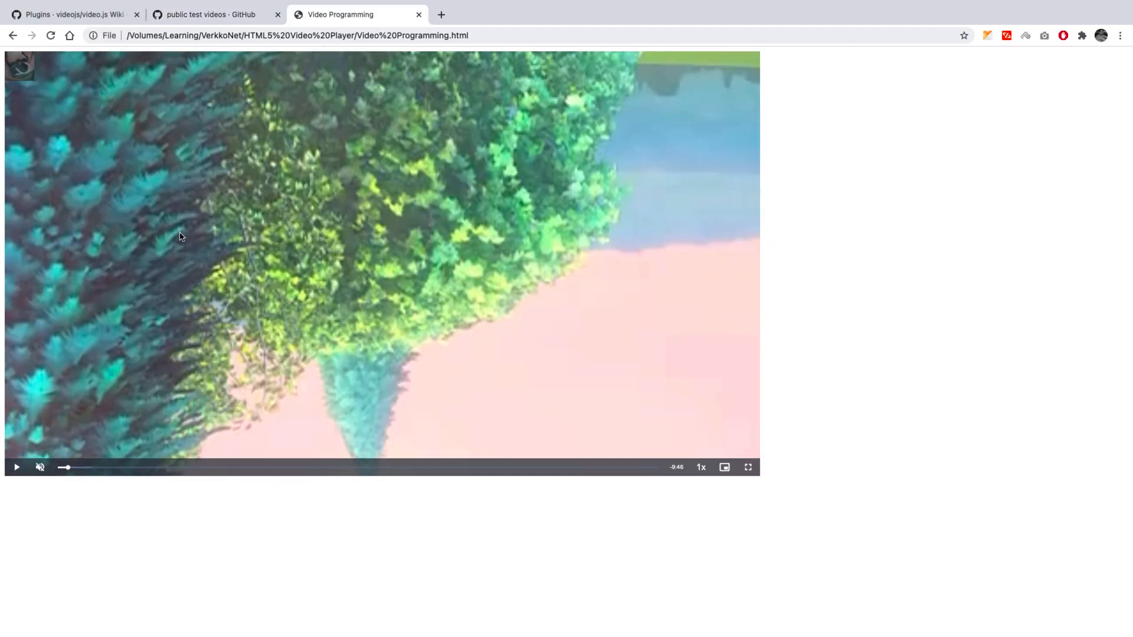
left_click(15, 467)
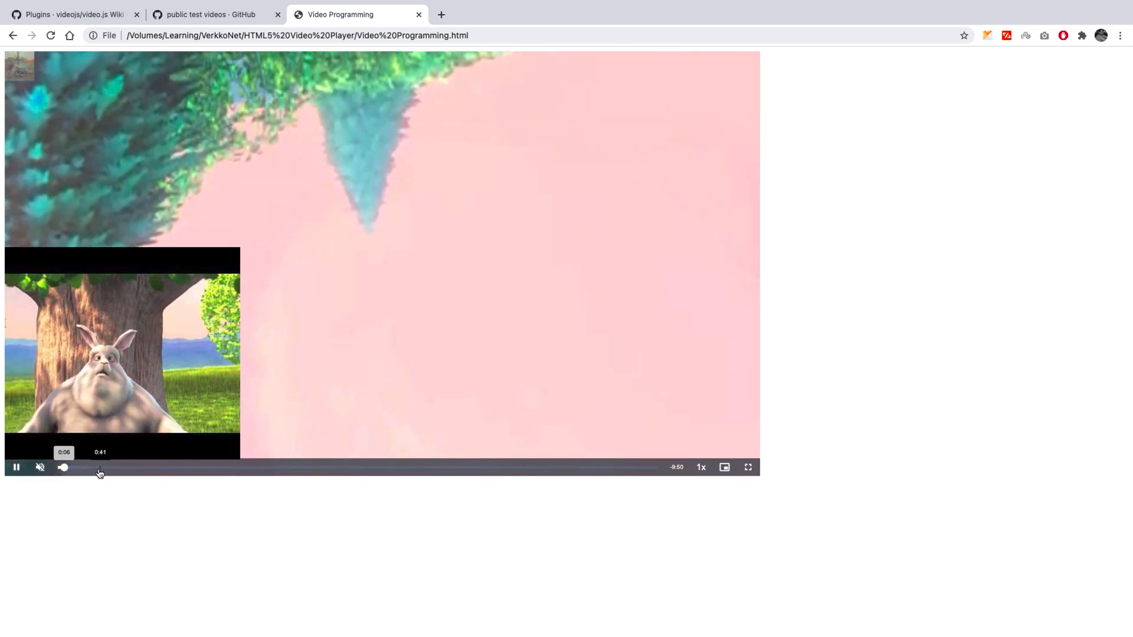
left_click(269, 474)
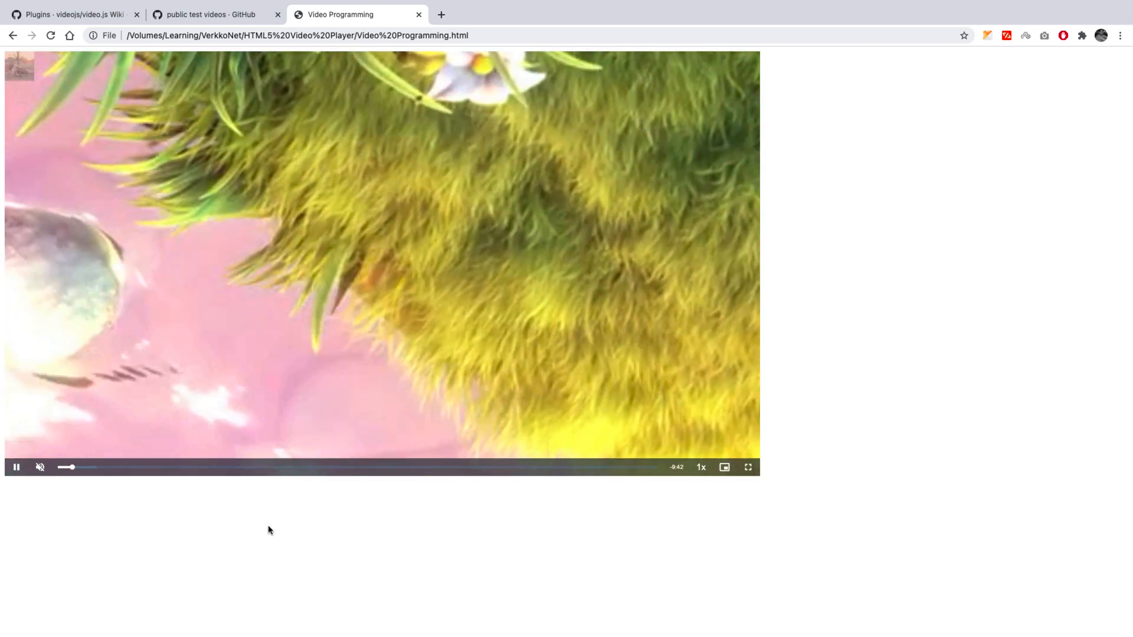
mouse_move(293, 477)
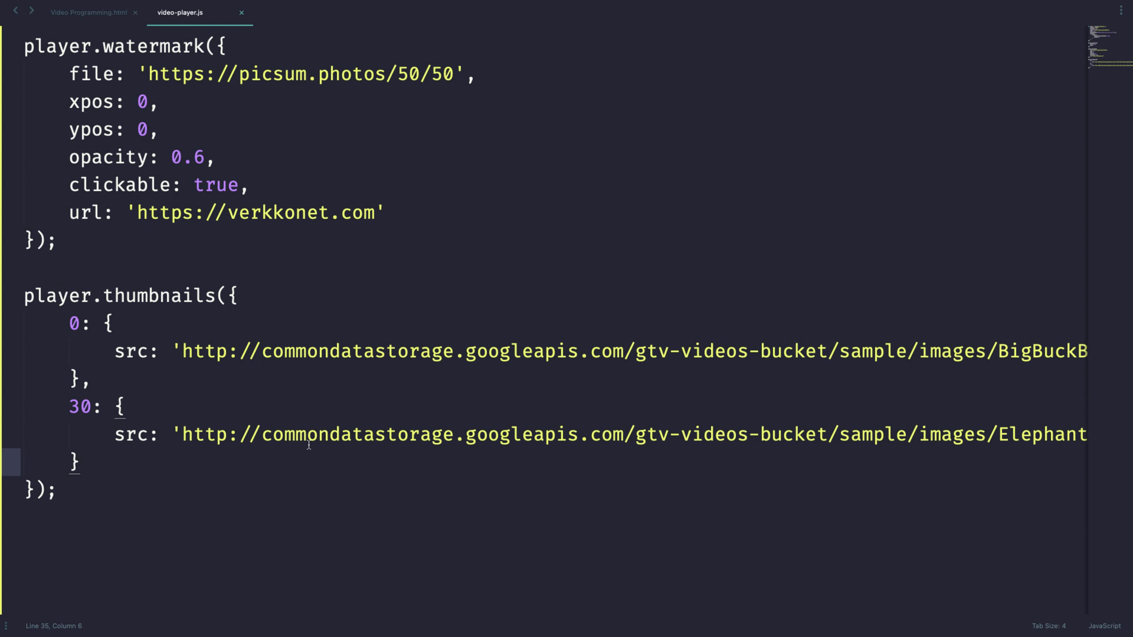
Step: Scroll below the thumbnails block and begin typing a new player statement
scroll("down", 3)
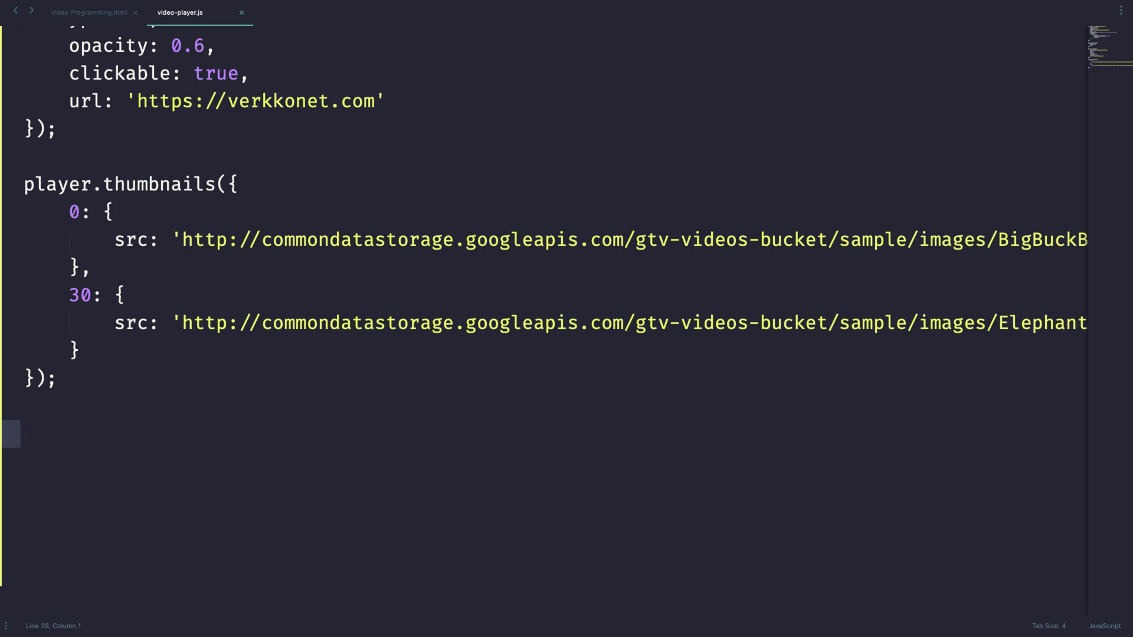
type("playe")
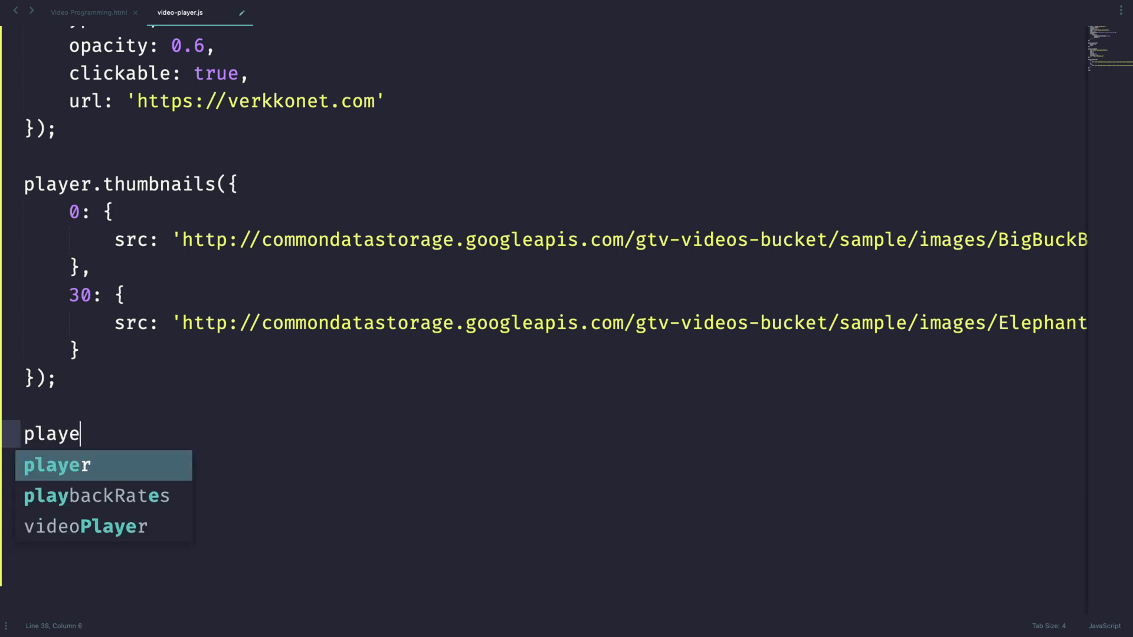
Step: Add a player.playlist([]) call with one empty object on its own line
type("r.")
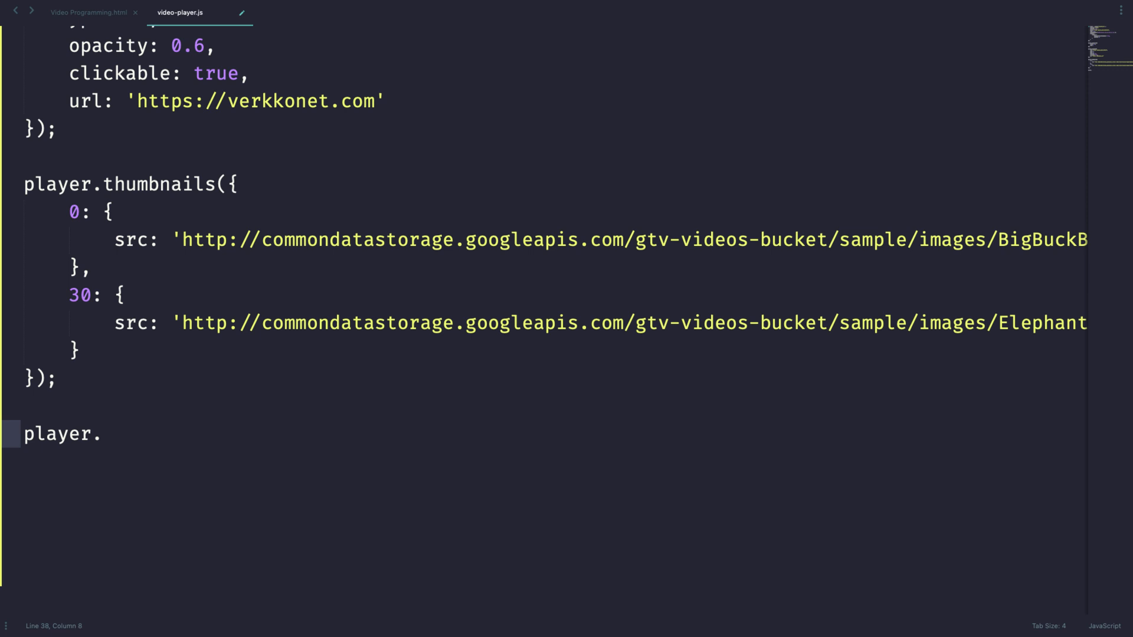
type("playlist)")
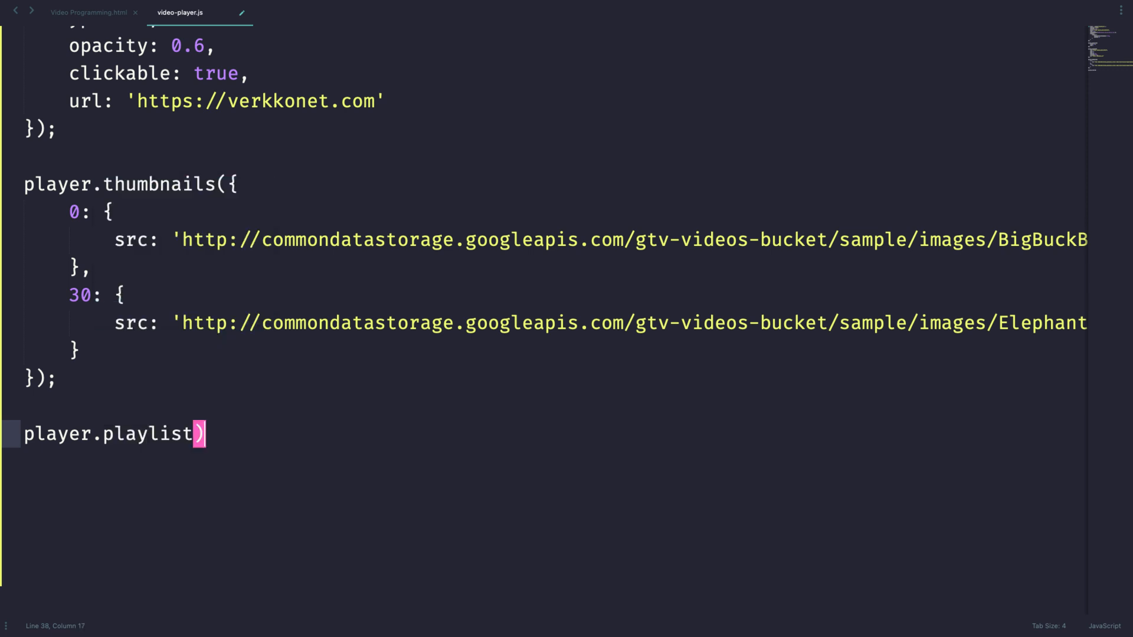
type("{")
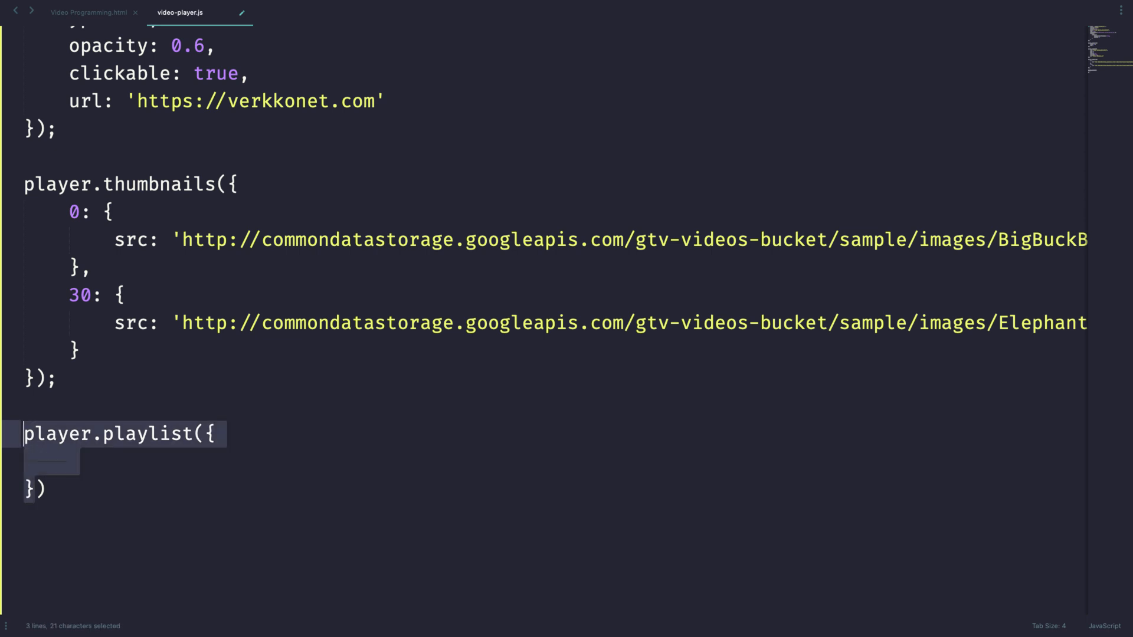
type("[])")
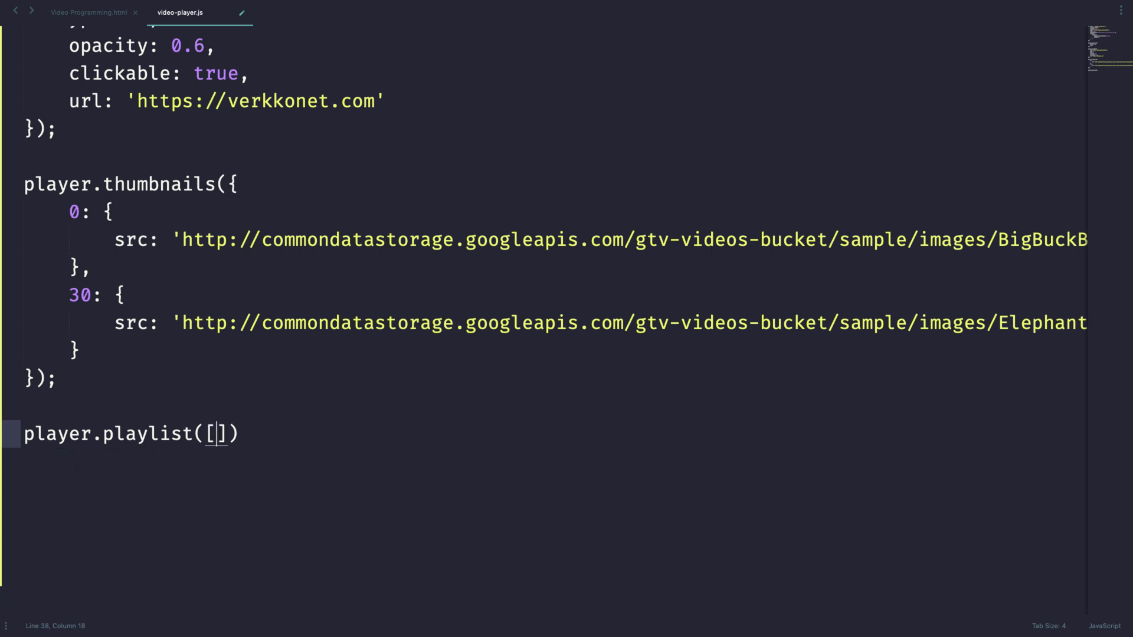
key("Enter")
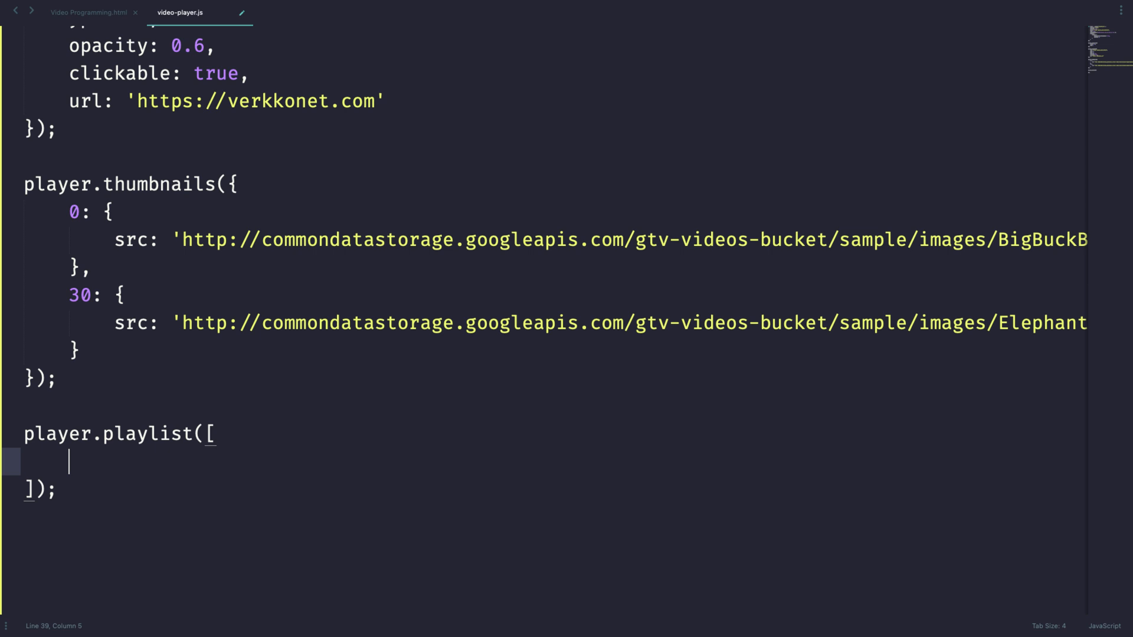
type("{")
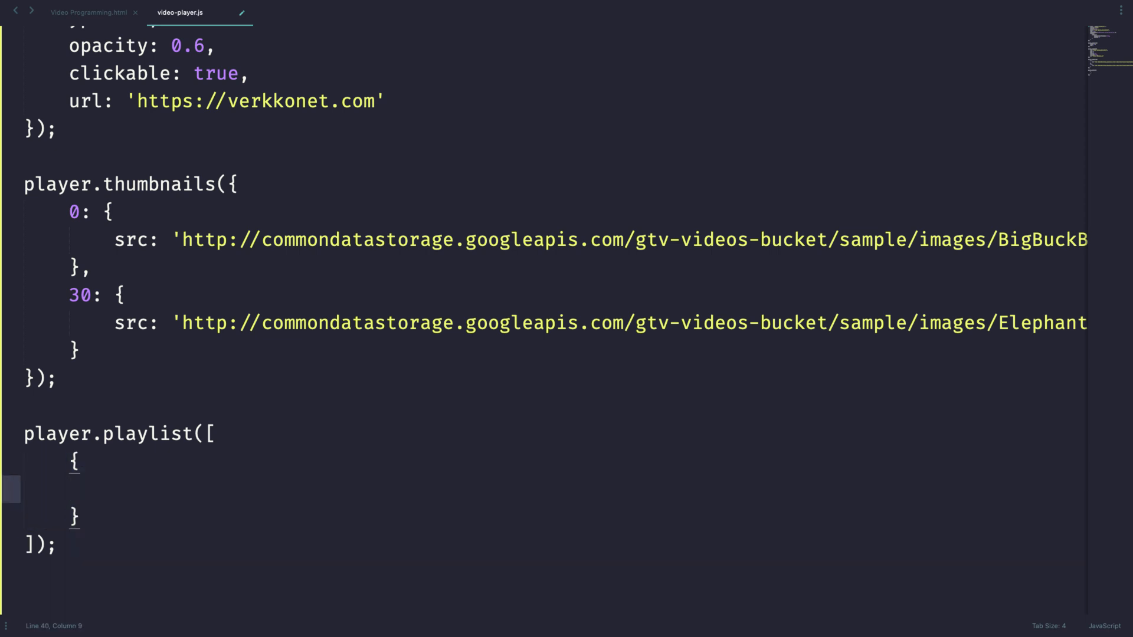
Step: Give the playlist object a sources array holding { src: '', type: 'video/mp4' }
type("sources:")
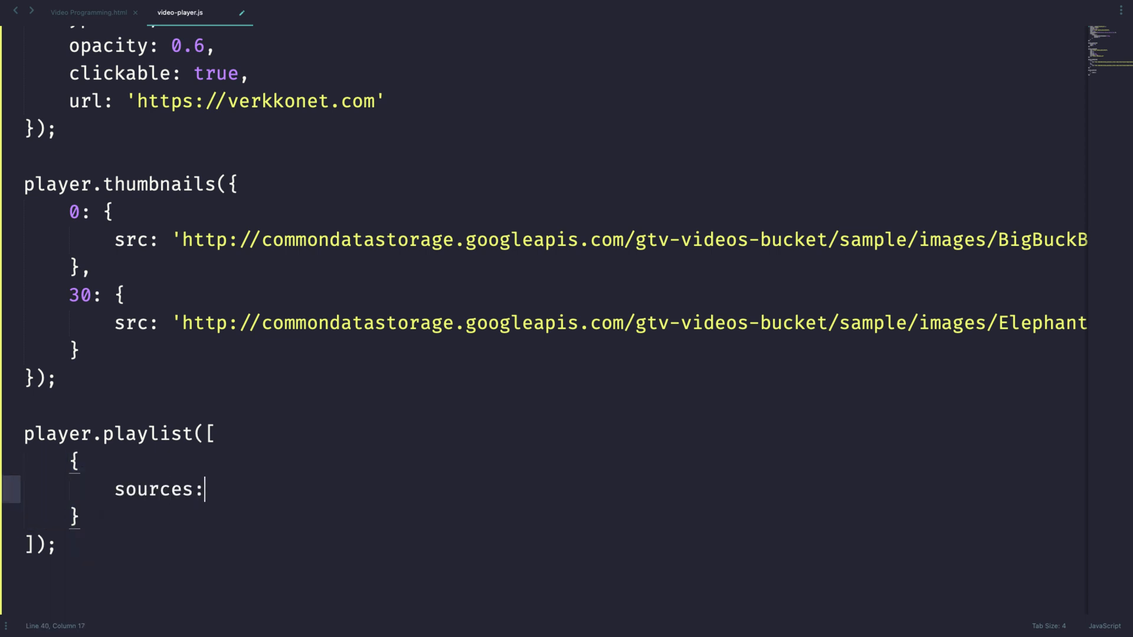
type("[]")
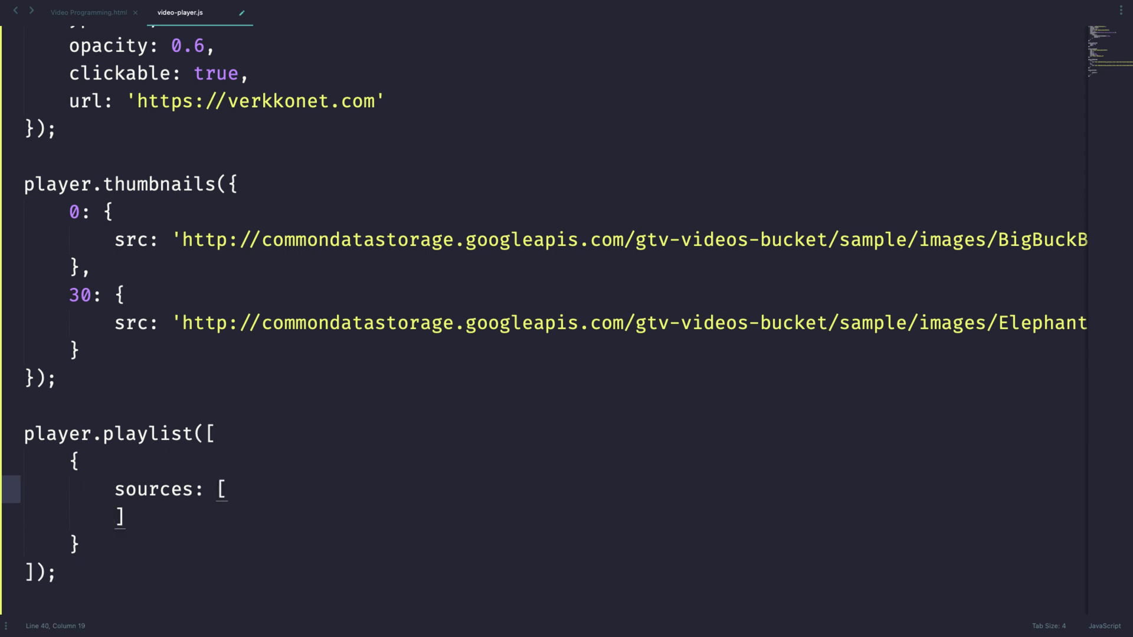
key("enter")
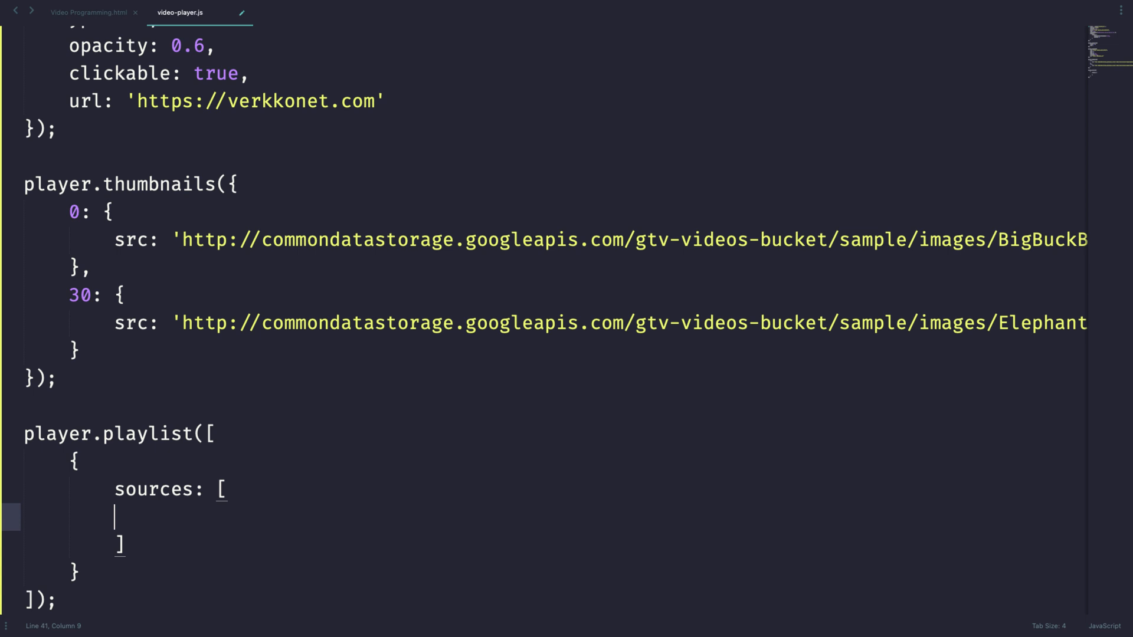
type("{}")
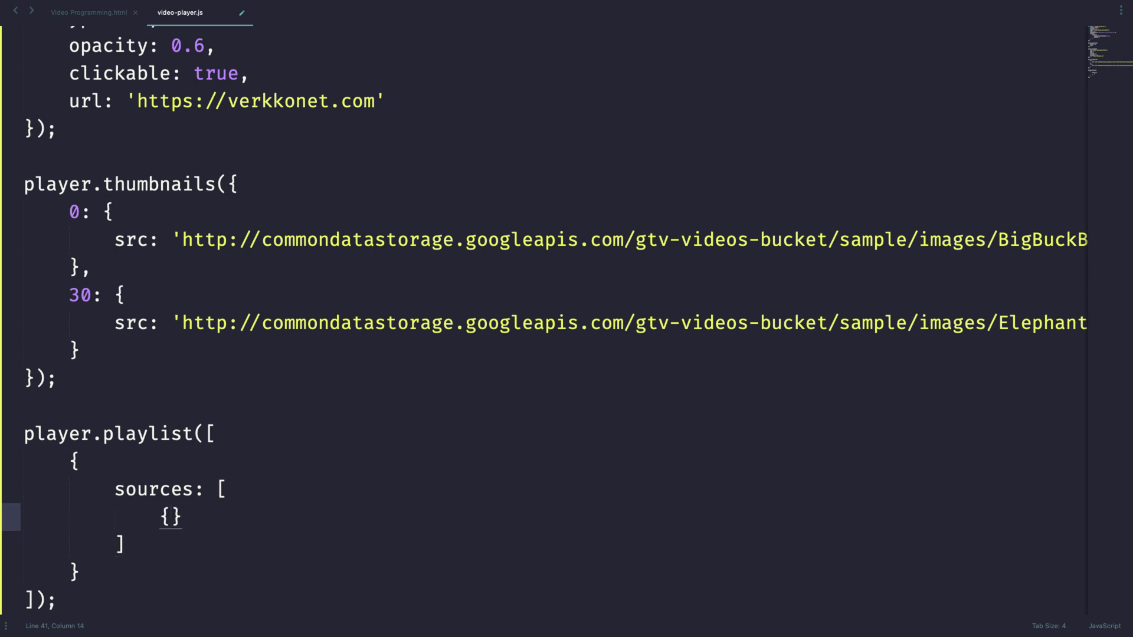
type("src: '', type: 'vod")
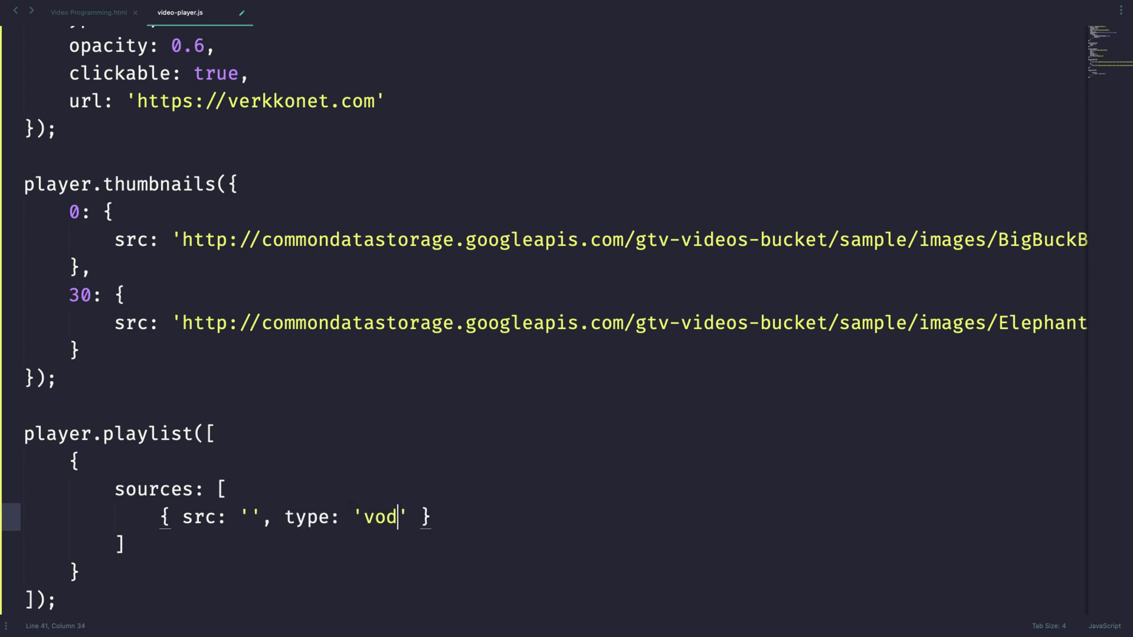
type("videi")
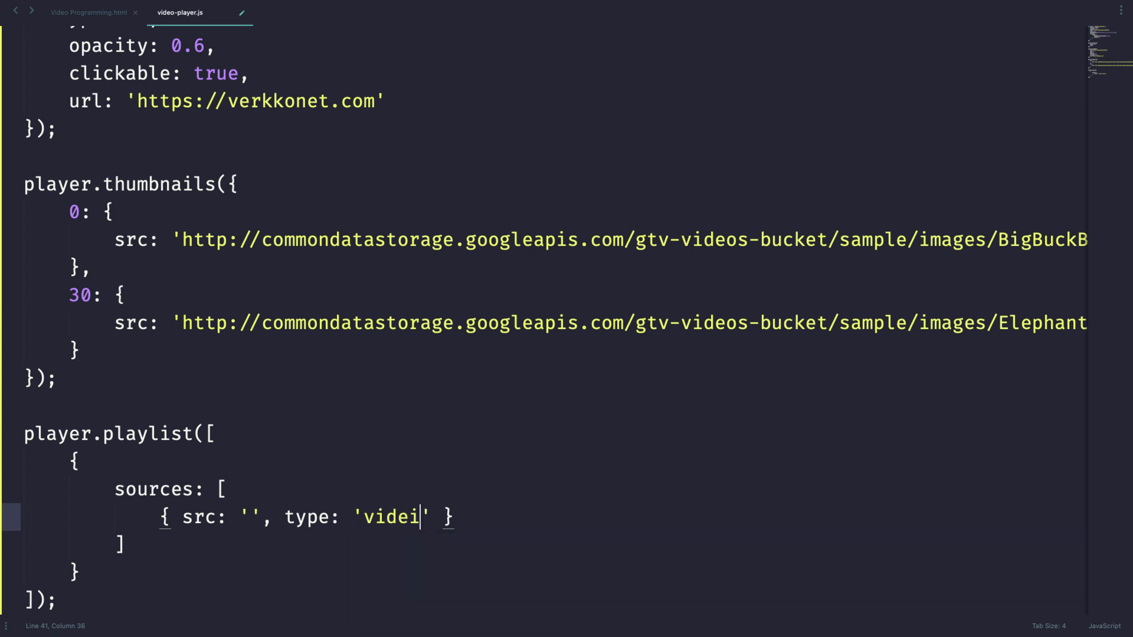
type("o/mp")
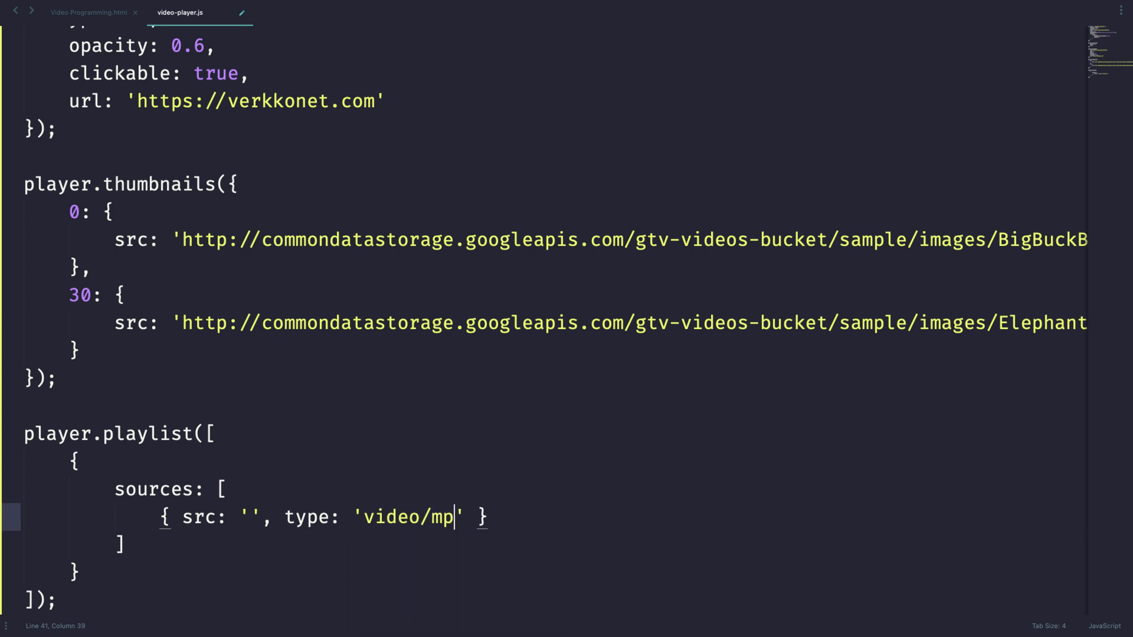
type("4")
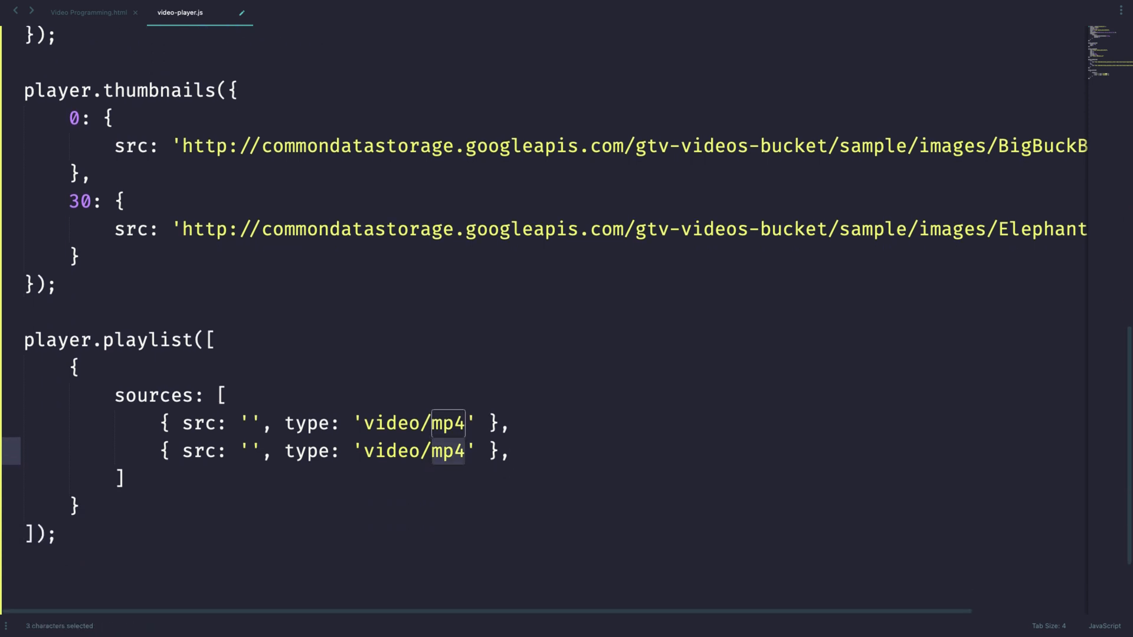
type("webm")
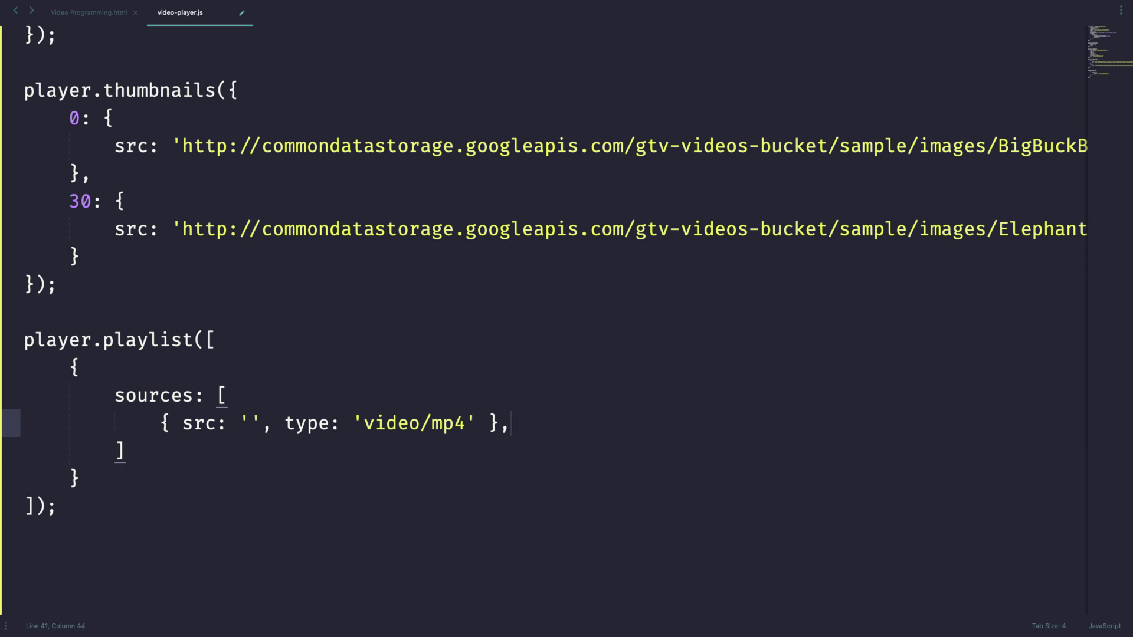
key("Backspace")
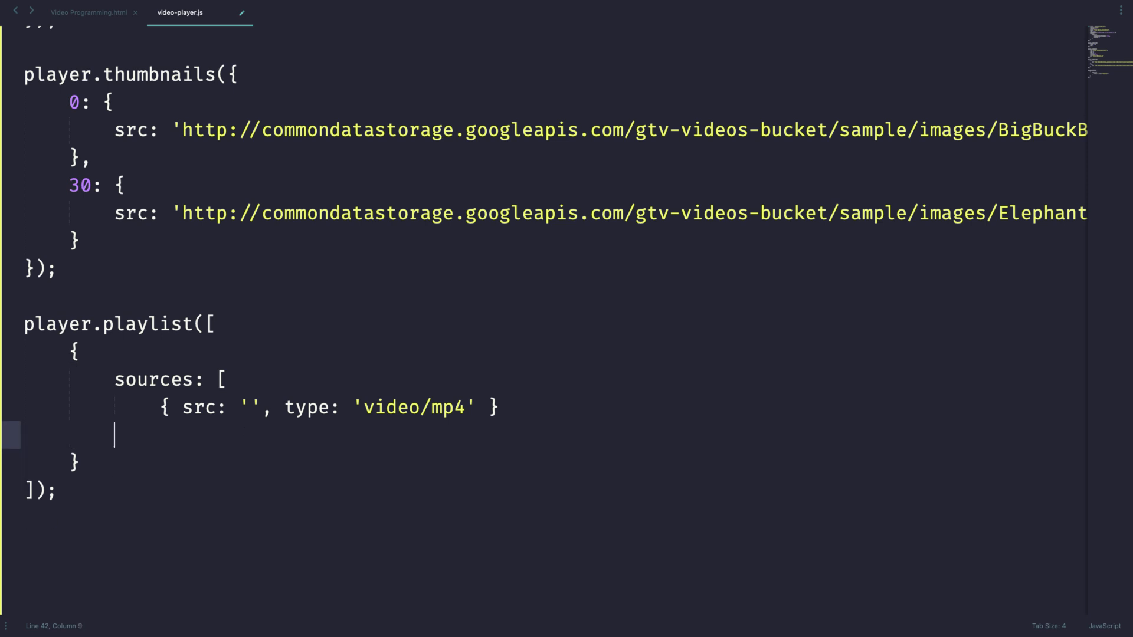
Step: Close the sources array and add a poster property for the sample image URL
type("],")
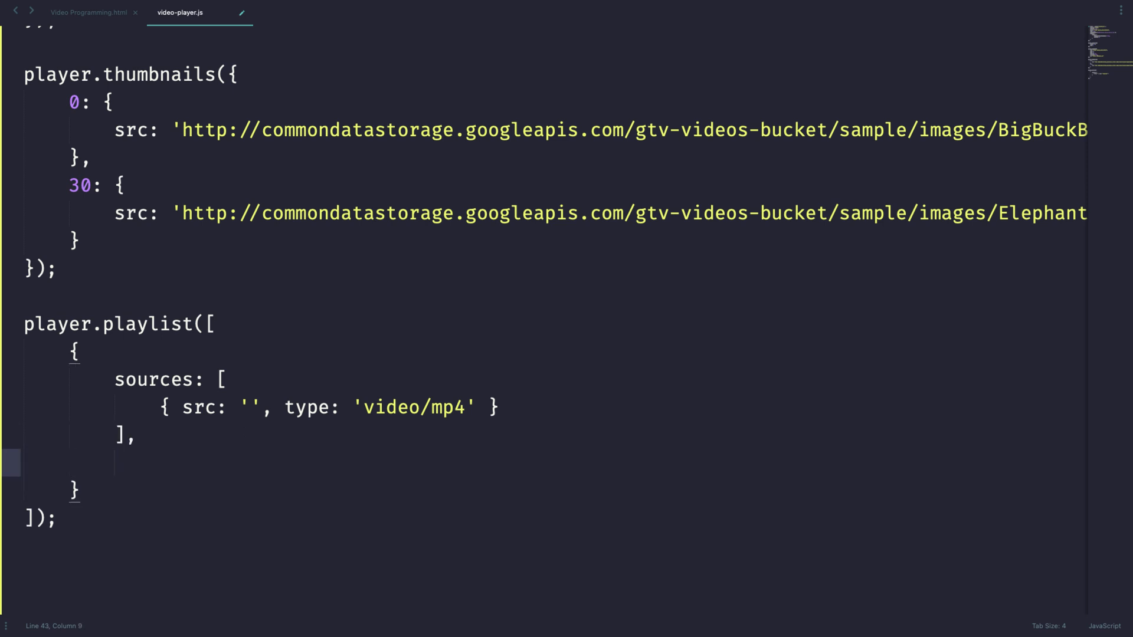
type("poster:")
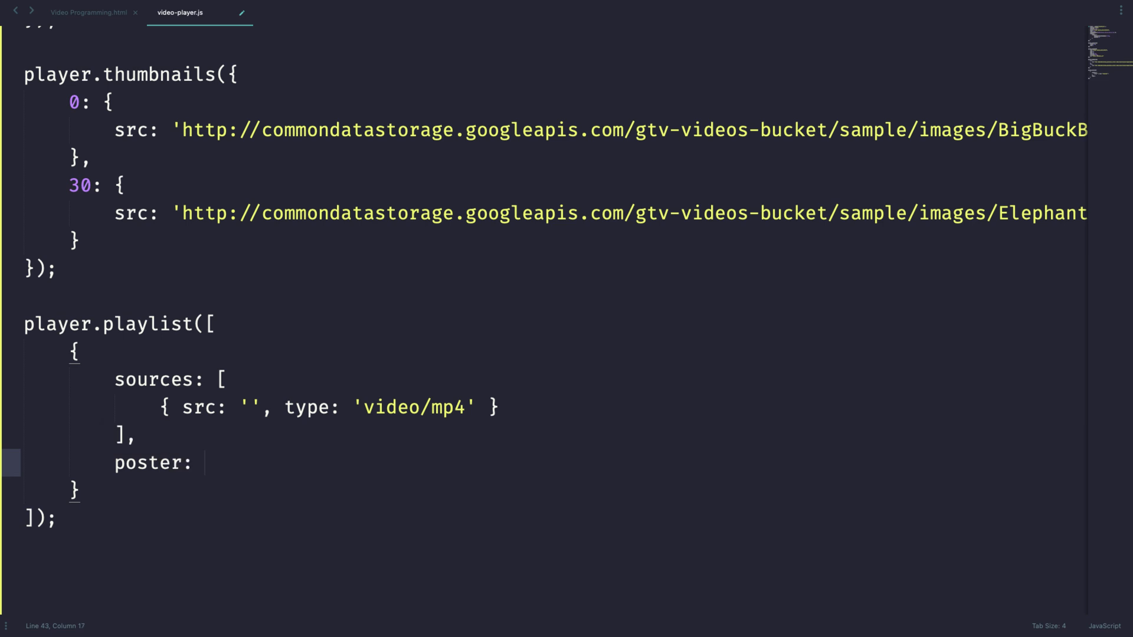
type("''")
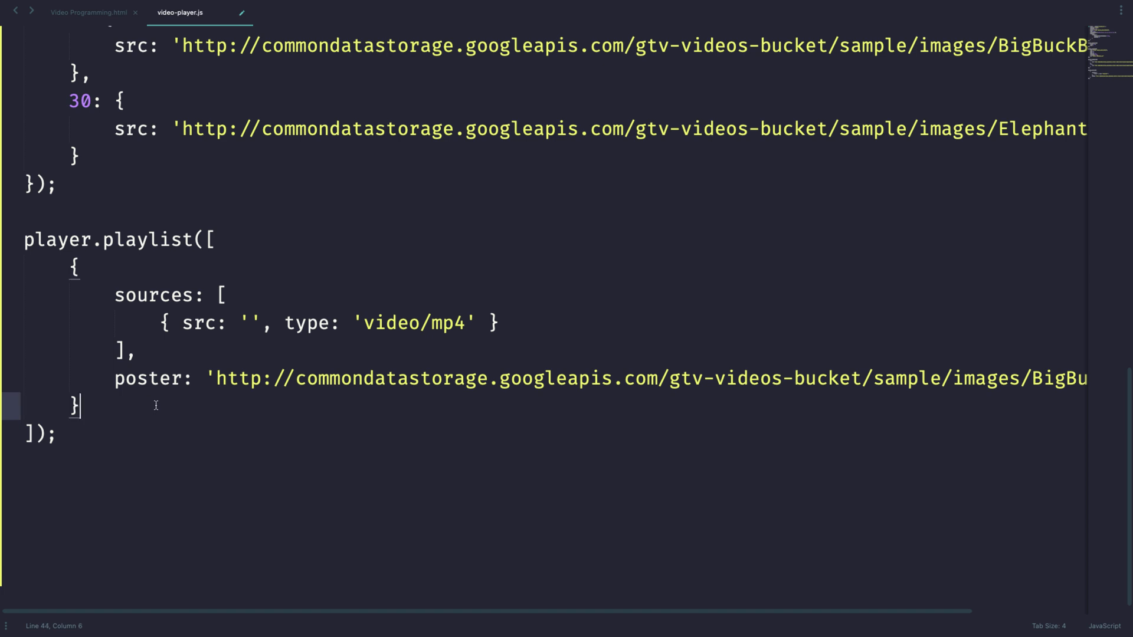
type(",")
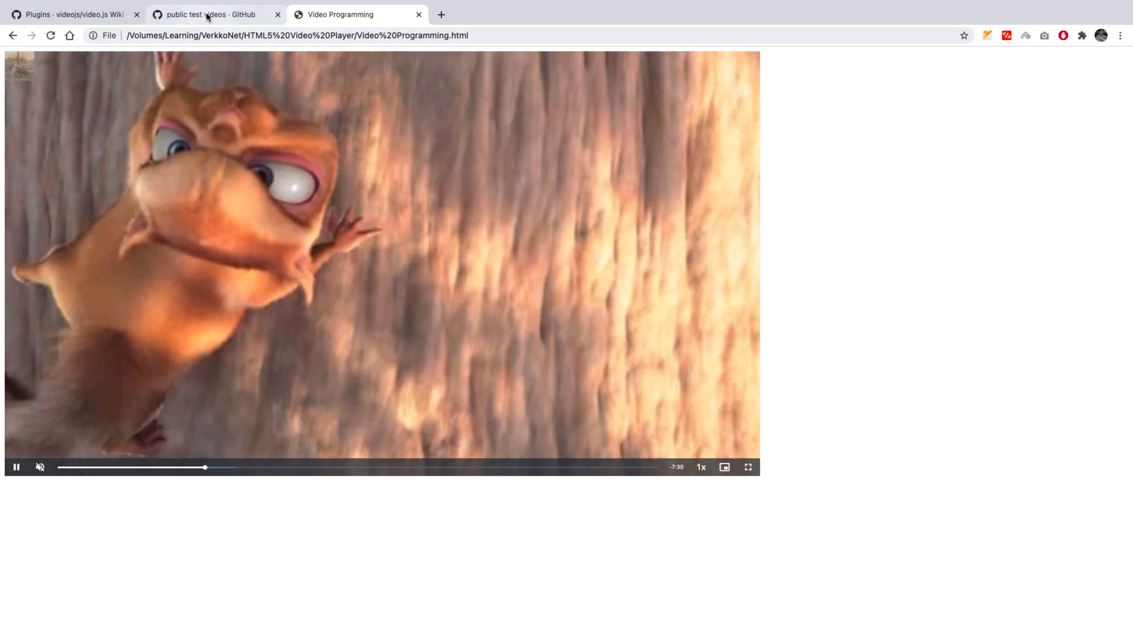
Step: Switch to the GitHub Gist page of public test video URLs
left_click(209, 14)
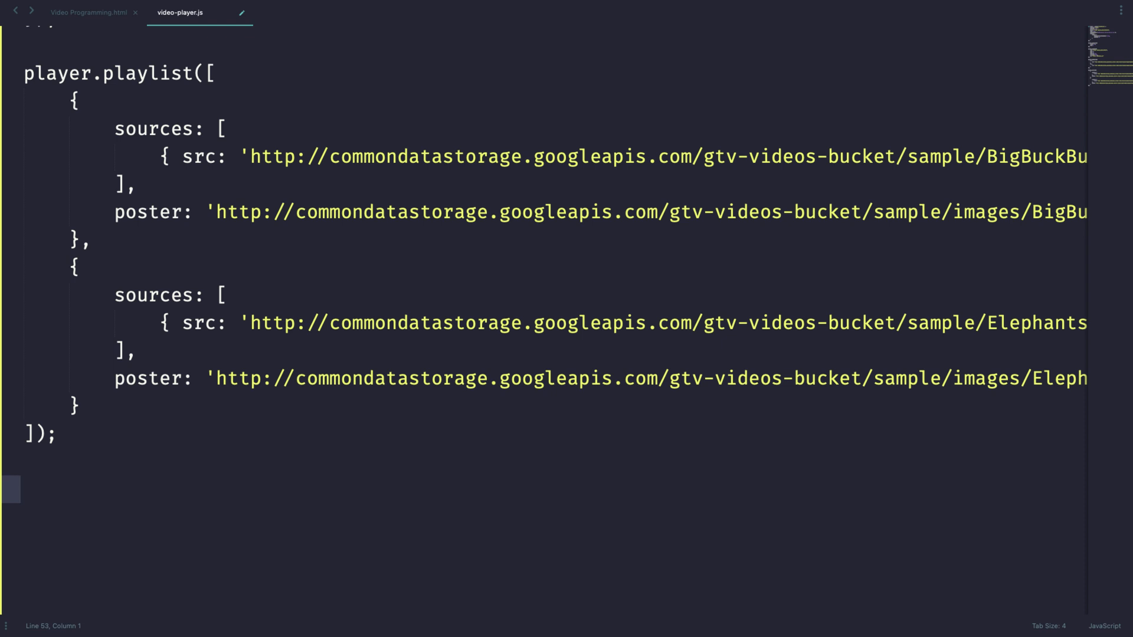
Step: Type player.playlist.autoadvance(0) below the playlist definition
type("player.")
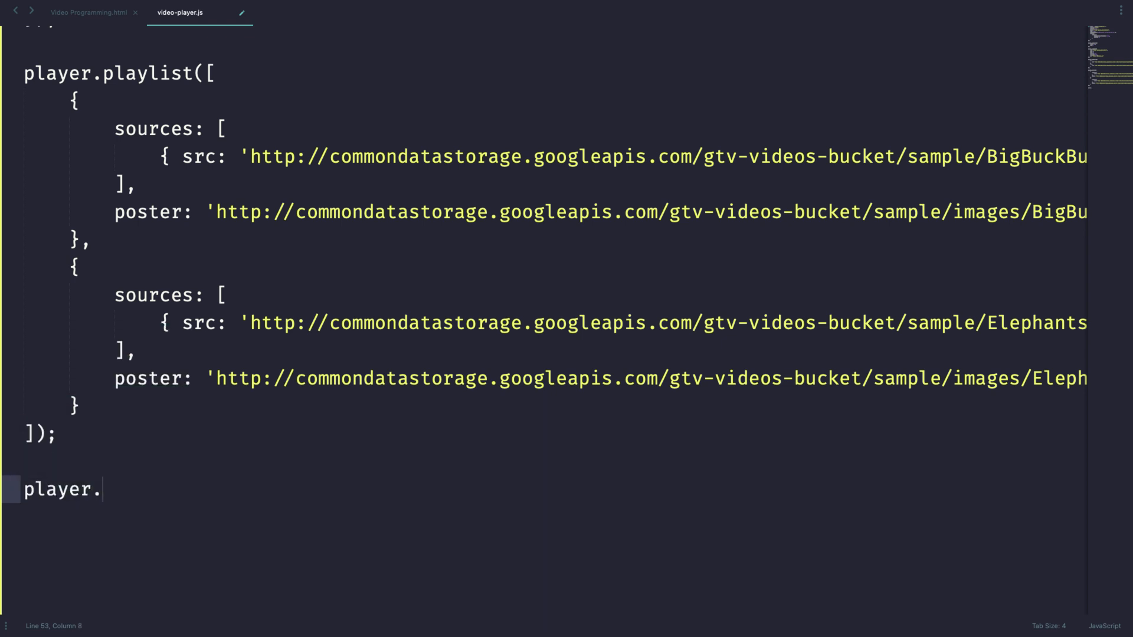
type("play")
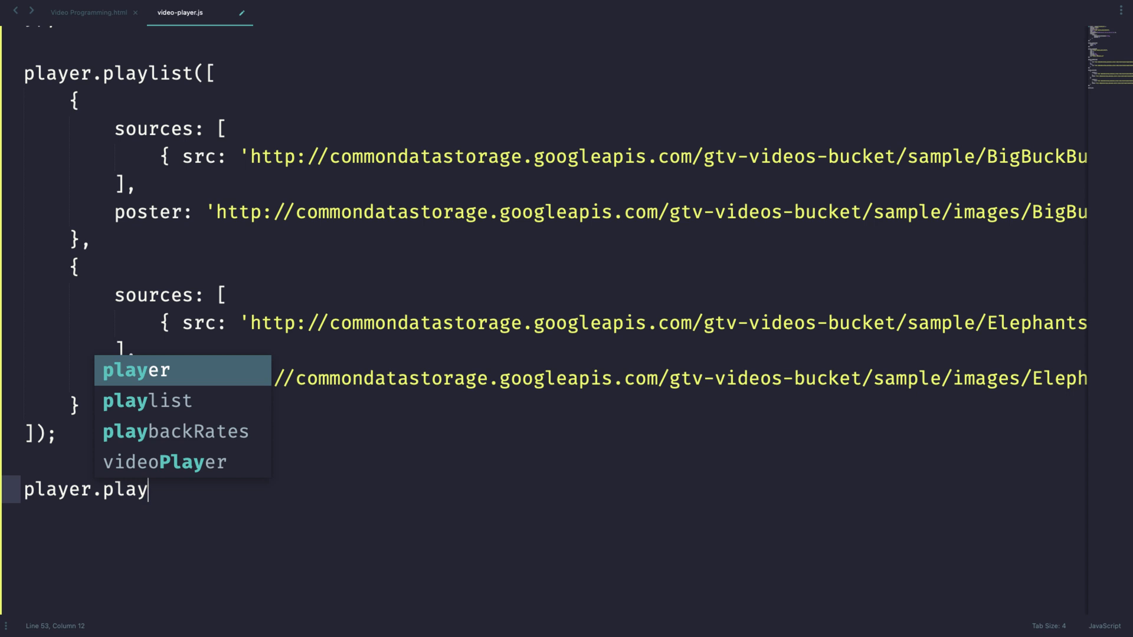
type("list.aud")
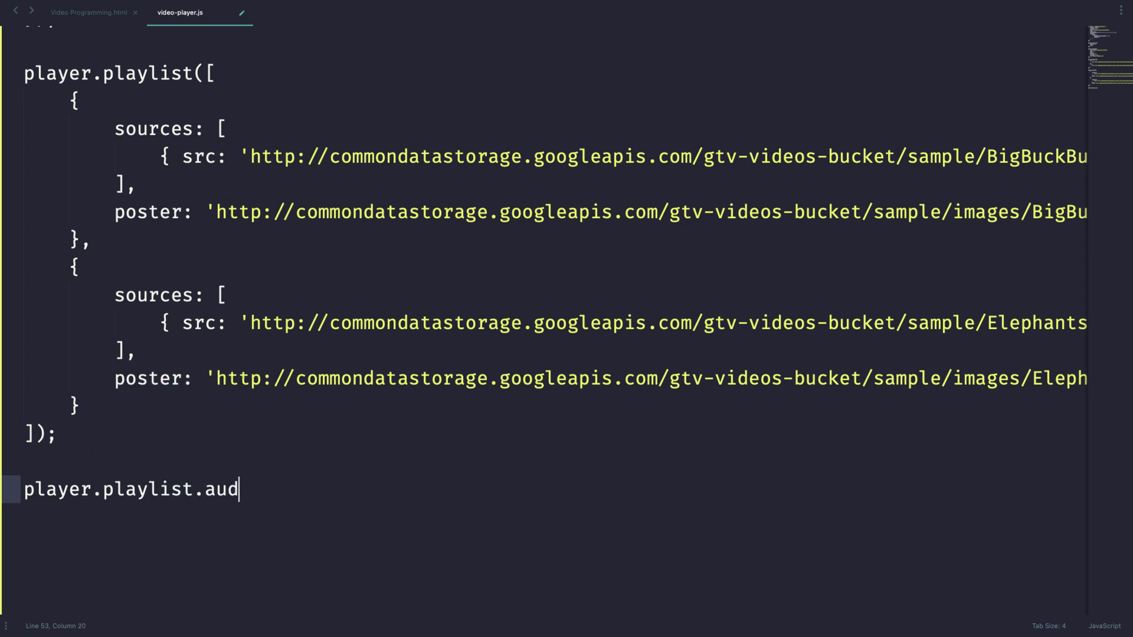
type("oadvan")
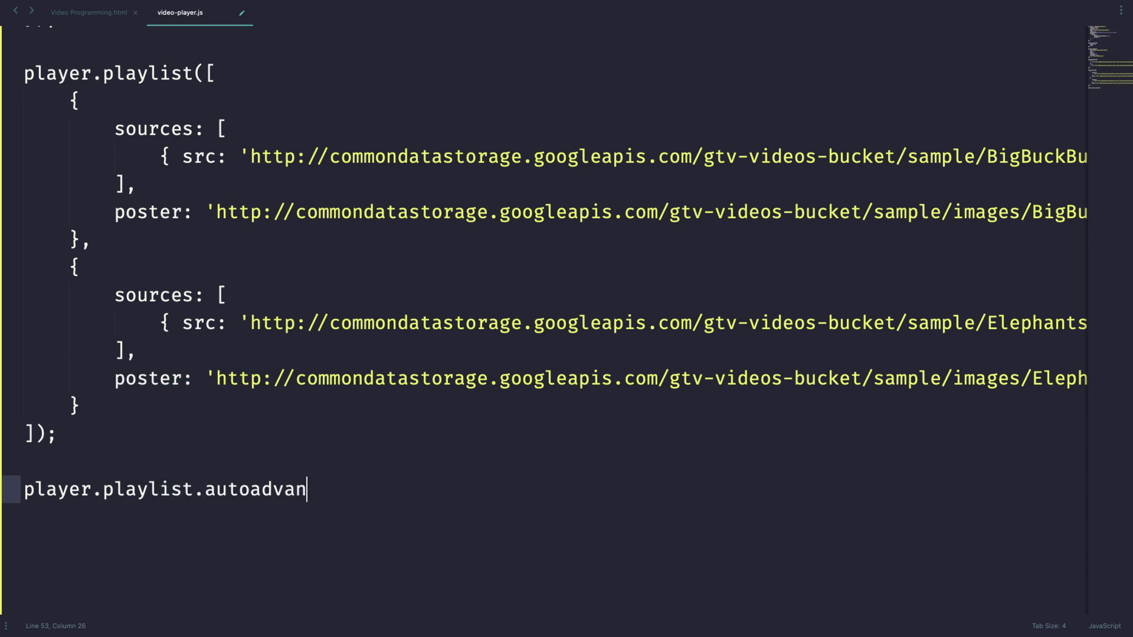
type("ce(0)")
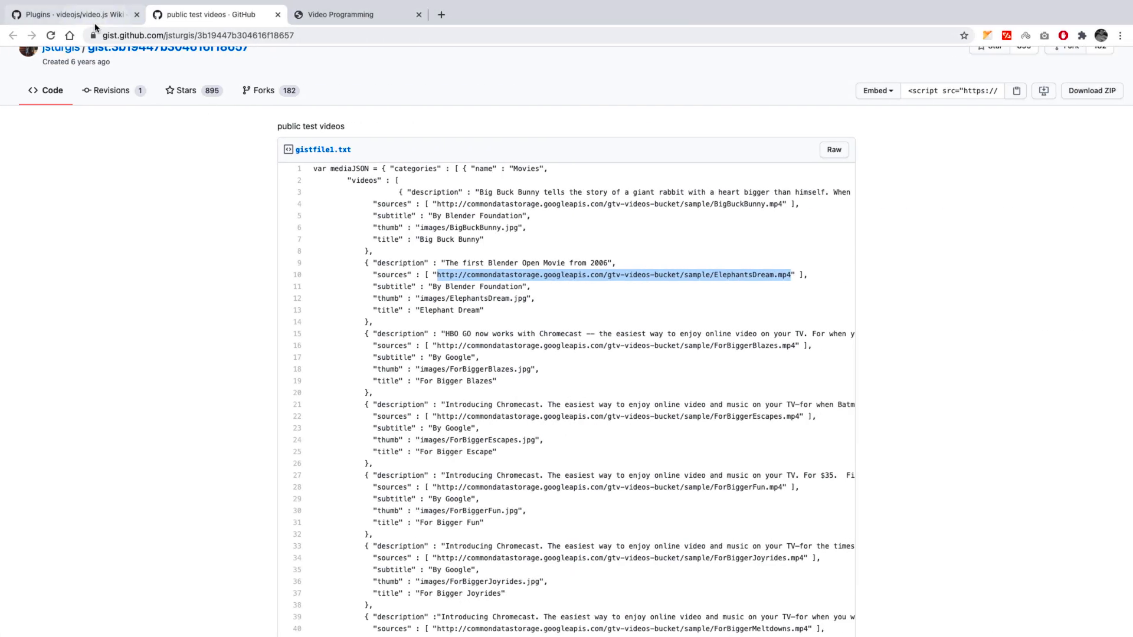
Step: Check the test videos gist in the Chrome tab
left_click(354, 14)
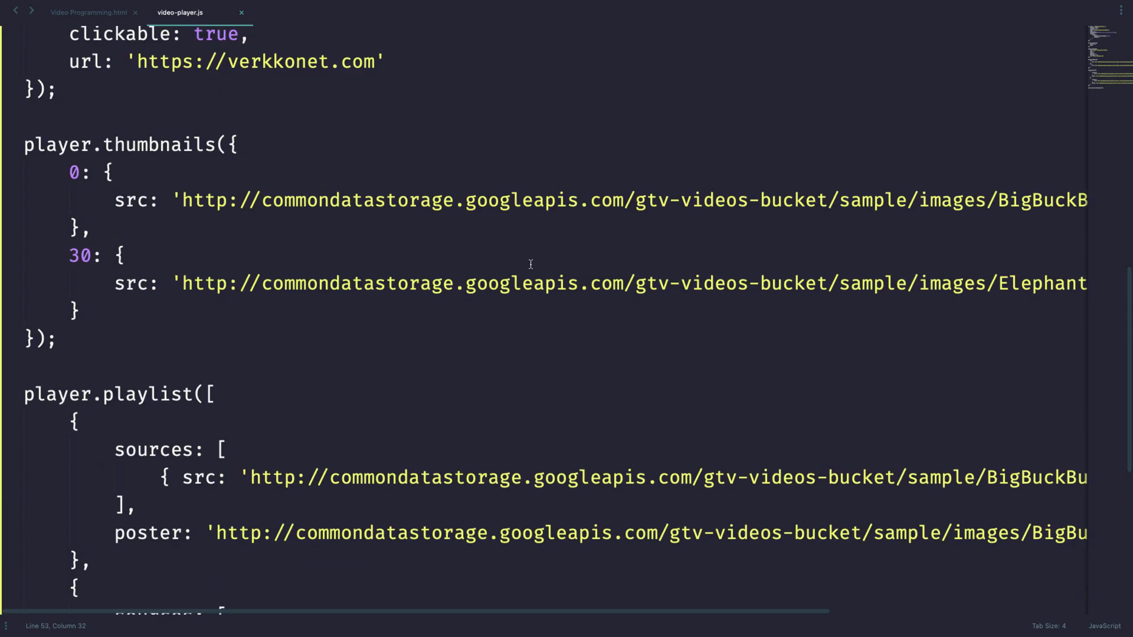
Step: Replace the loop value true with false near the top of video-player.js
scroll("up", 3)
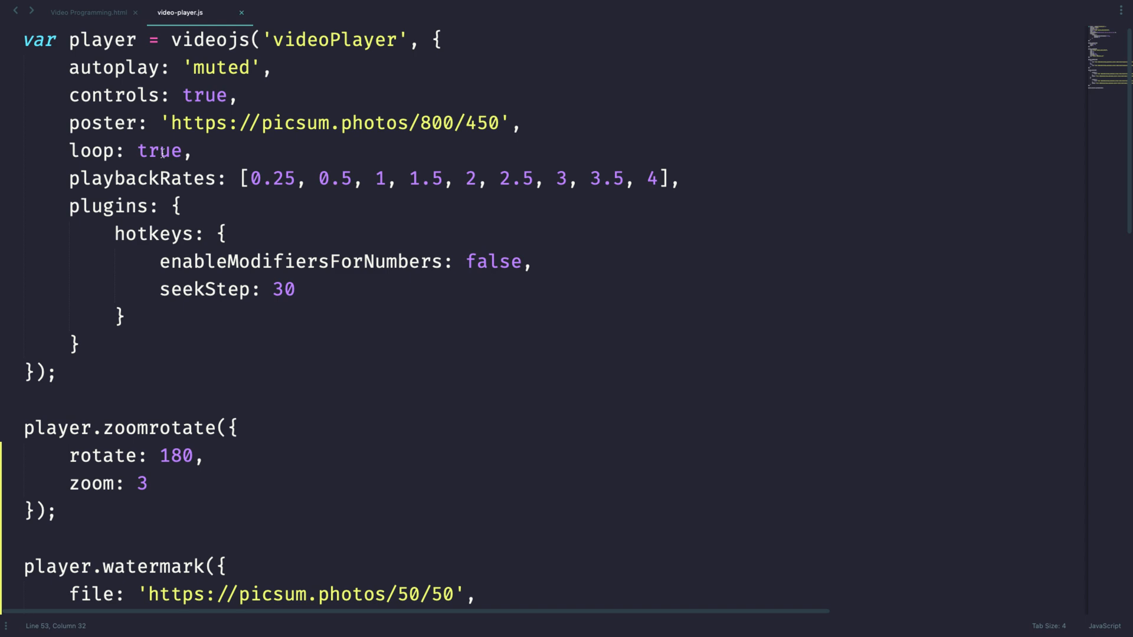
double_click(158, 150)
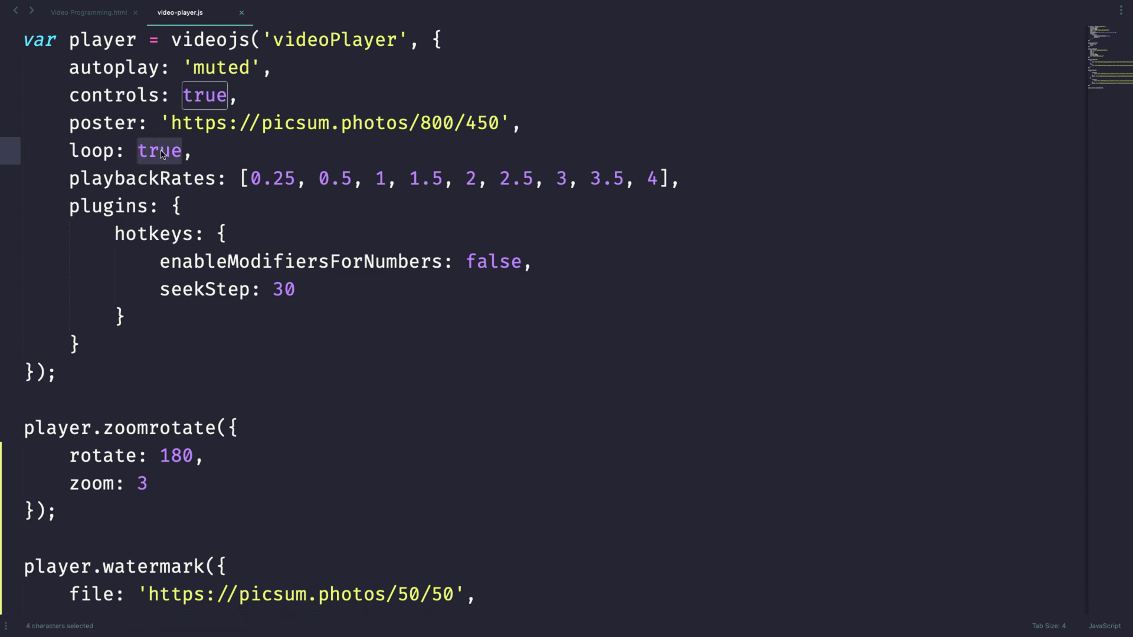
type("false")
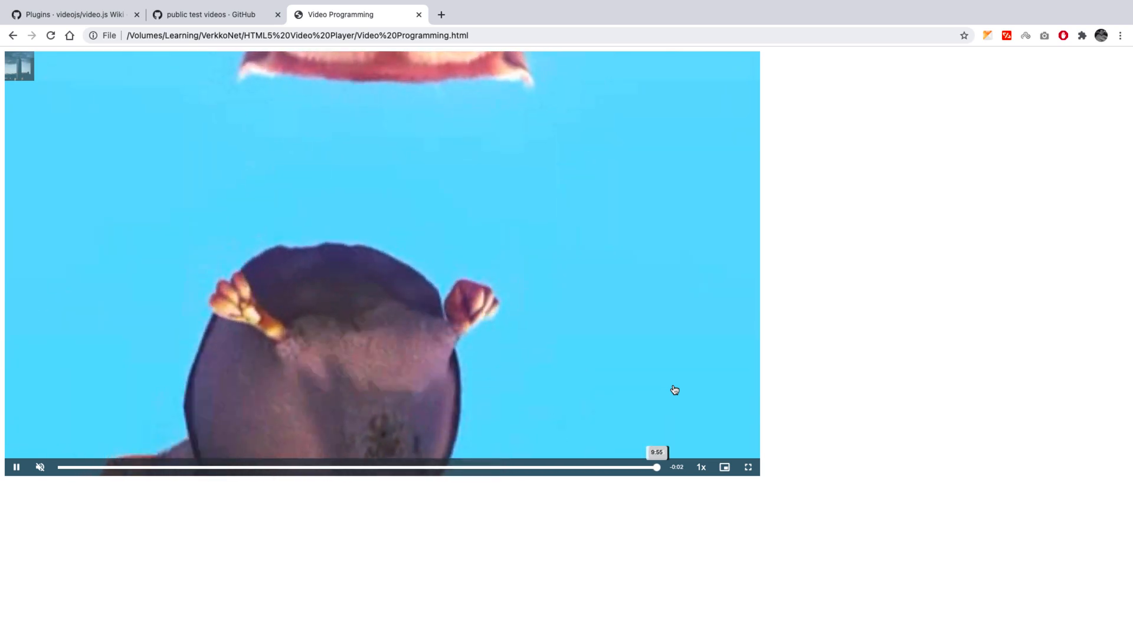
Step: Seek the first video near its end so the playlist advances to the second
left_click(59, 466)
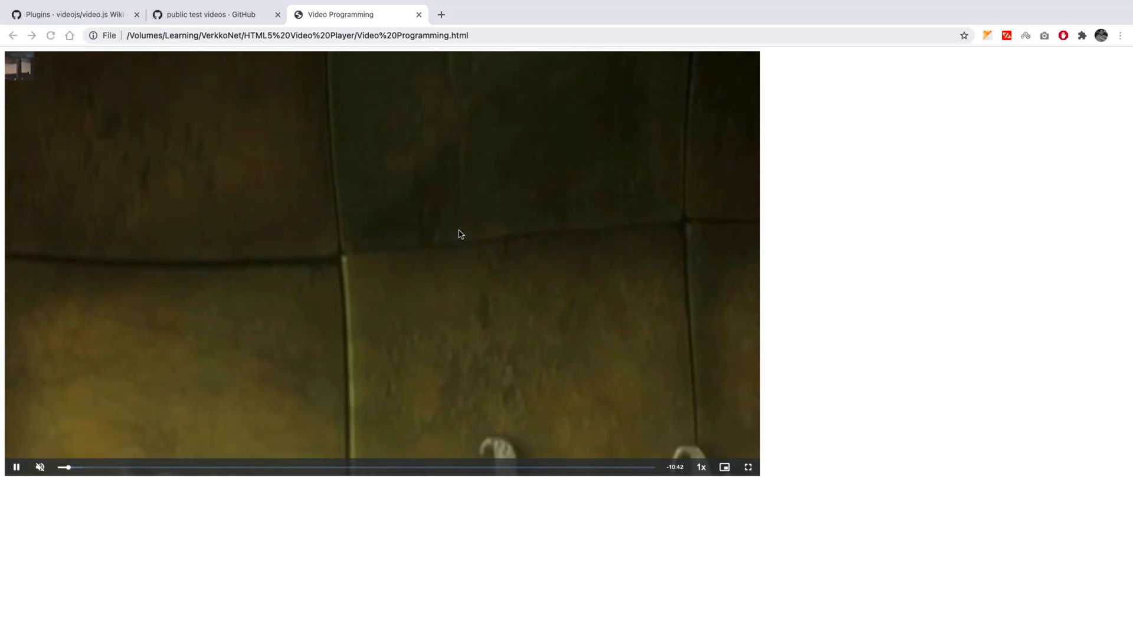
left_click(178, 13)
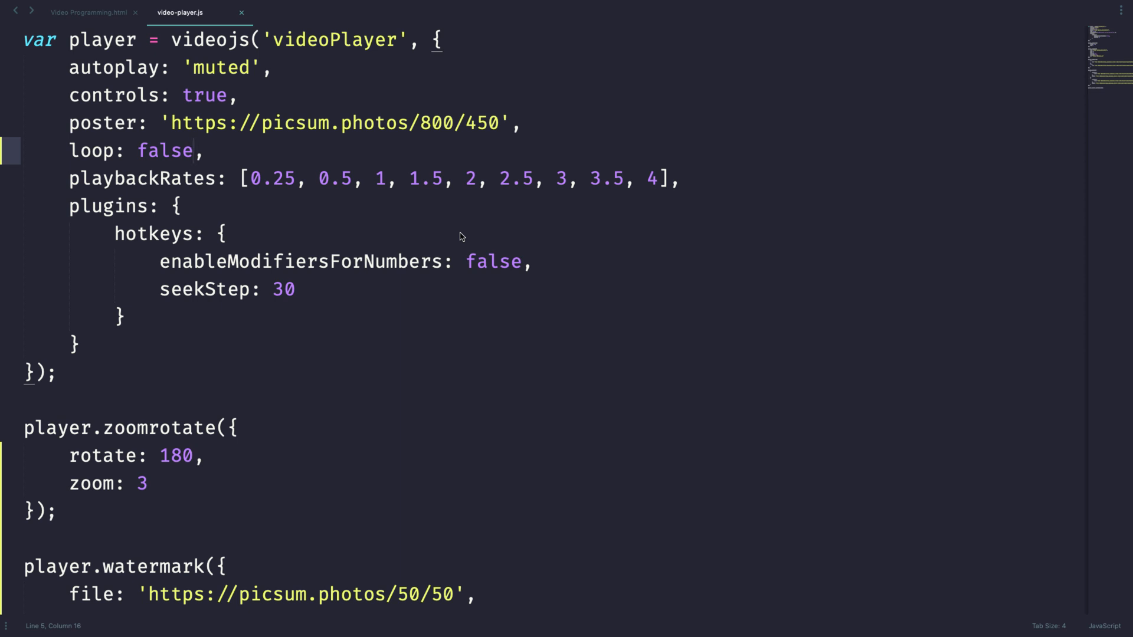
scroll("down", 3)
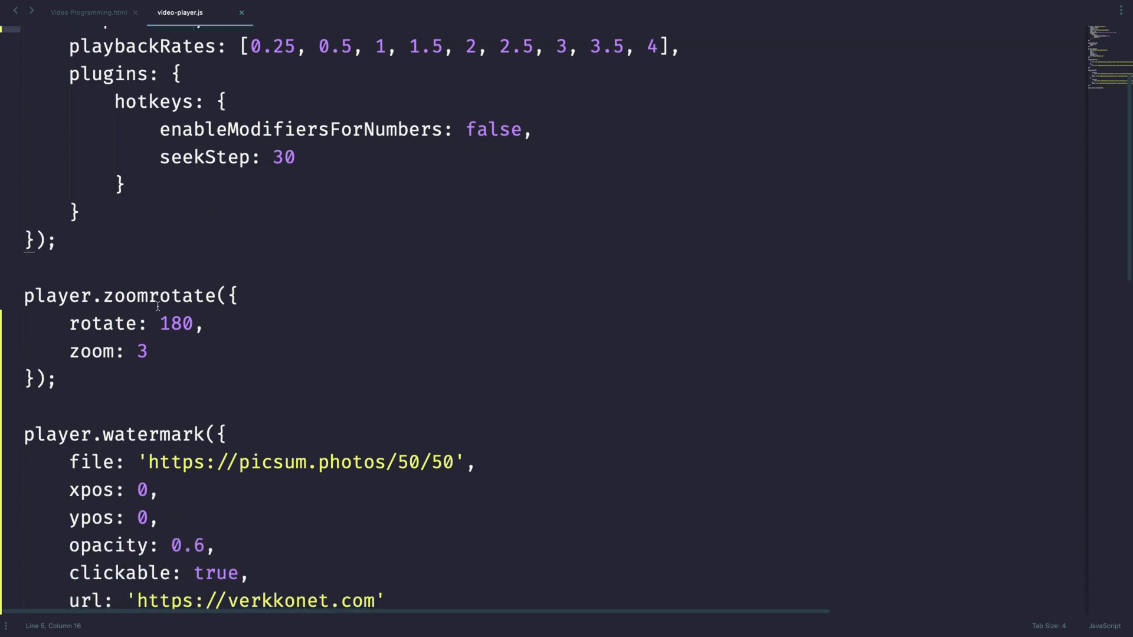
double_click(158, 297)
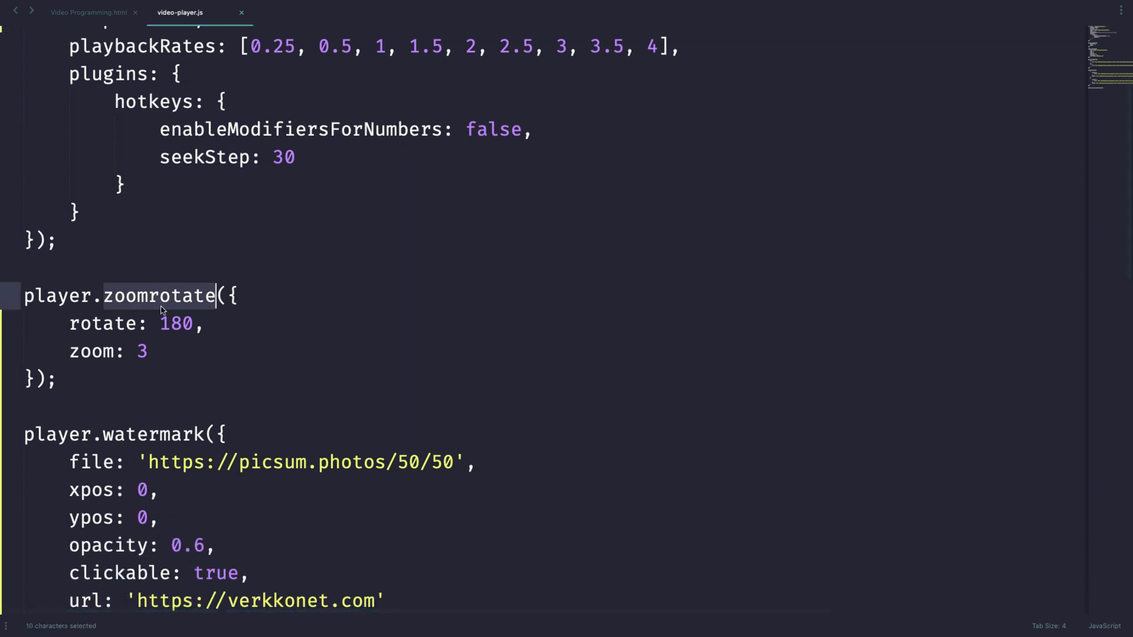